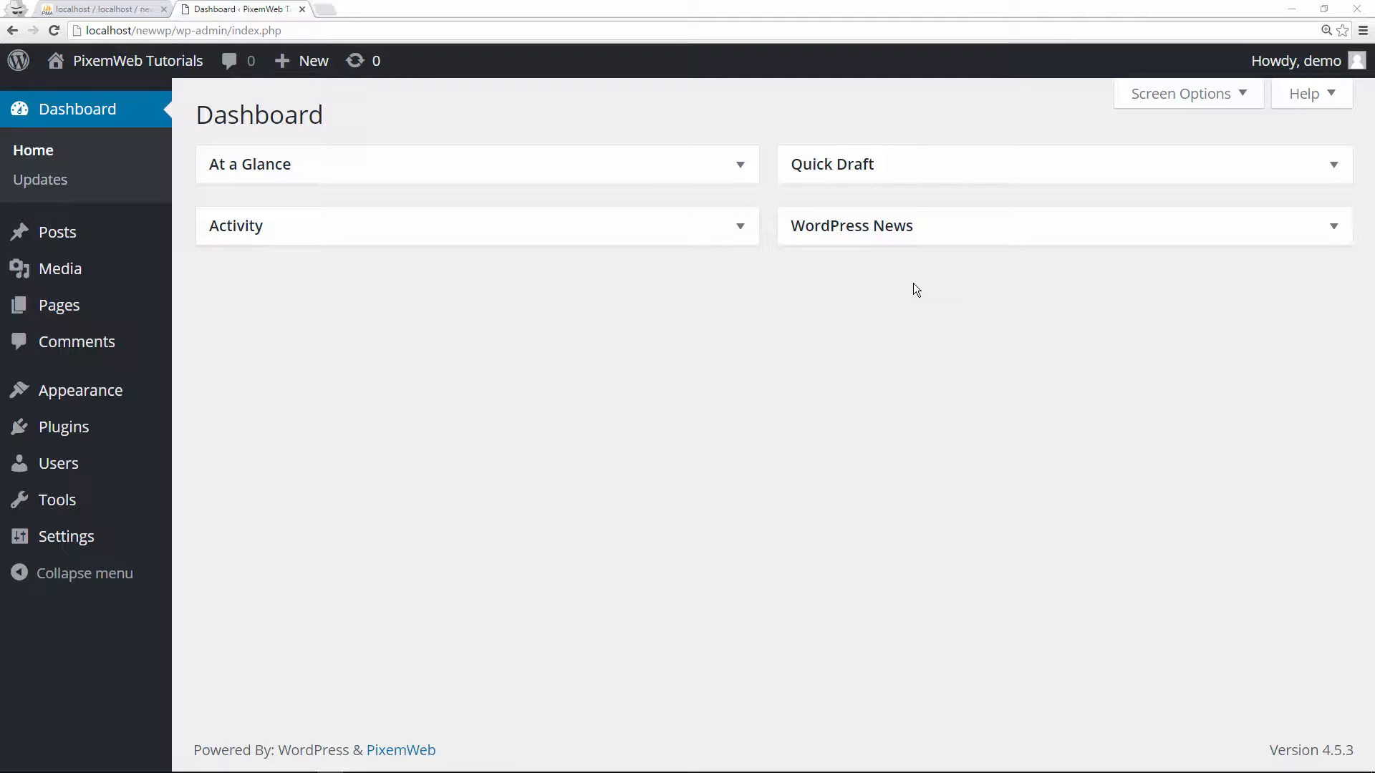
mouse_move(911, 293)
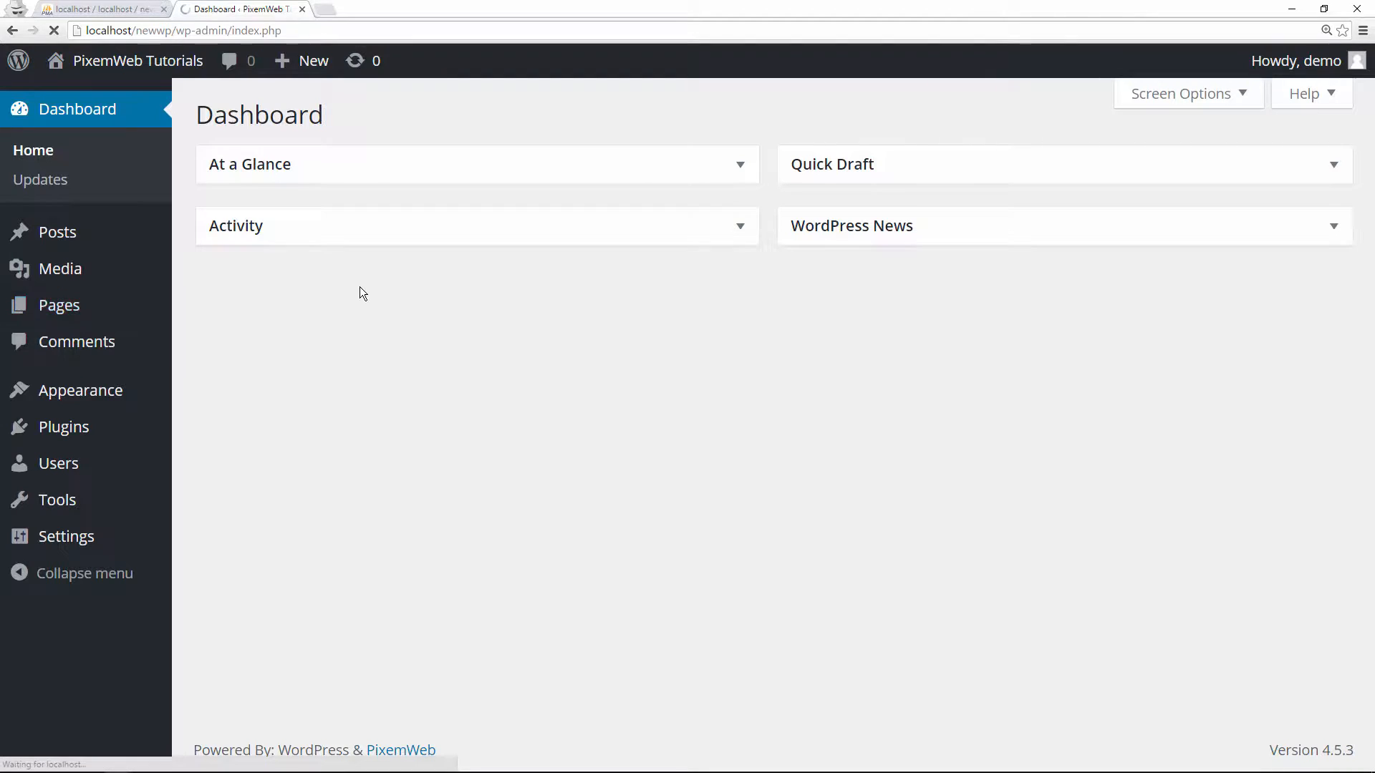
Open New Page from the All Pages list in the page editor.
left_click(59, 305)
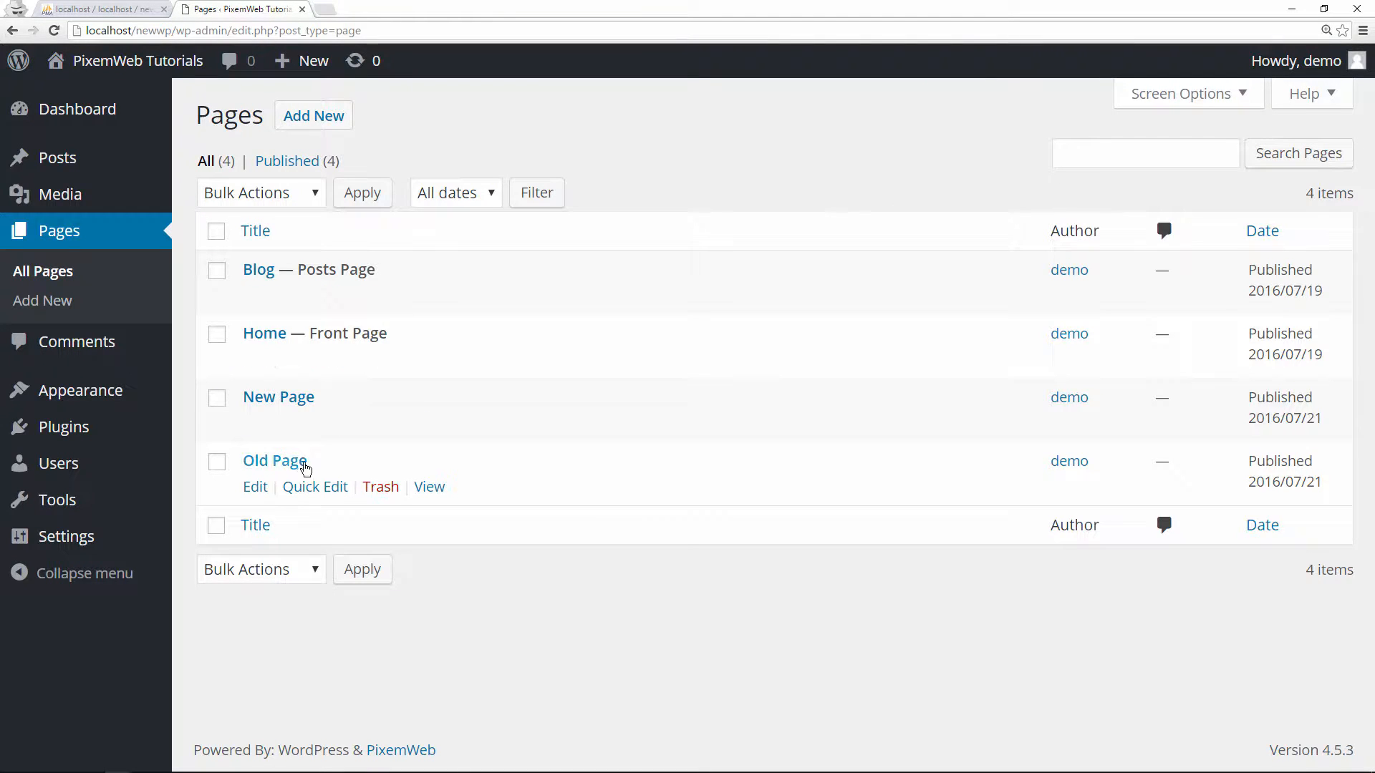
left_click(255, 422)
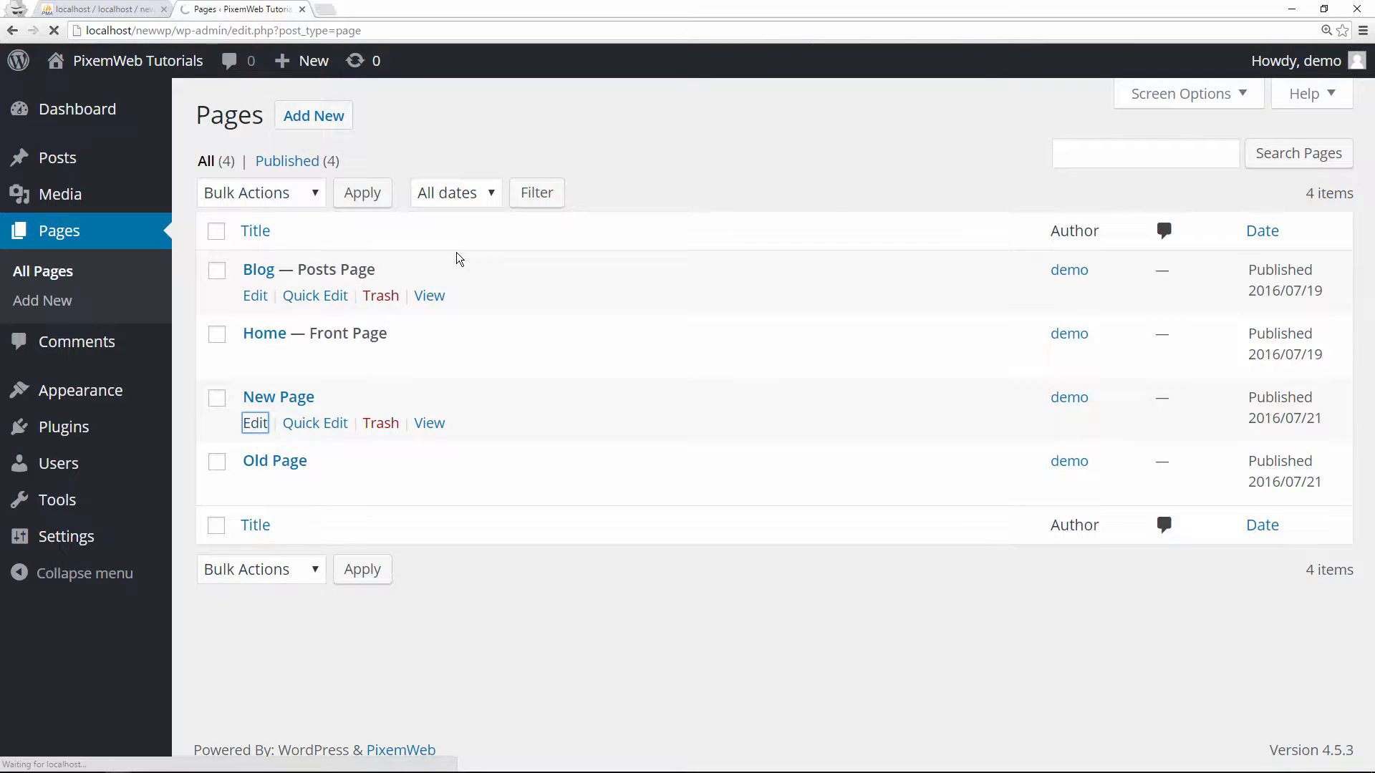
left_click(255, 422)
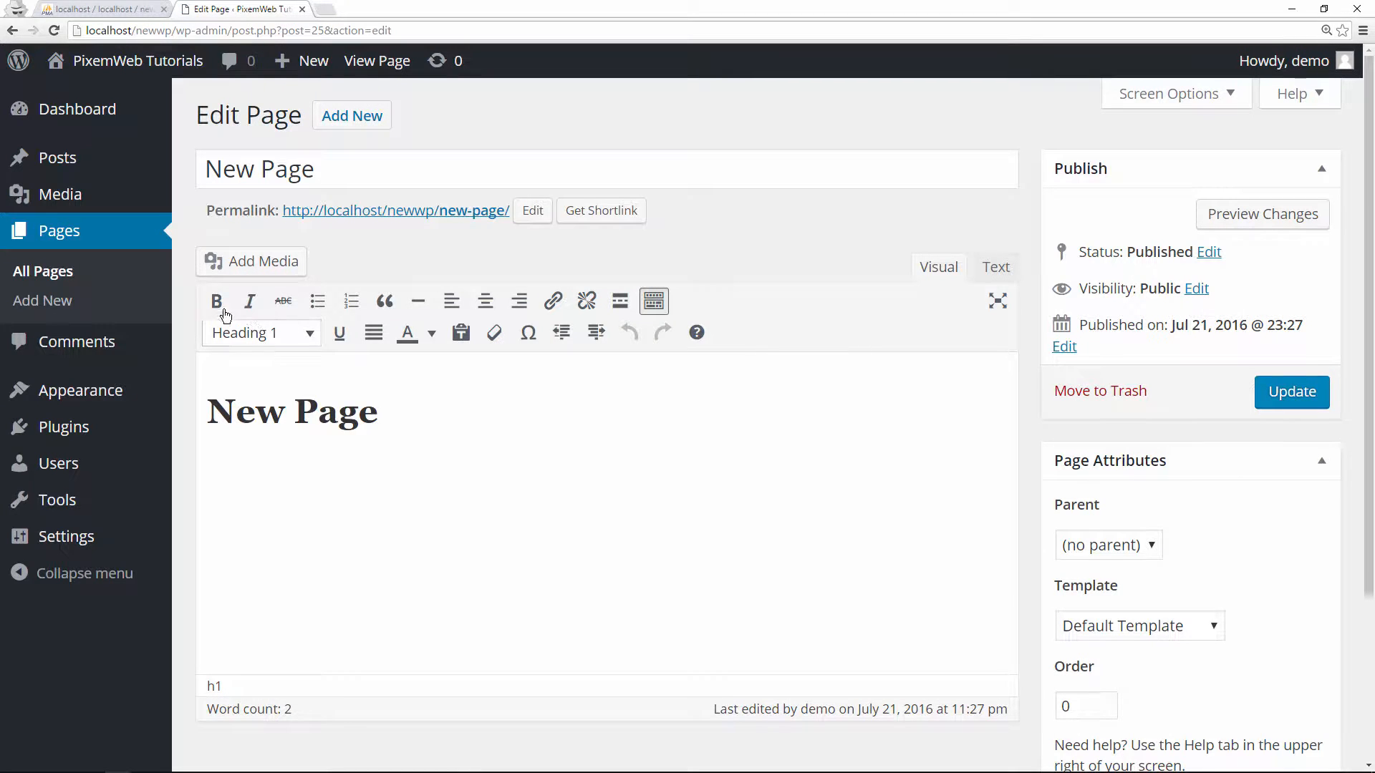
mouse_move(653, 301)
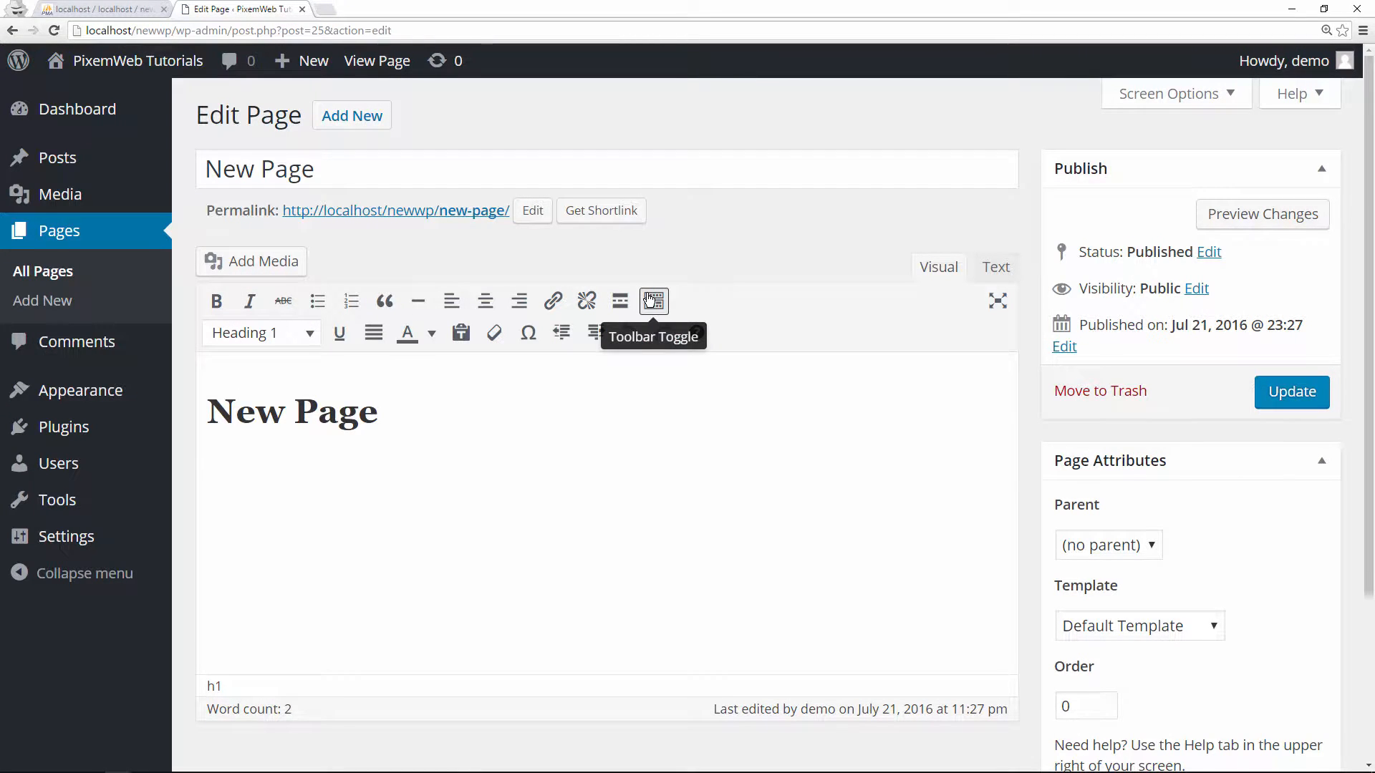
Toggle the second toolbar row and view the Heading 1 in Text and Visual modes.
left_click(654, 300)
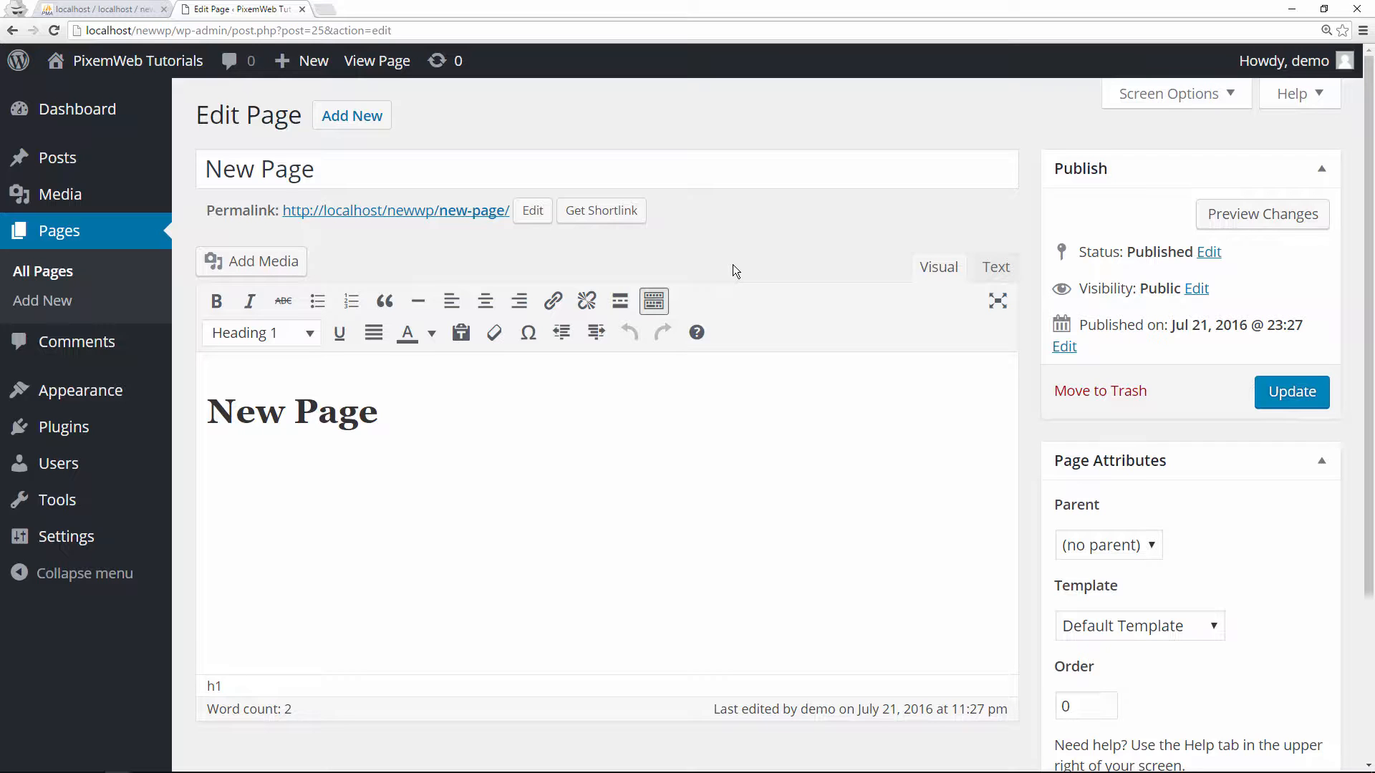
mouse_move(250, 301)
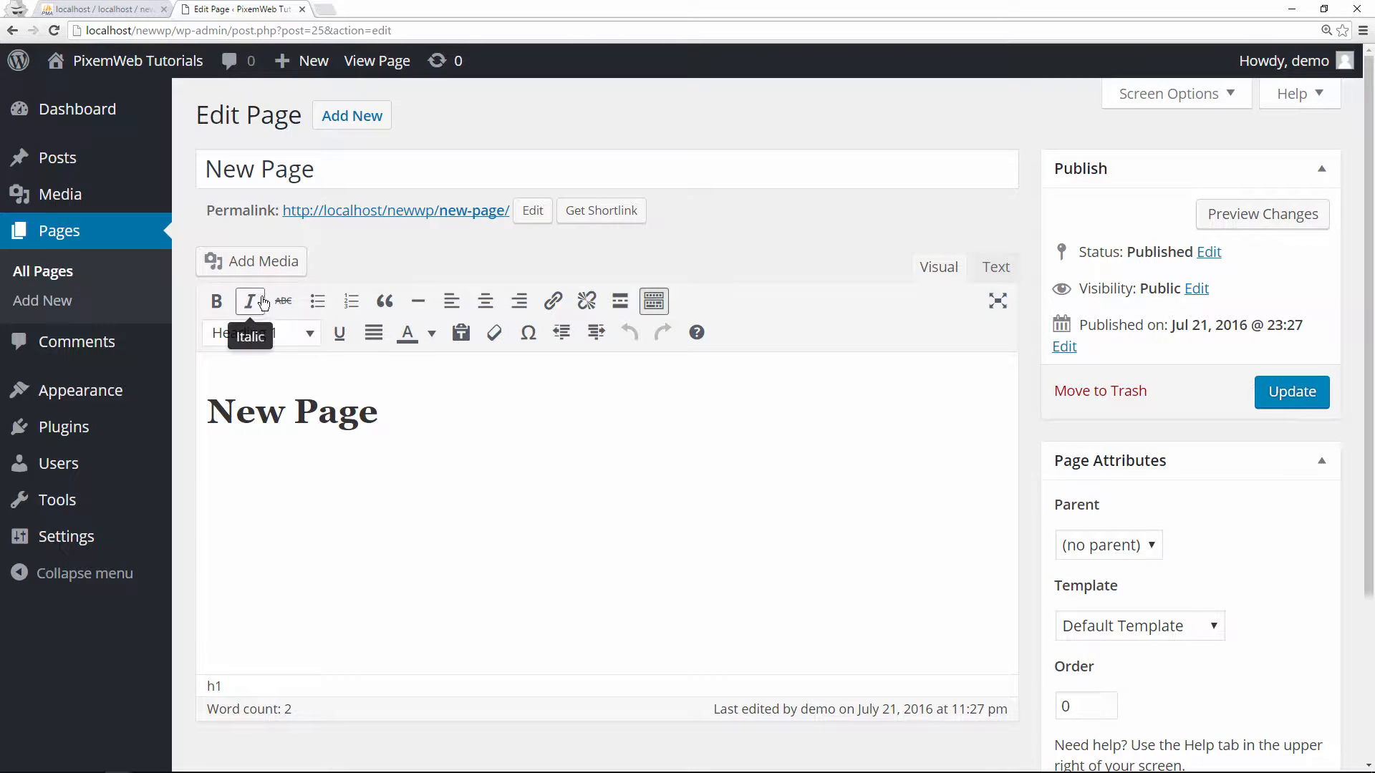
mouse_move(350, 301)
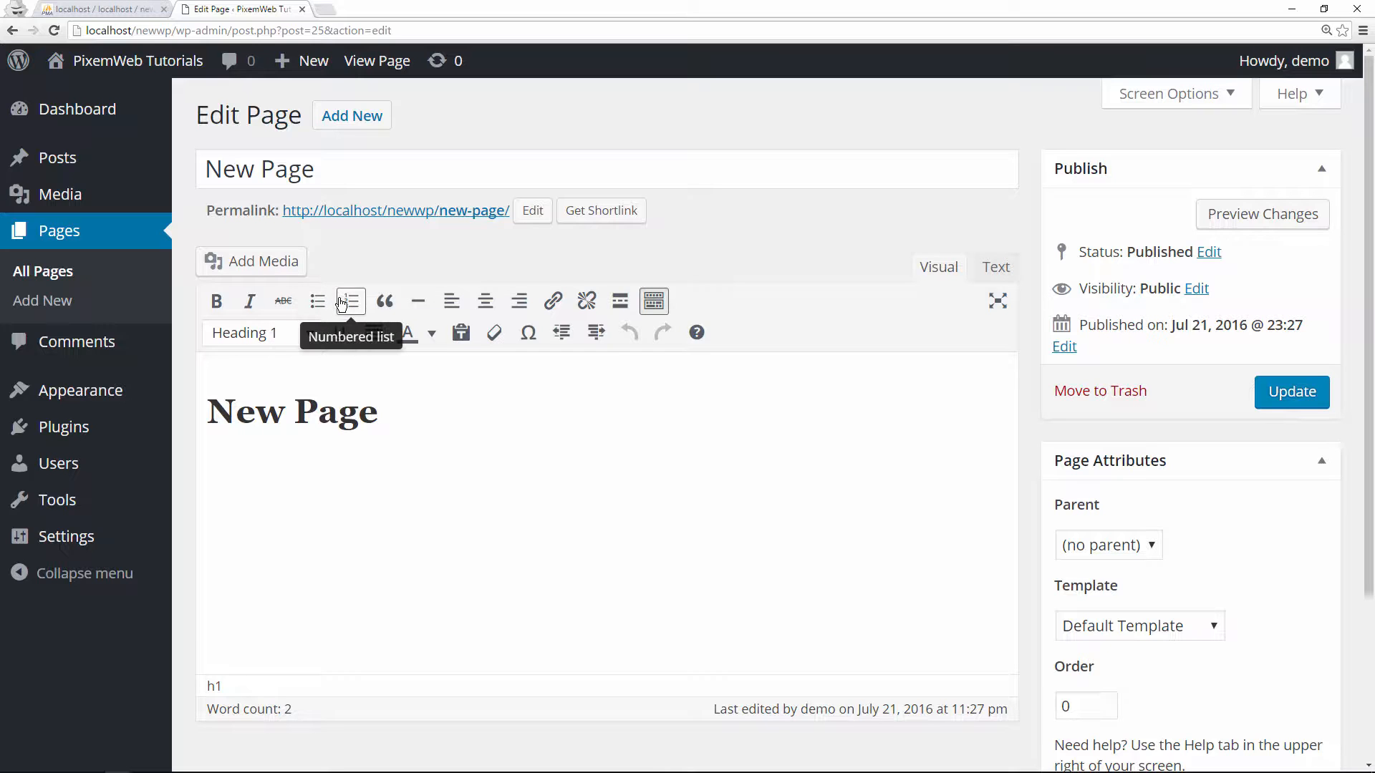
mouse_move(485, 302)
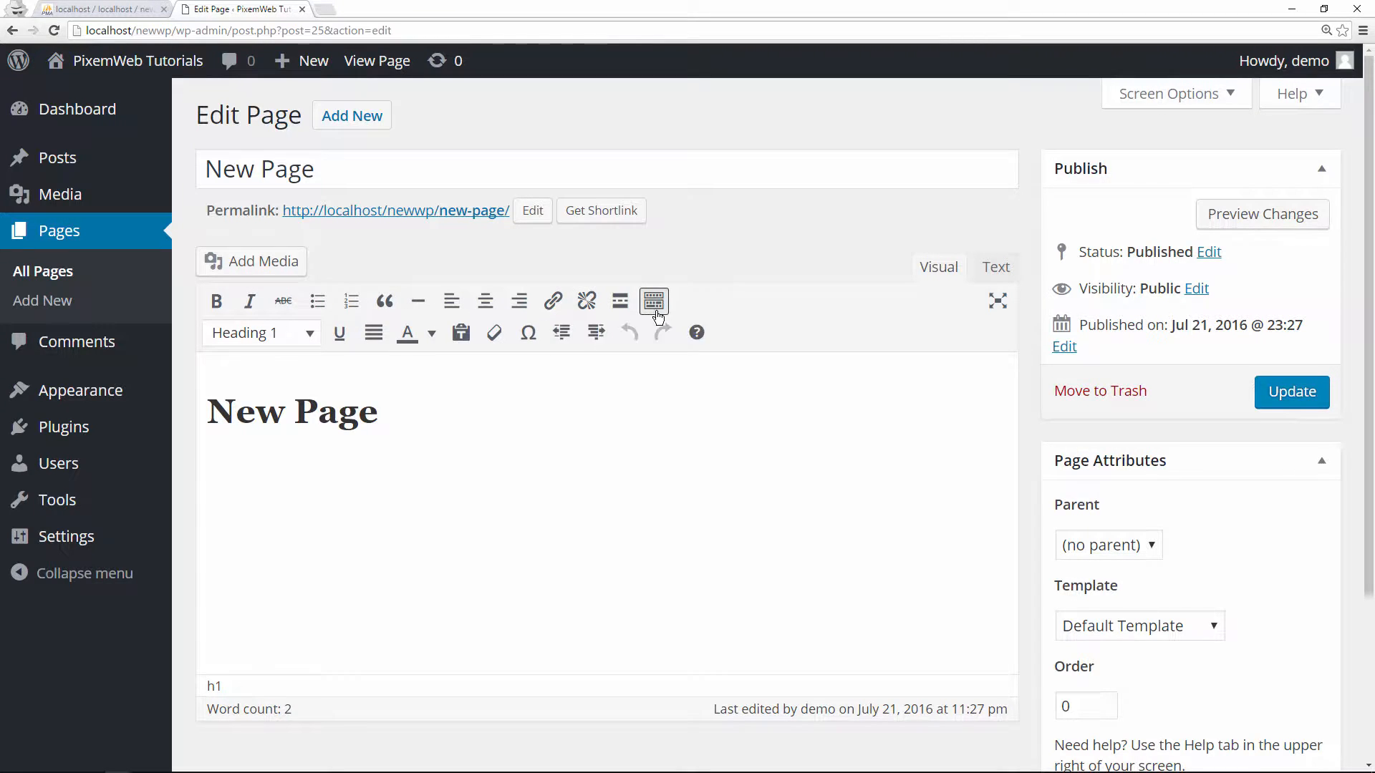
left_click(654, 300)
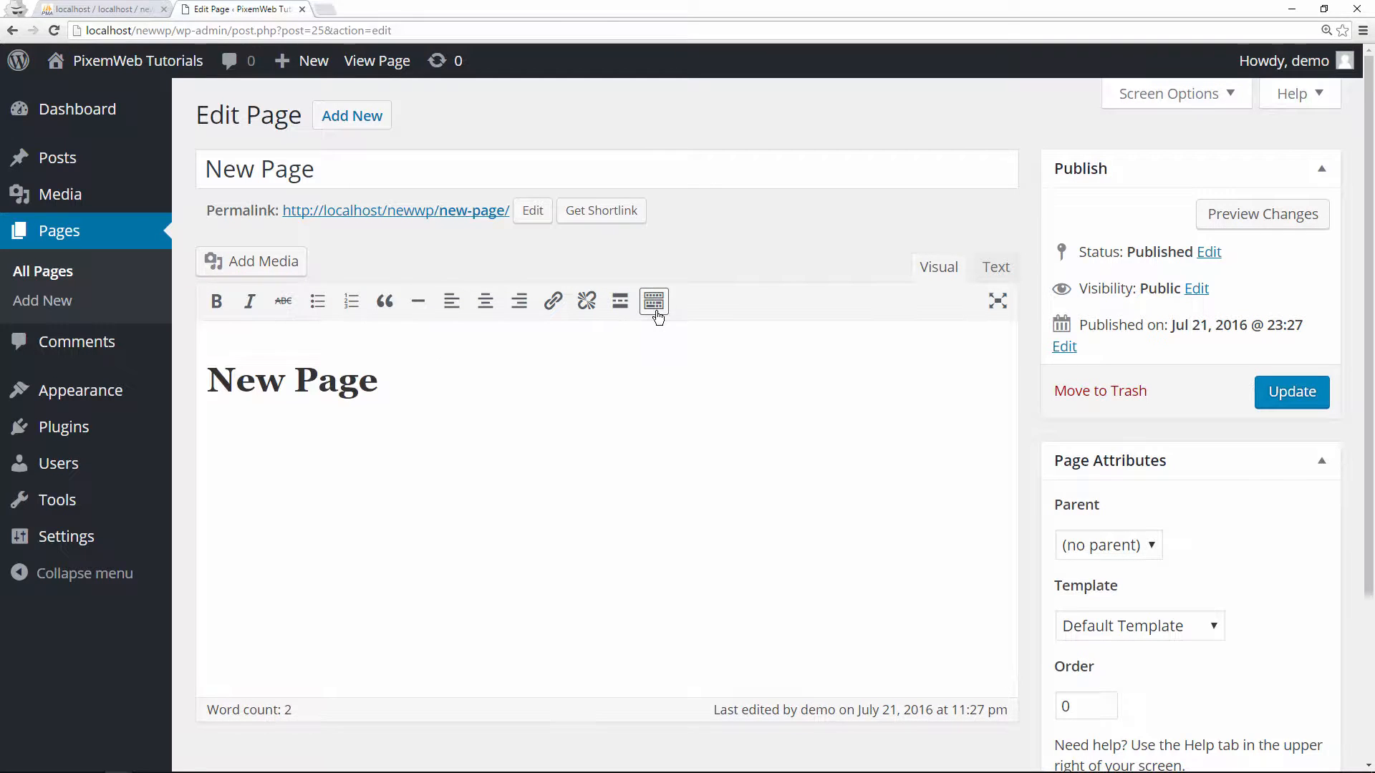
left_click(654, 302)
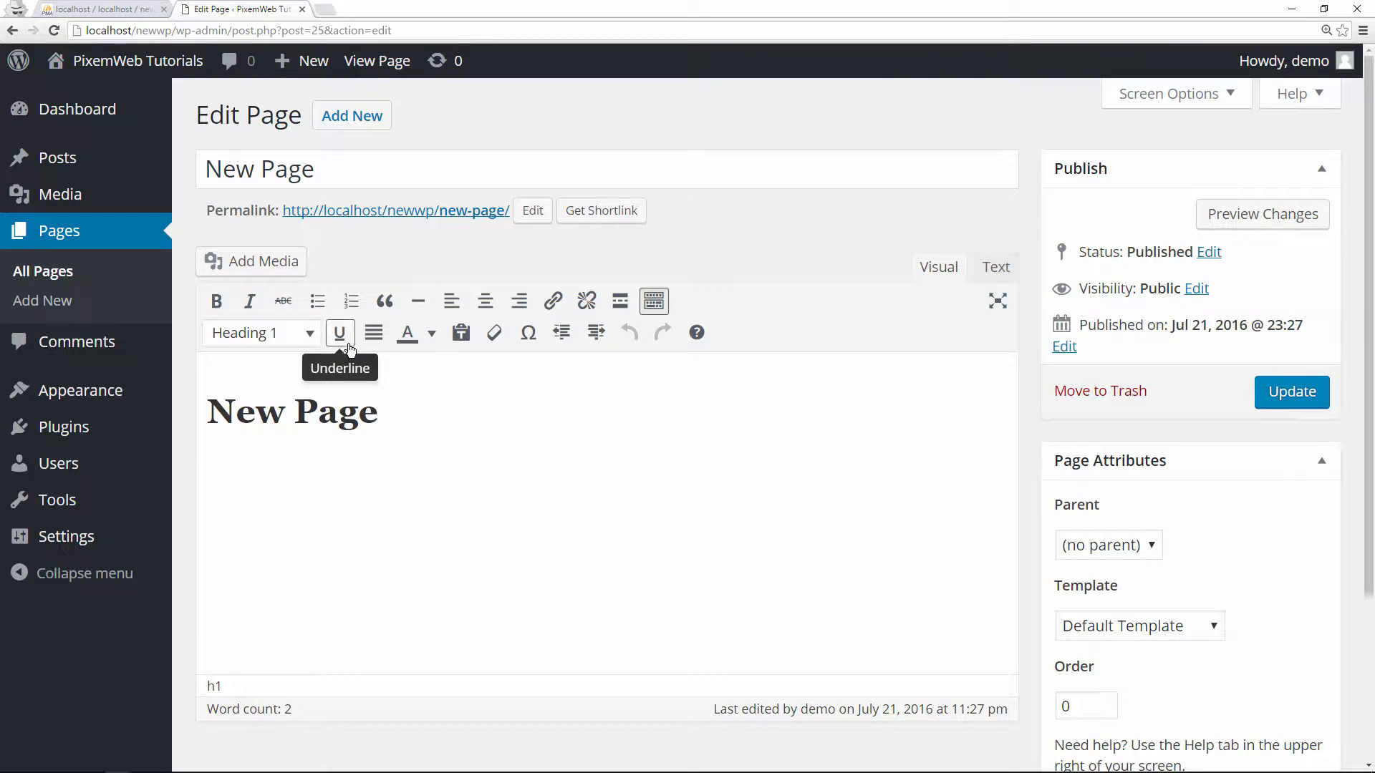
mouse_move(406, 332)
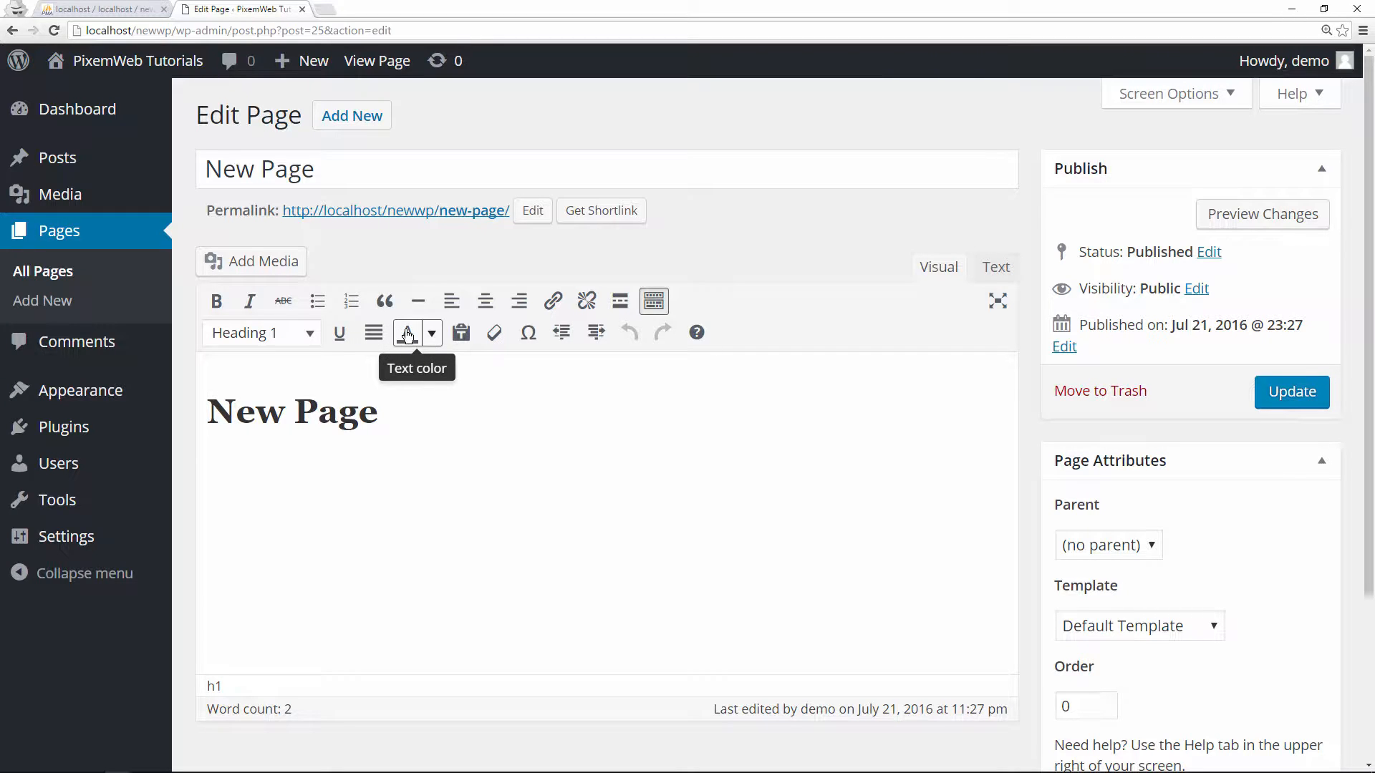
mouse_move(954, 280)
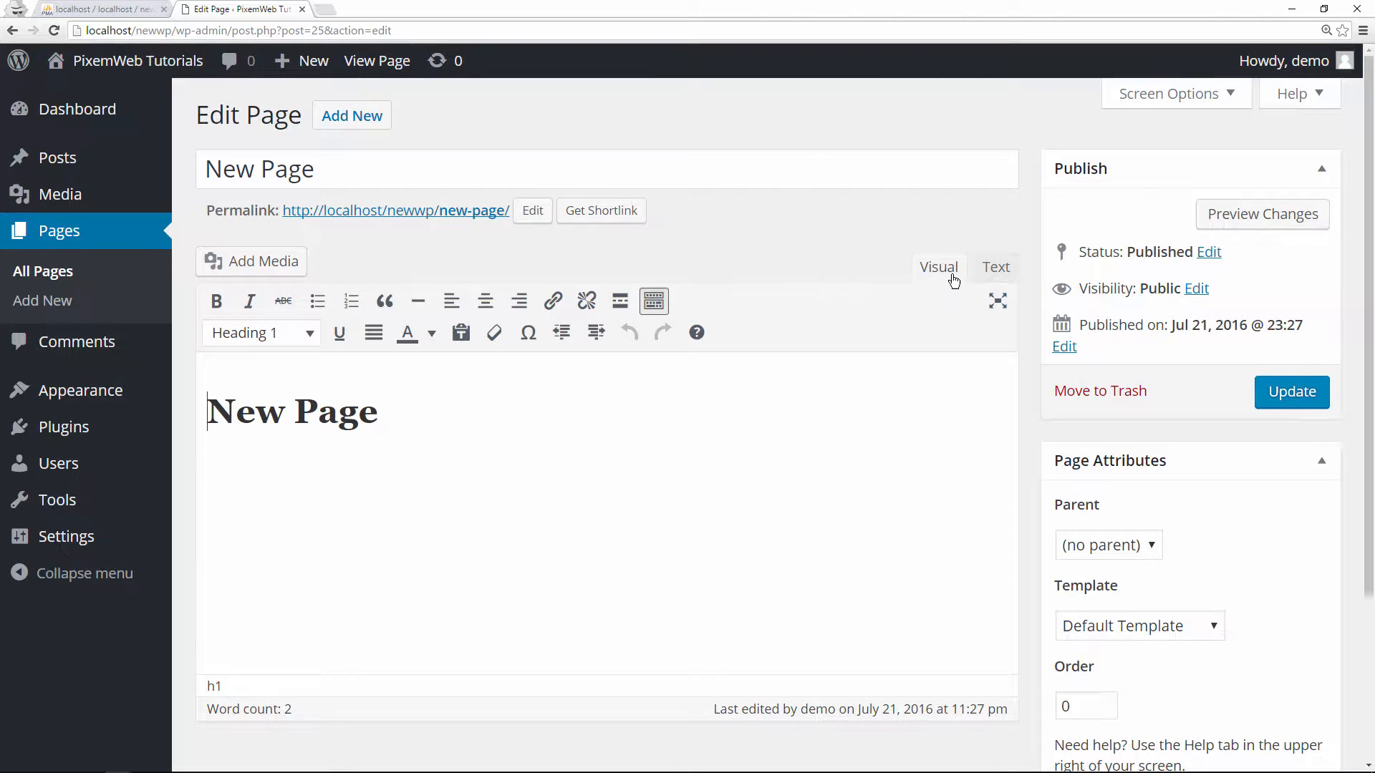
left_click(995, 267)
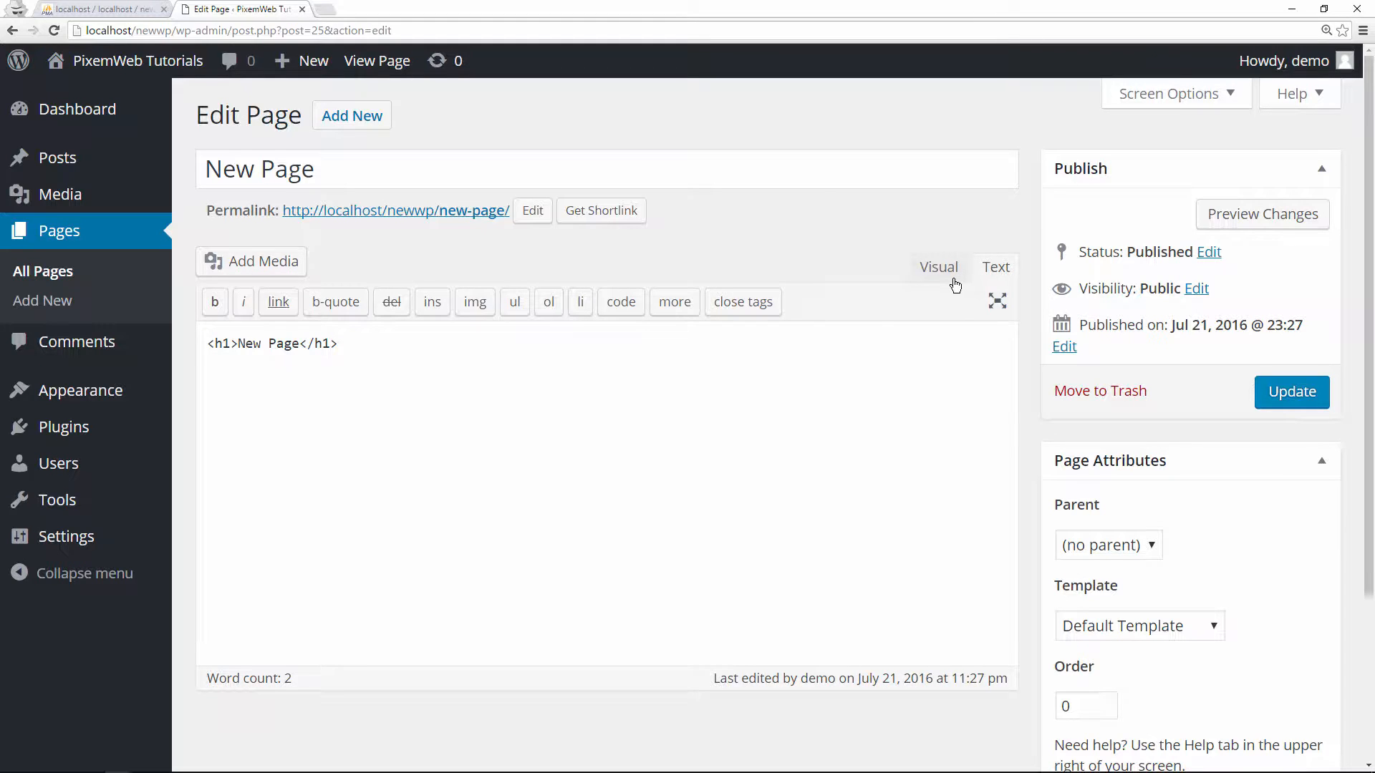
mouse_move(938, 267)
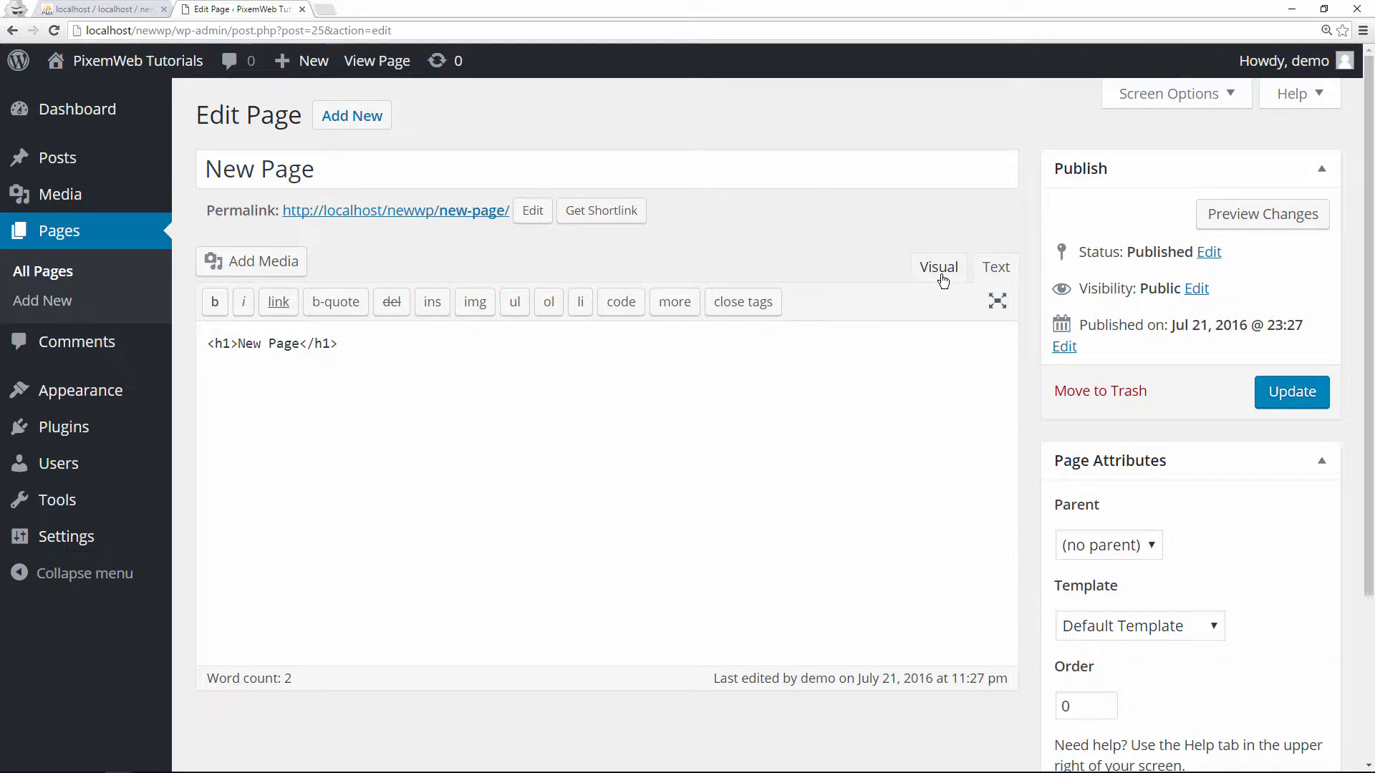
left_click(938, 268)
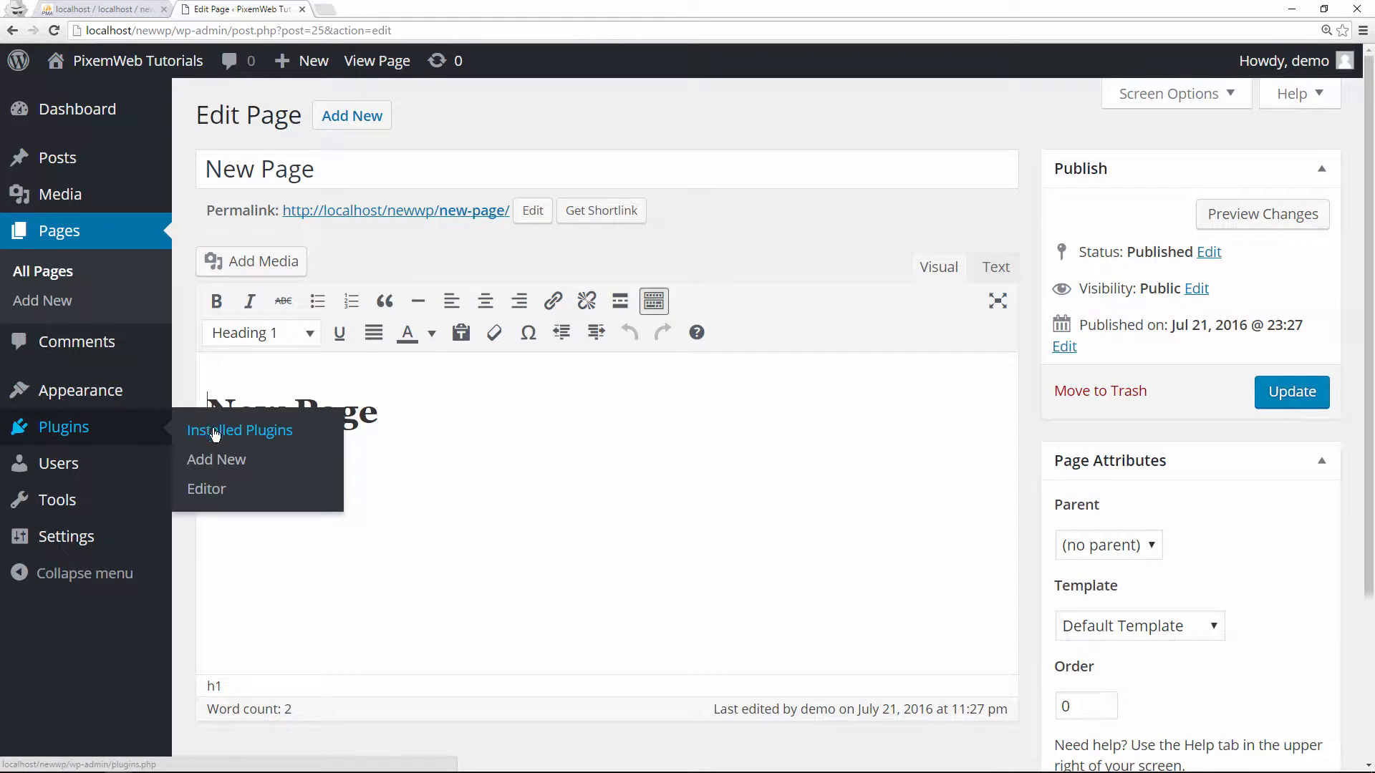
Search Add Plugins for 'TinyMCE Advanced'.
left_click(215, 460)
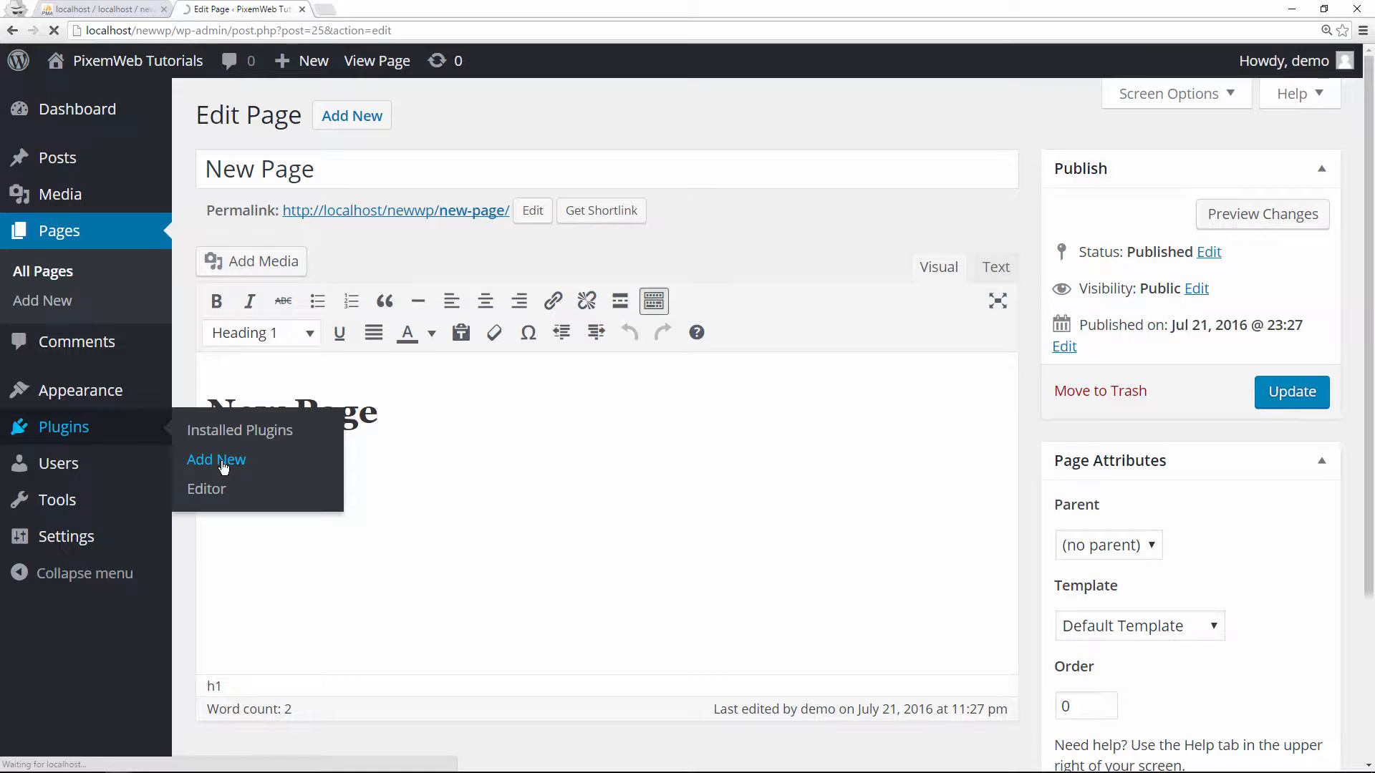
mouse_move(195, 473)
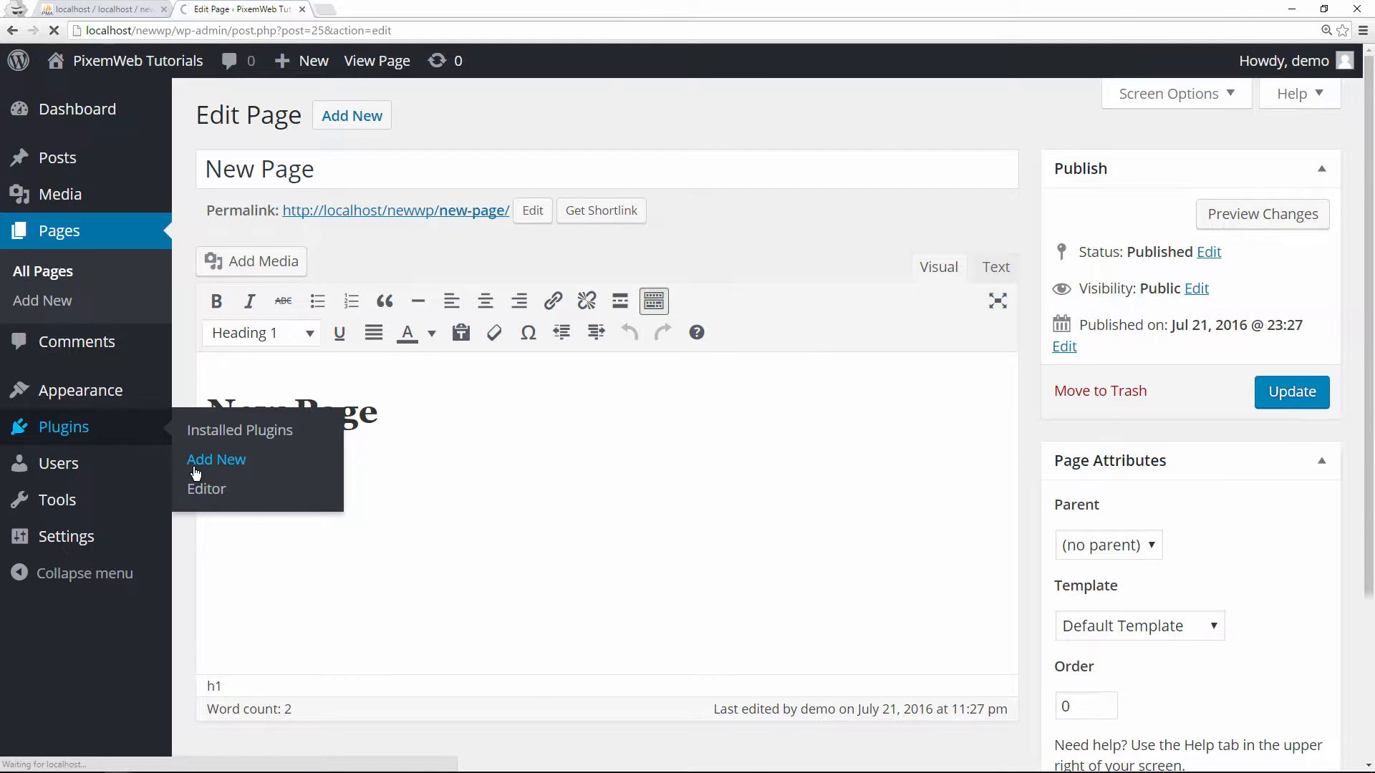
left_click(216, 458)
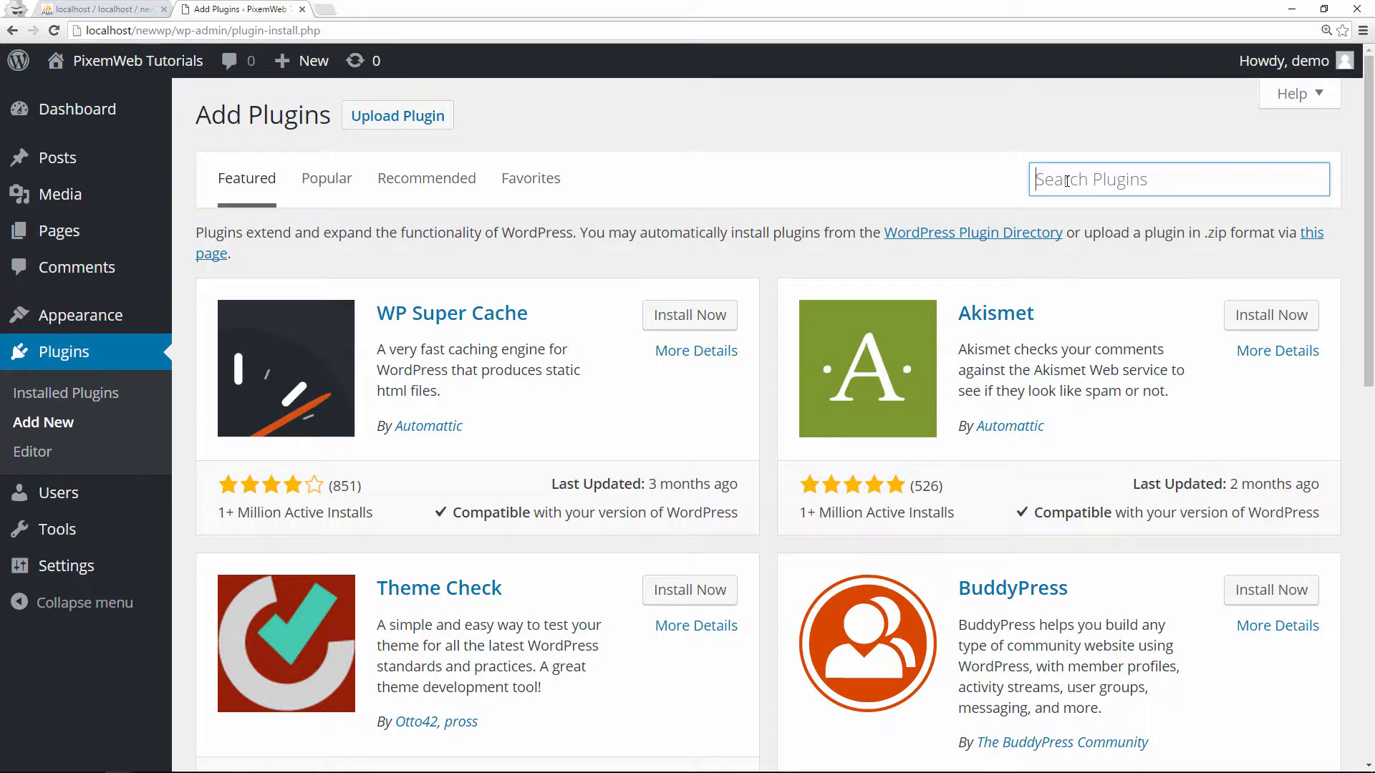
type("TinyMC")
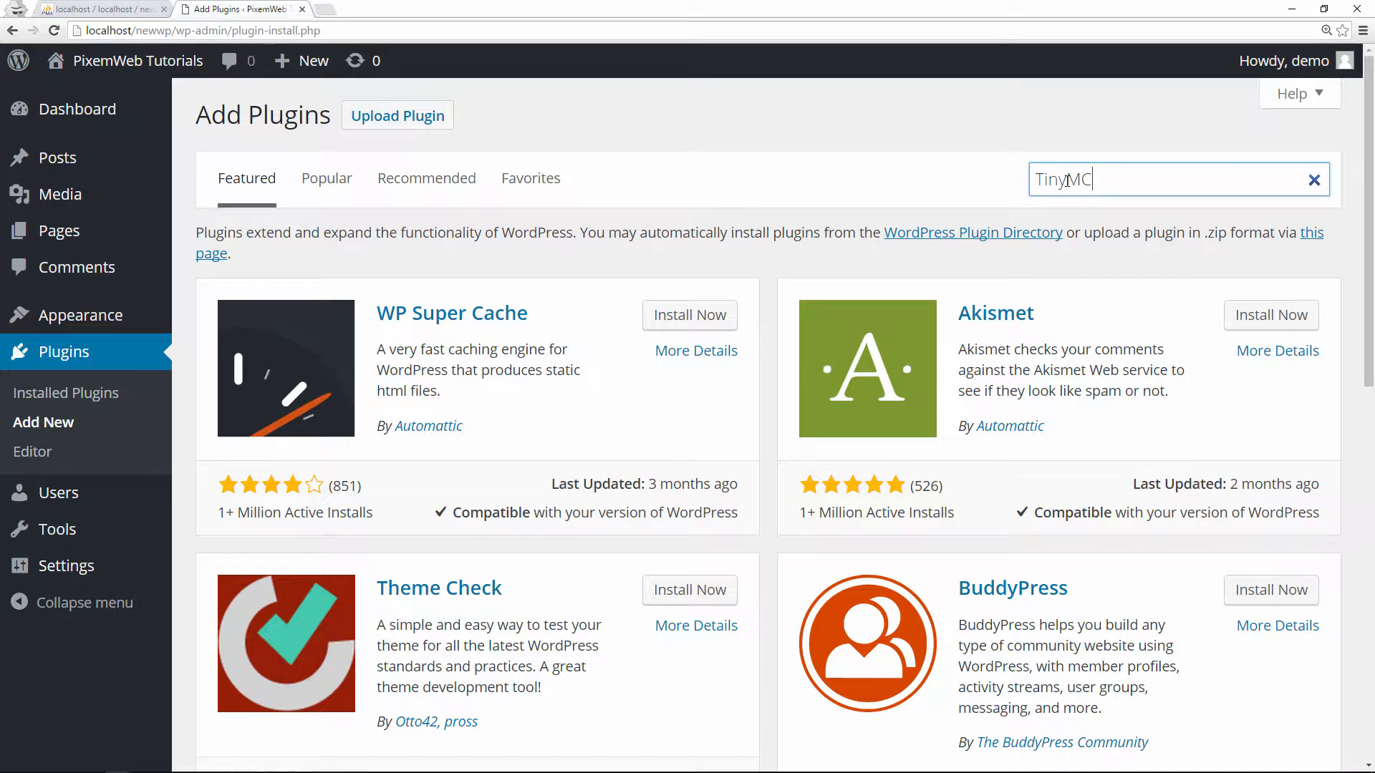
type("E Adva")
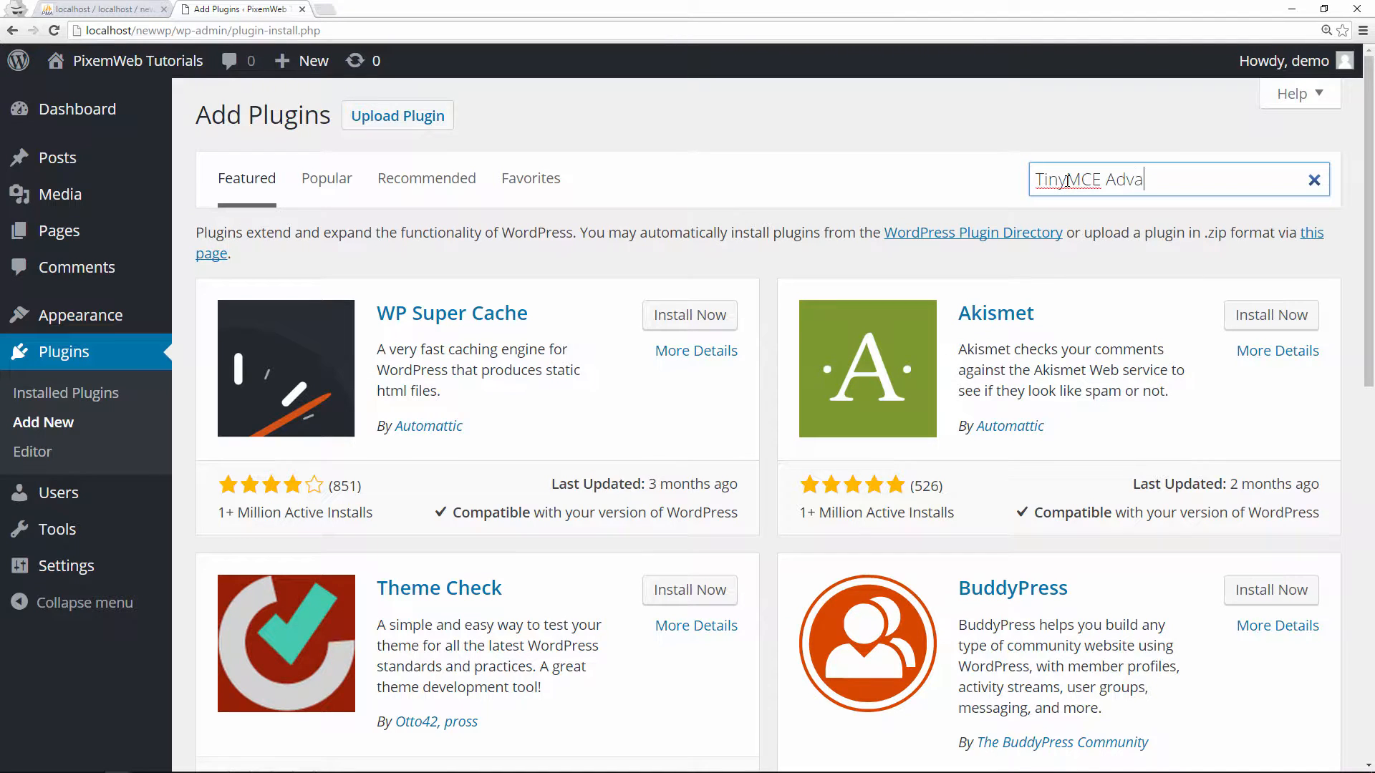
type("nced")
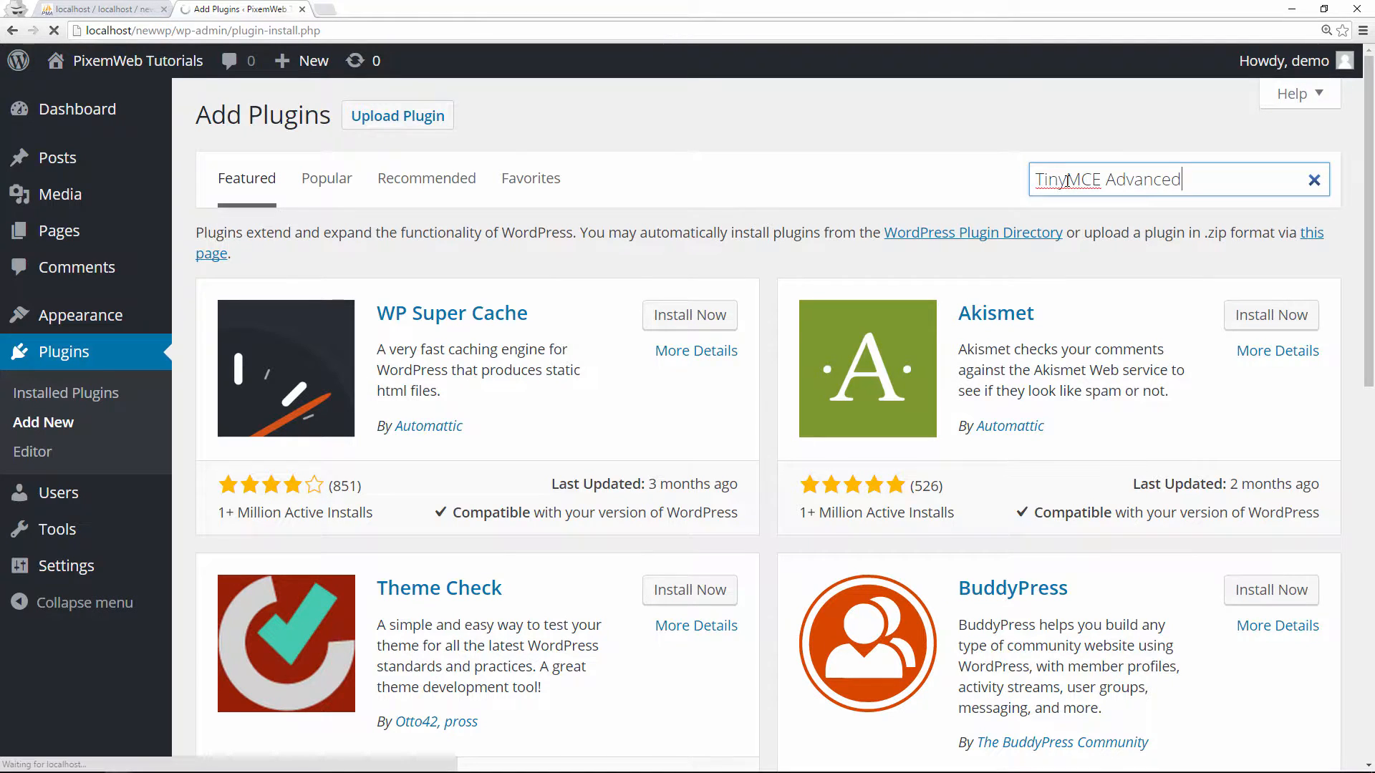
key("Return")
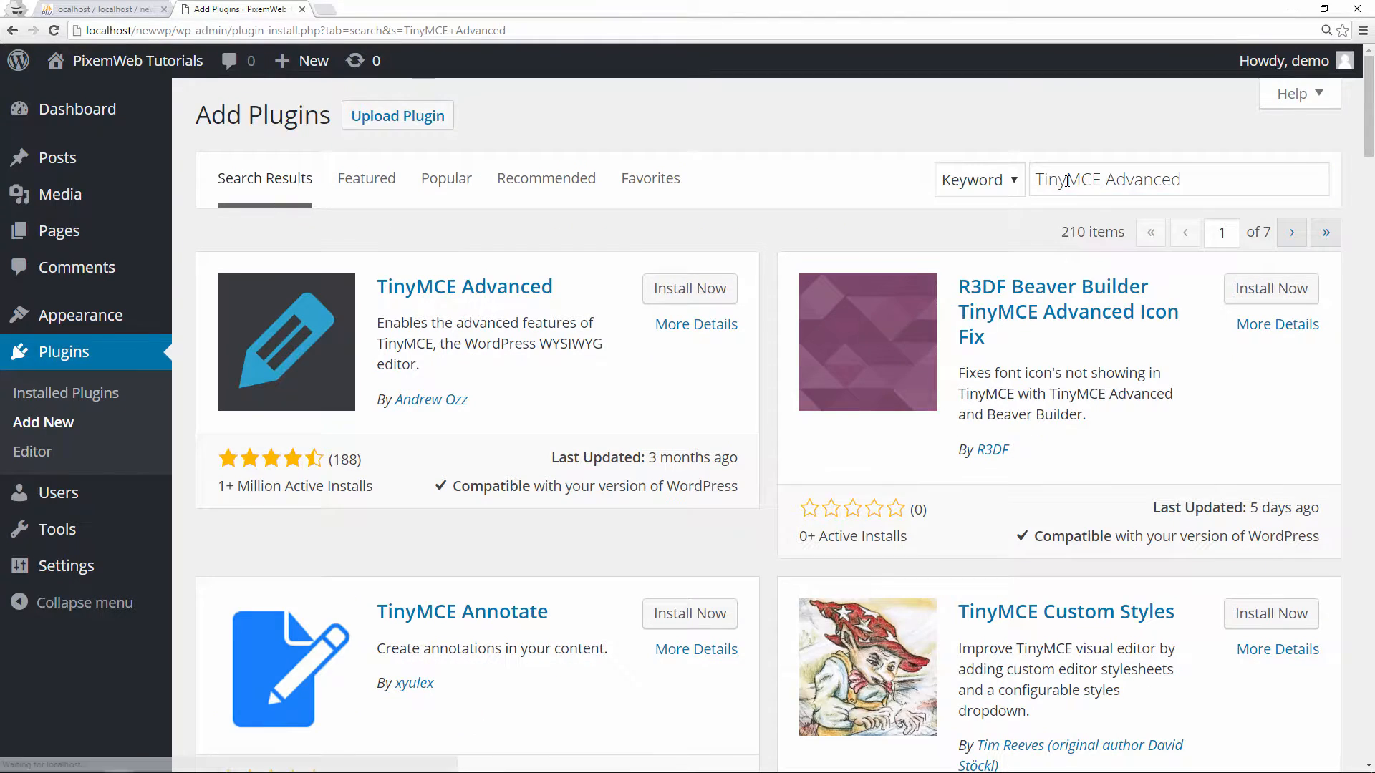
mouse_move(562, 308)
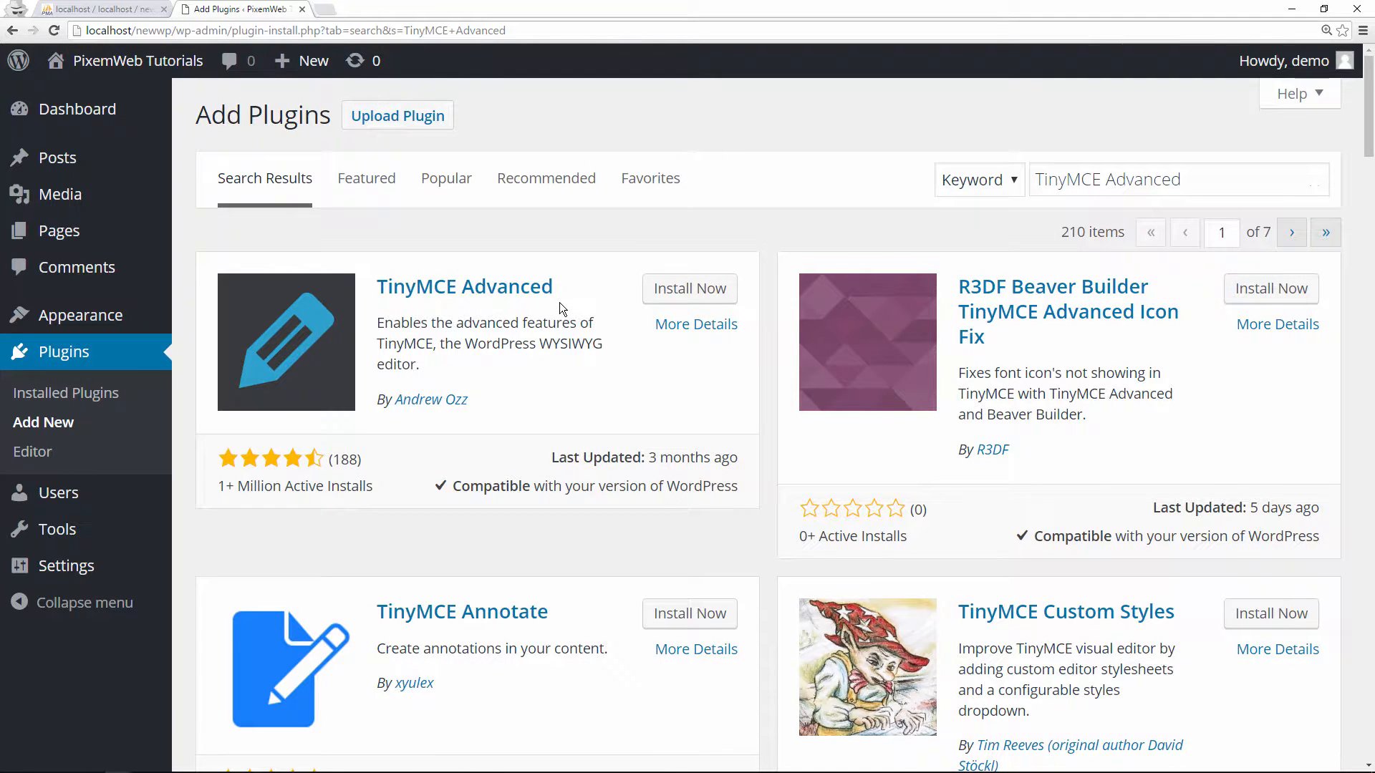
mouse_move(567, 324)
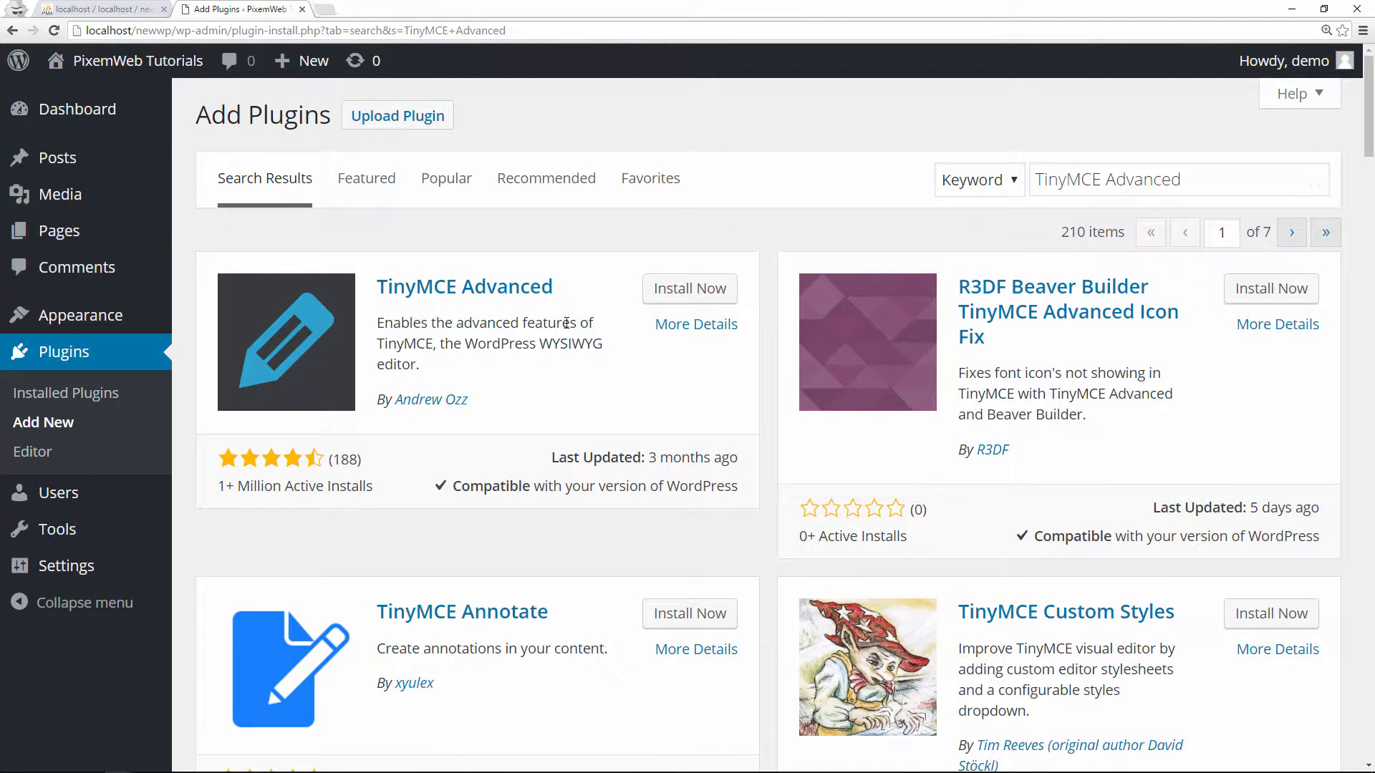
mouse_move(492, 352)
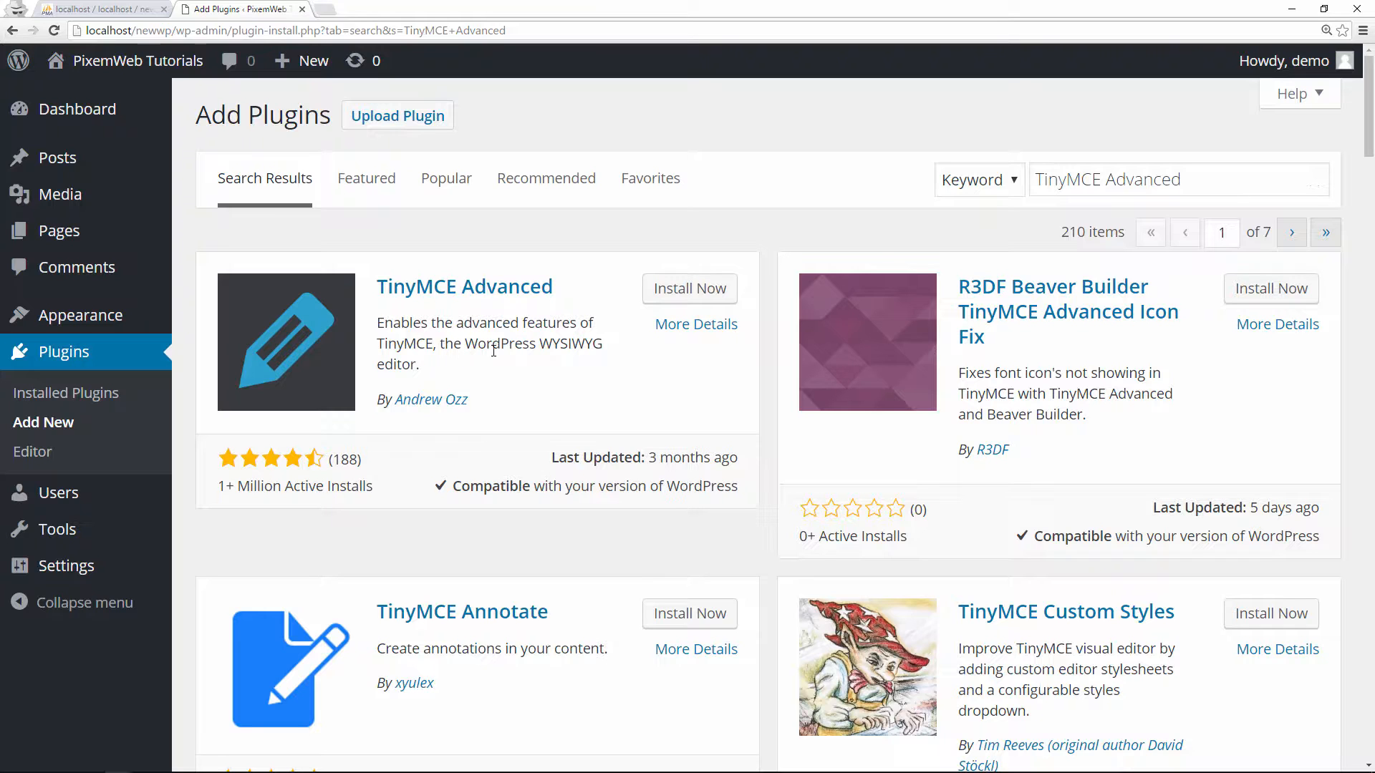
mouse_move(398, 367)
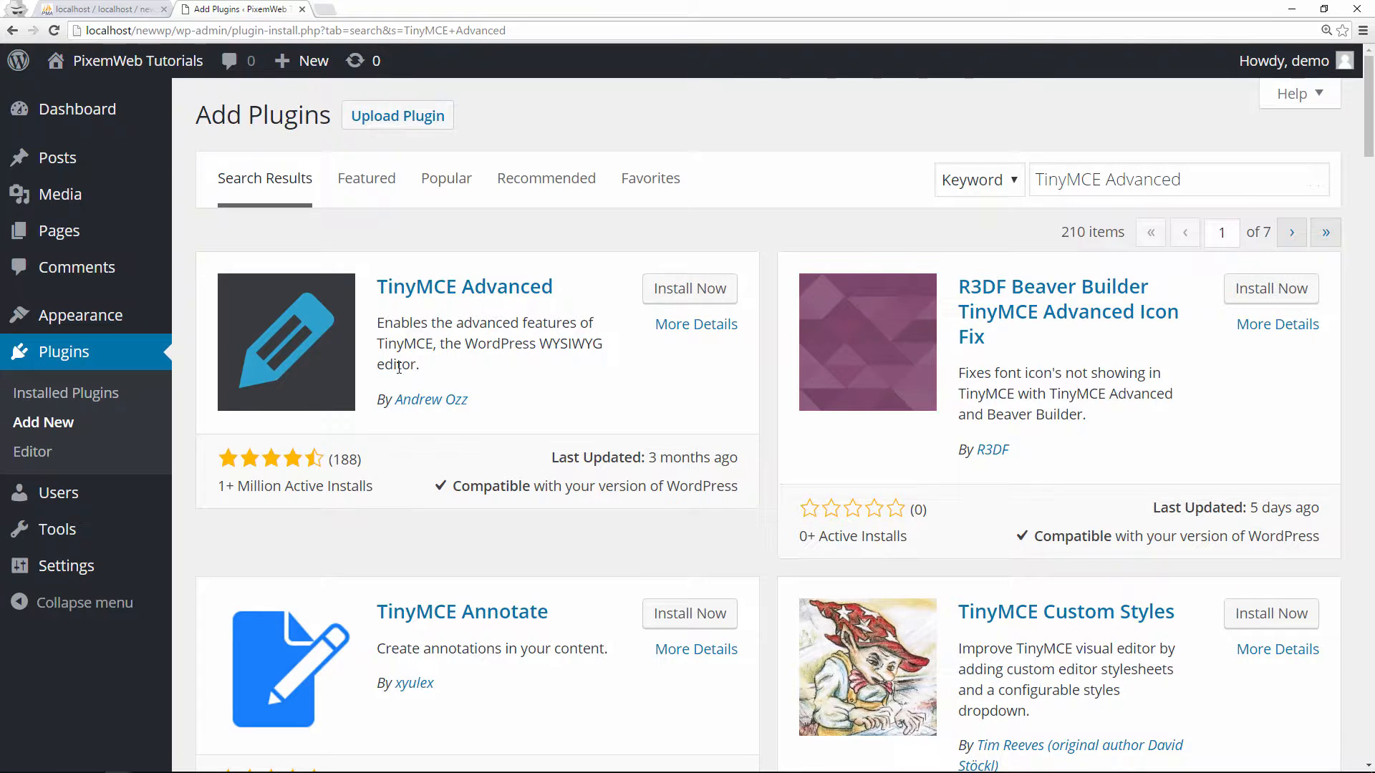
mouse_move(254, 485)
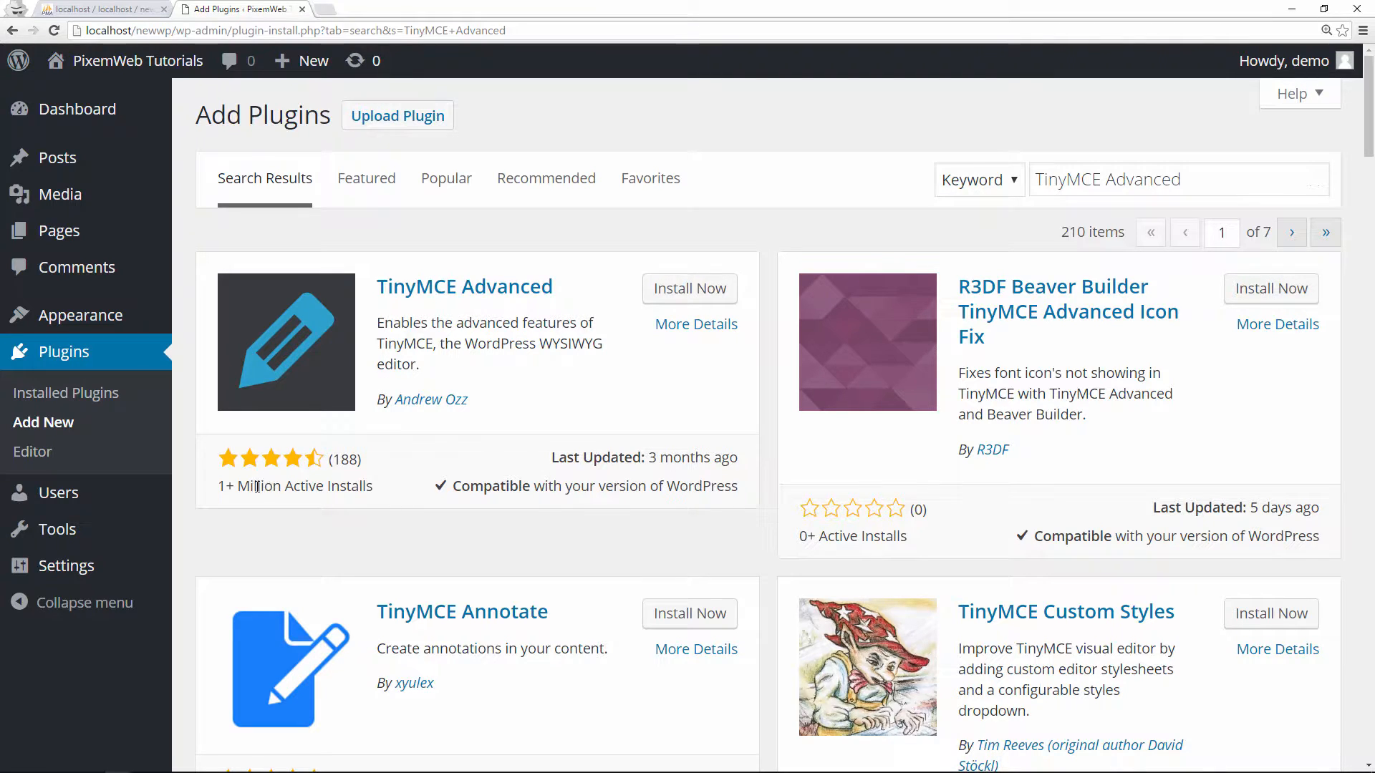
mouse_move(348, 503)
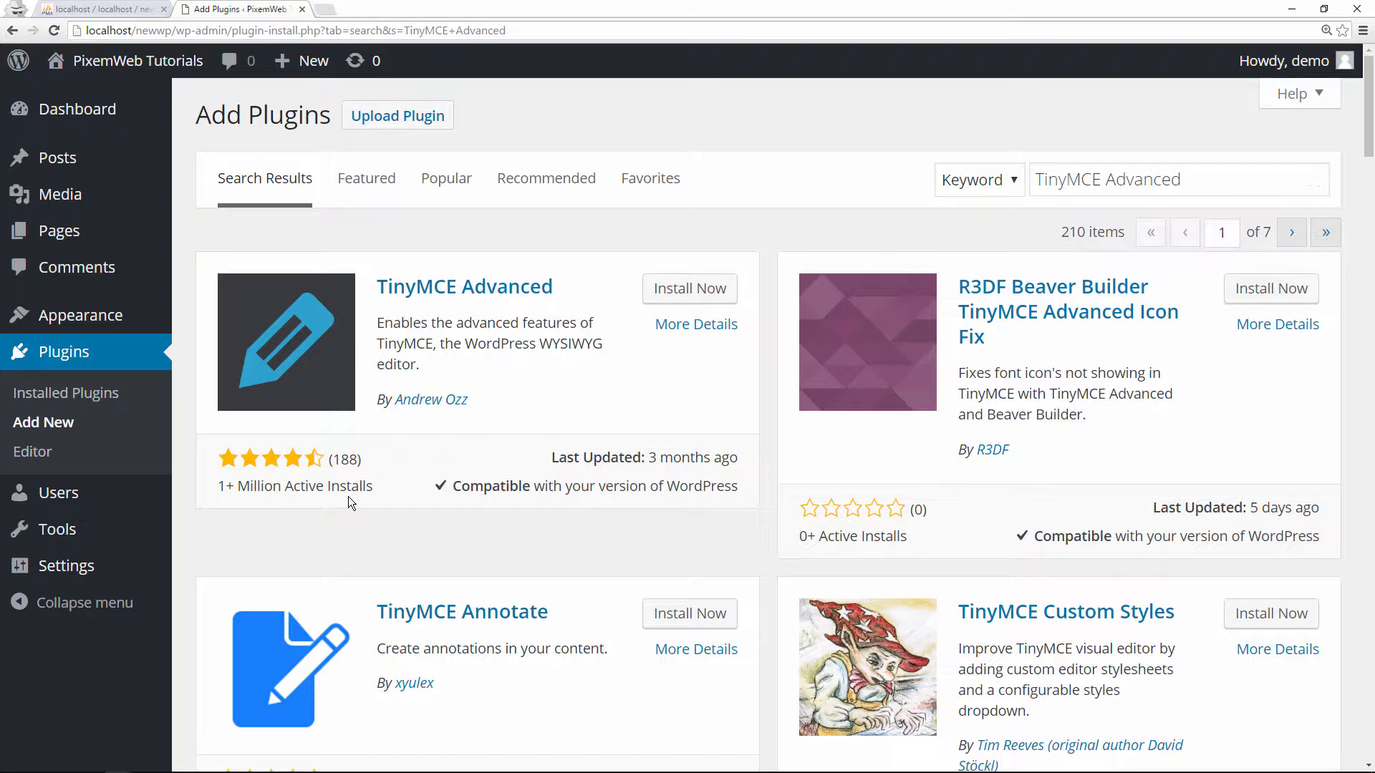
mouse_move(318, 466)
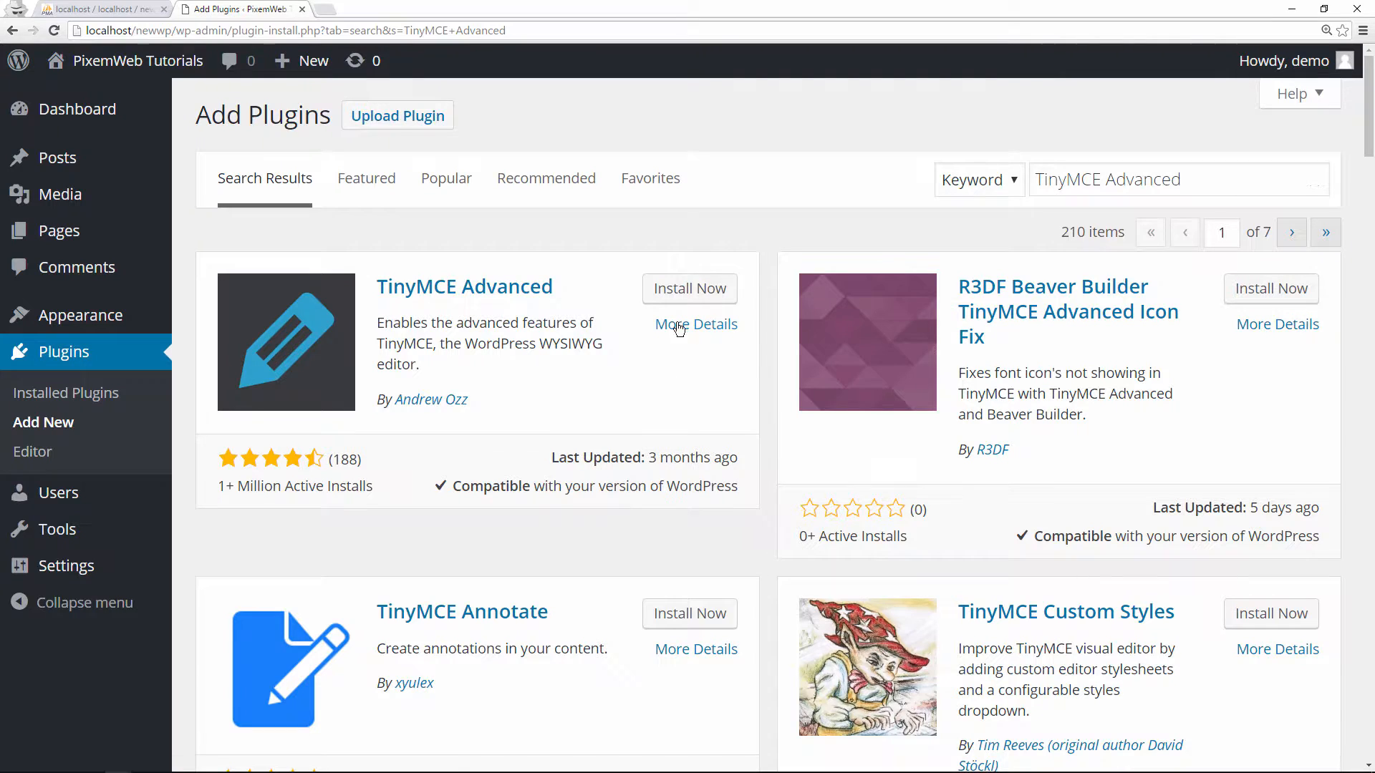
Browse the TinyMCE Advanced details: Screenshots, FAQ and Reviews.
left_click(695, 324)
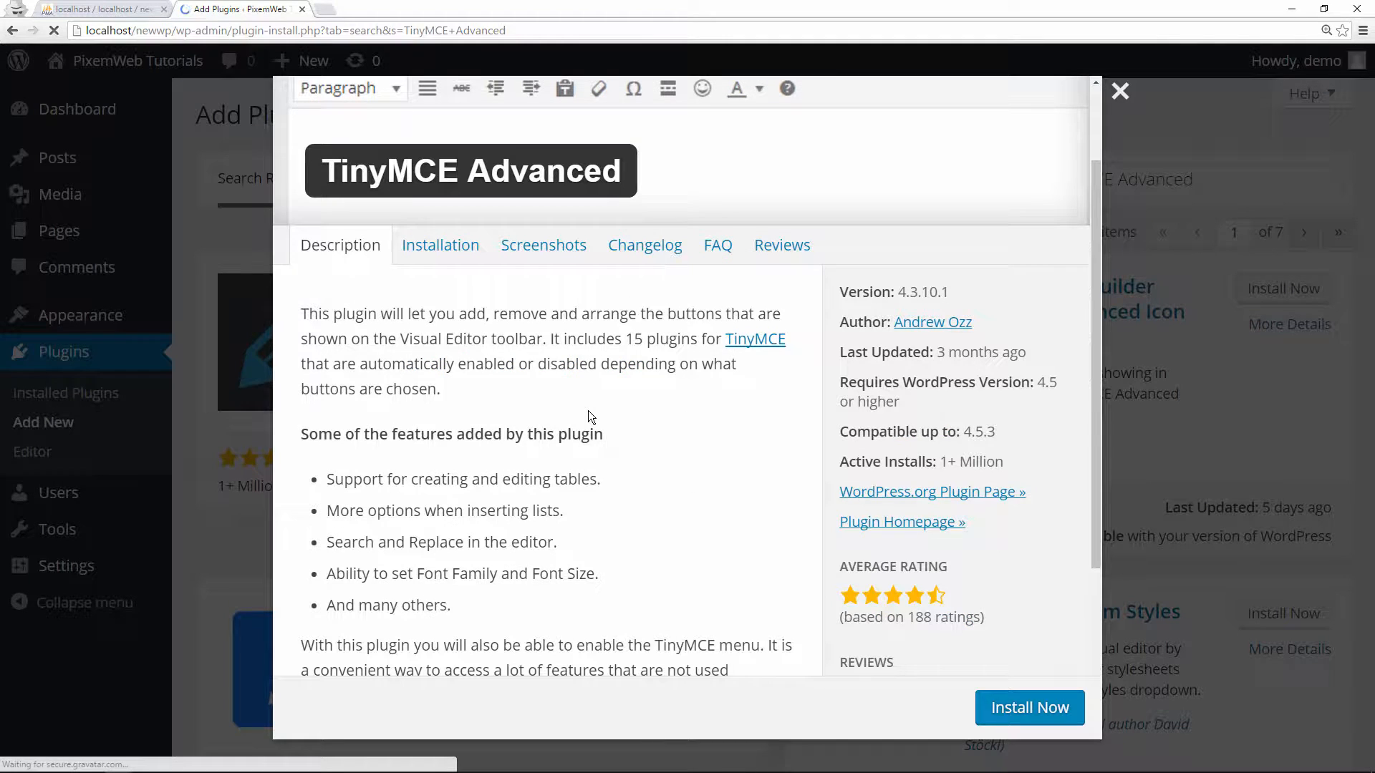
scroll("down", 3)
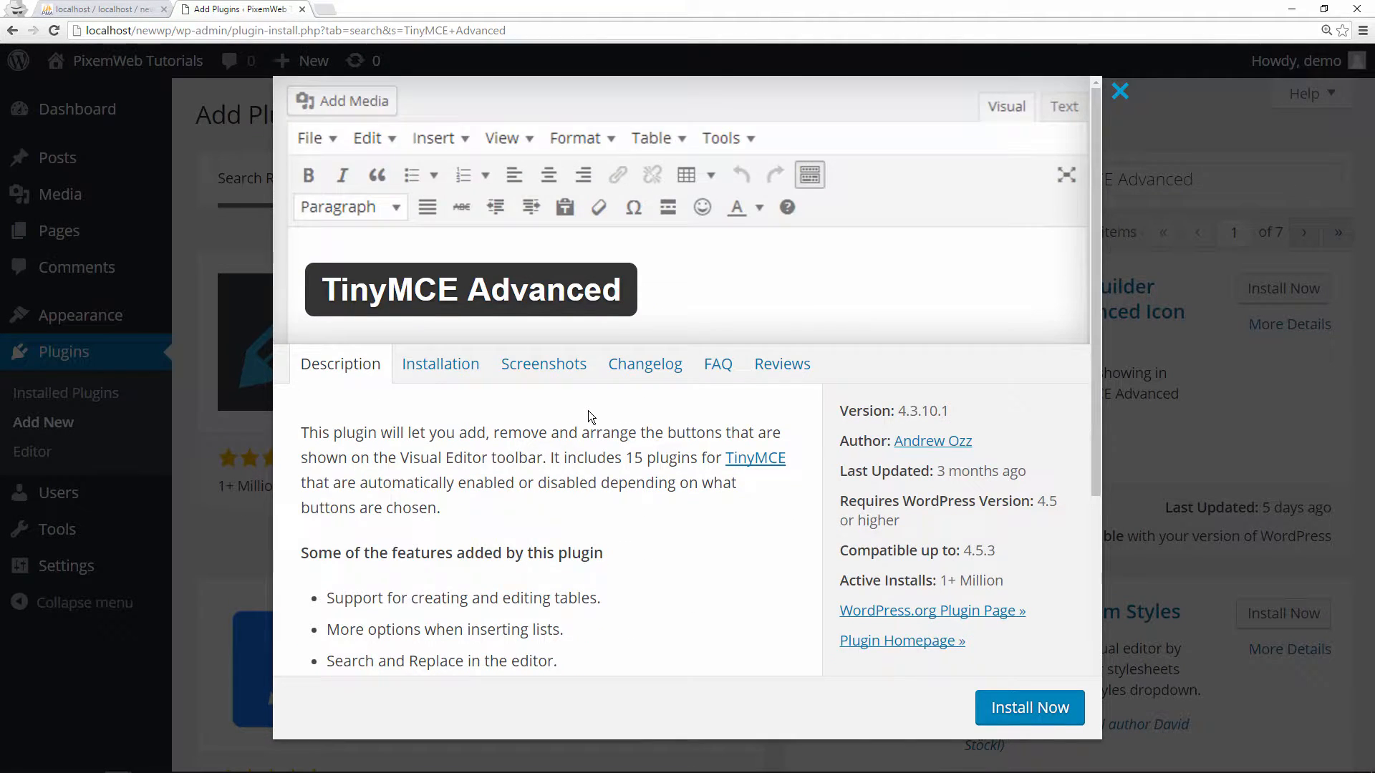
left_click(543, 363)
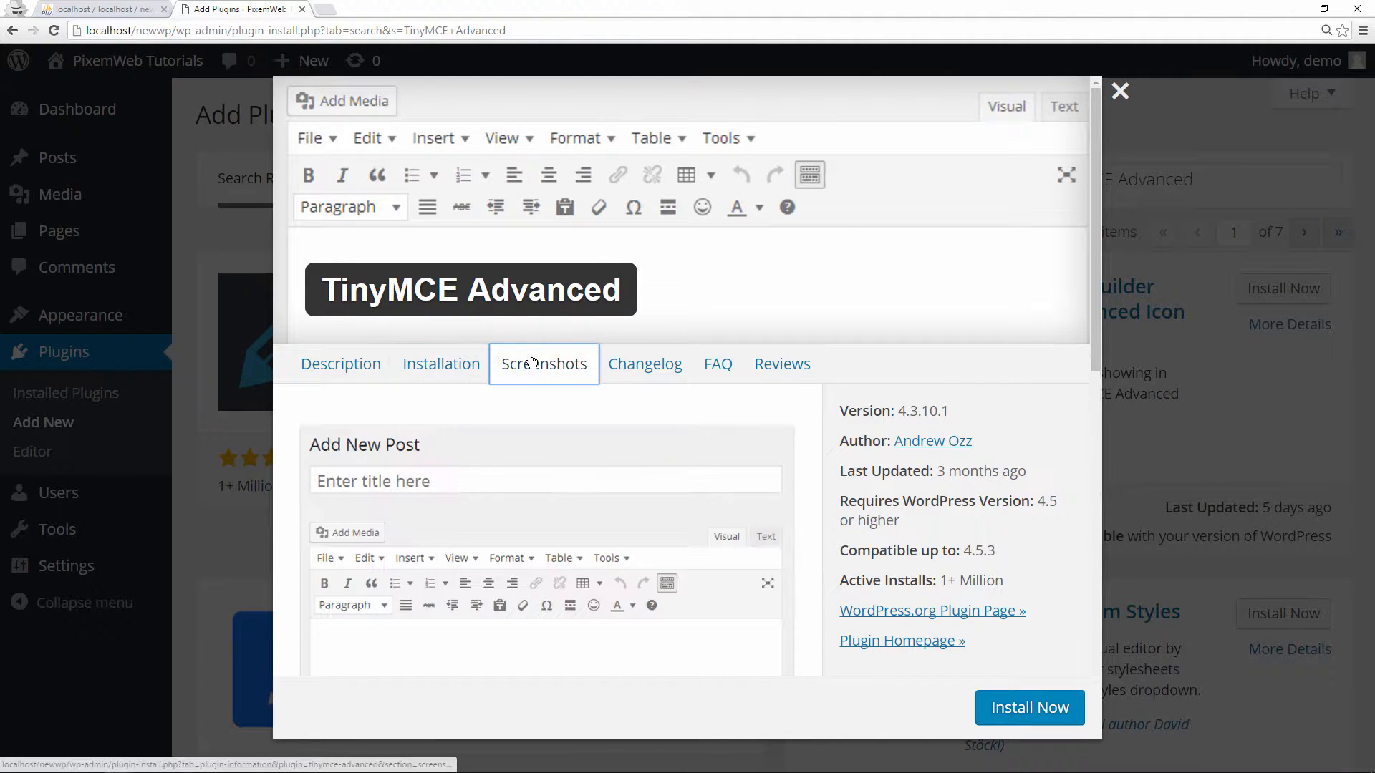
left_click(717, 363)
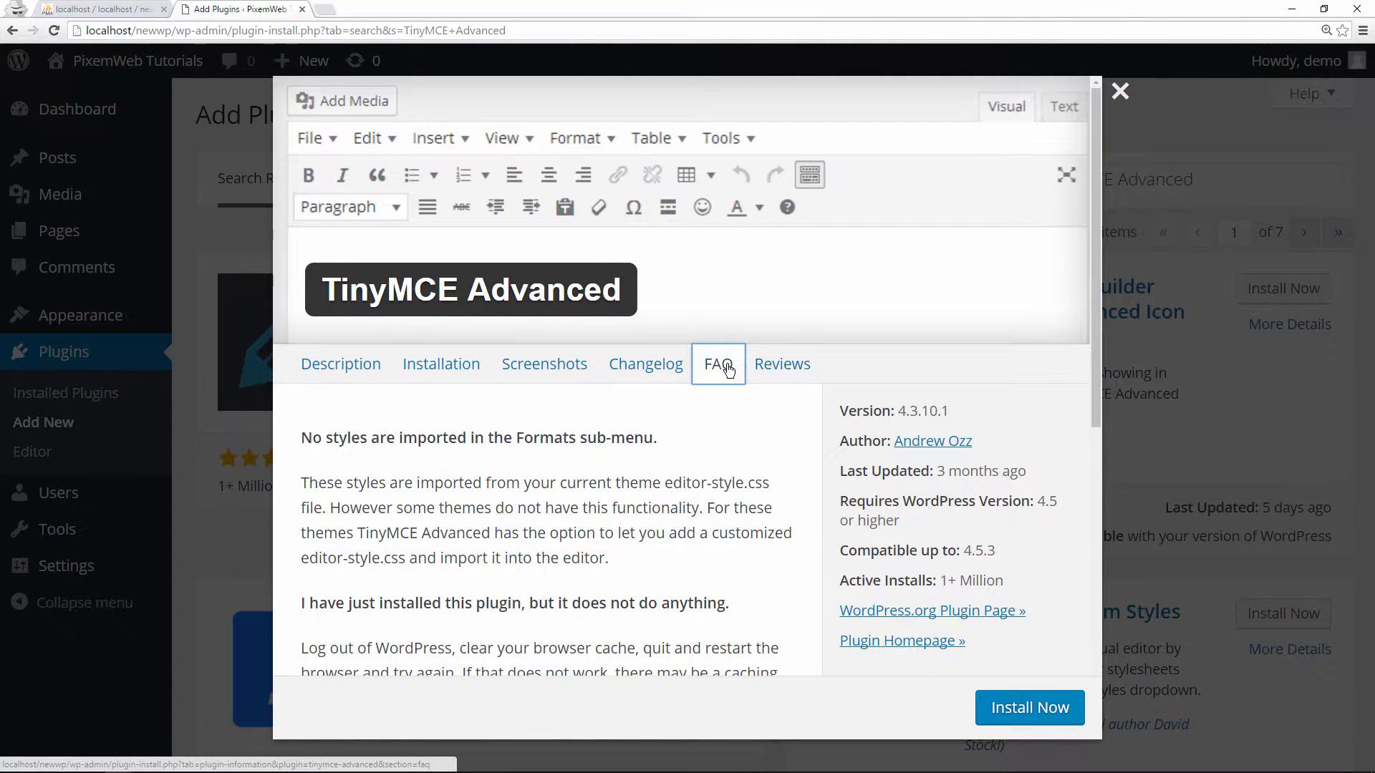
left_click(781, 364)
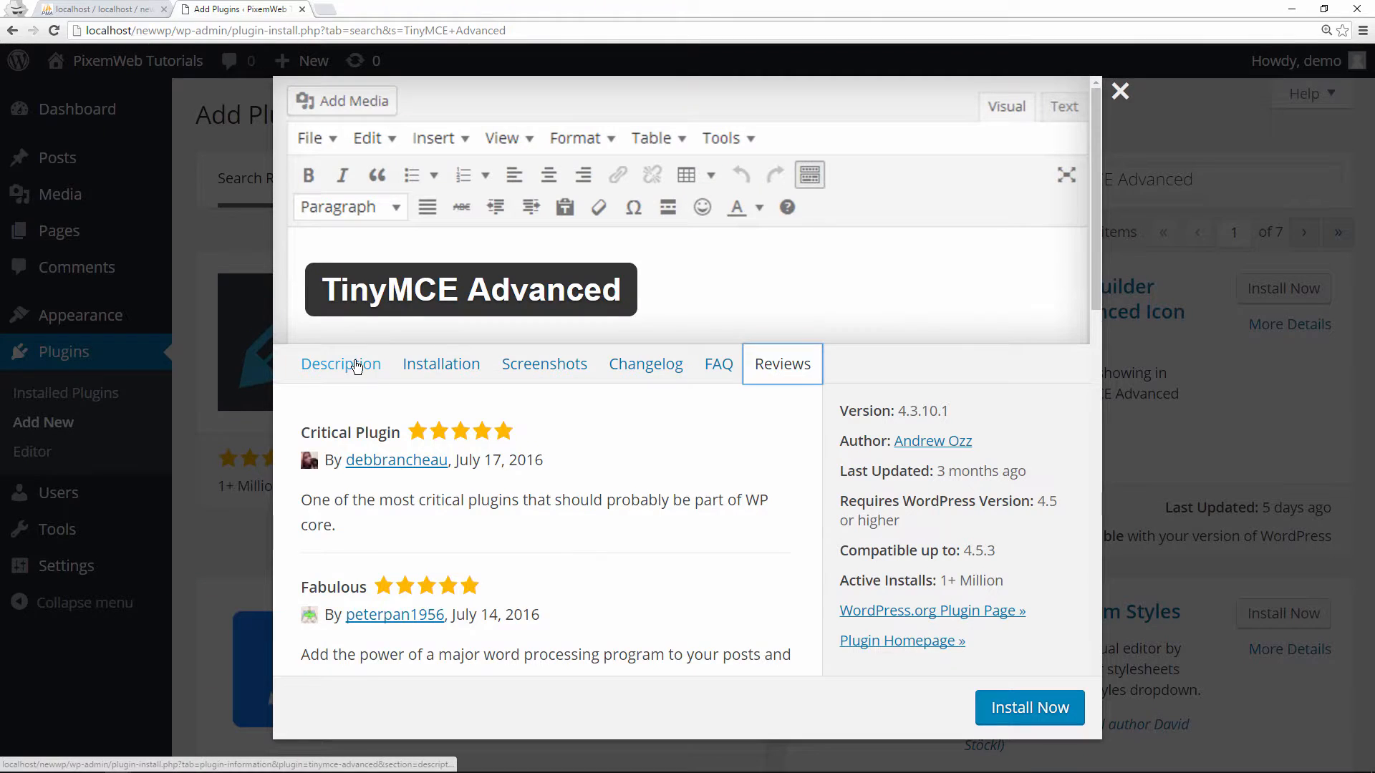
Return to the description and install TinyMCE Advanced 4.3.10.1.
left_click(341, 364)
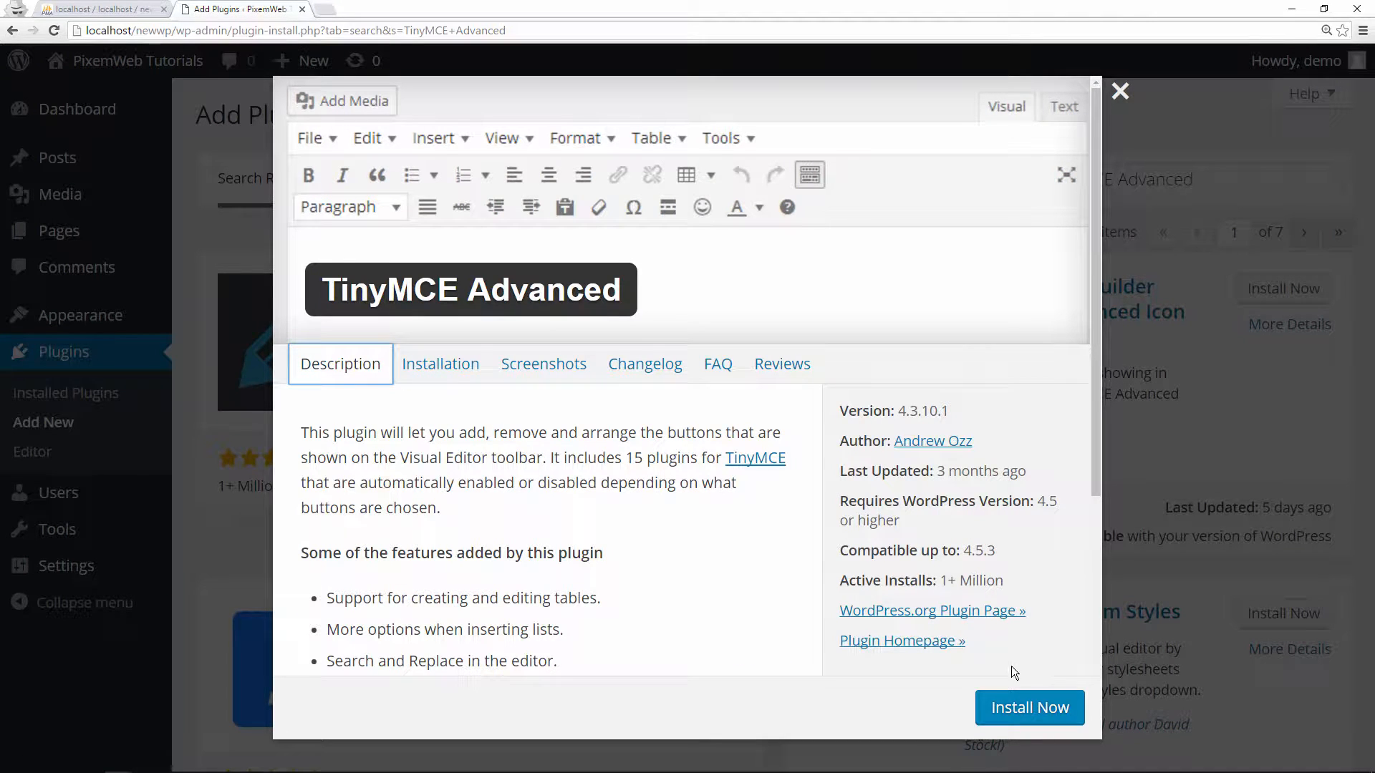
left_click(1030, 708)
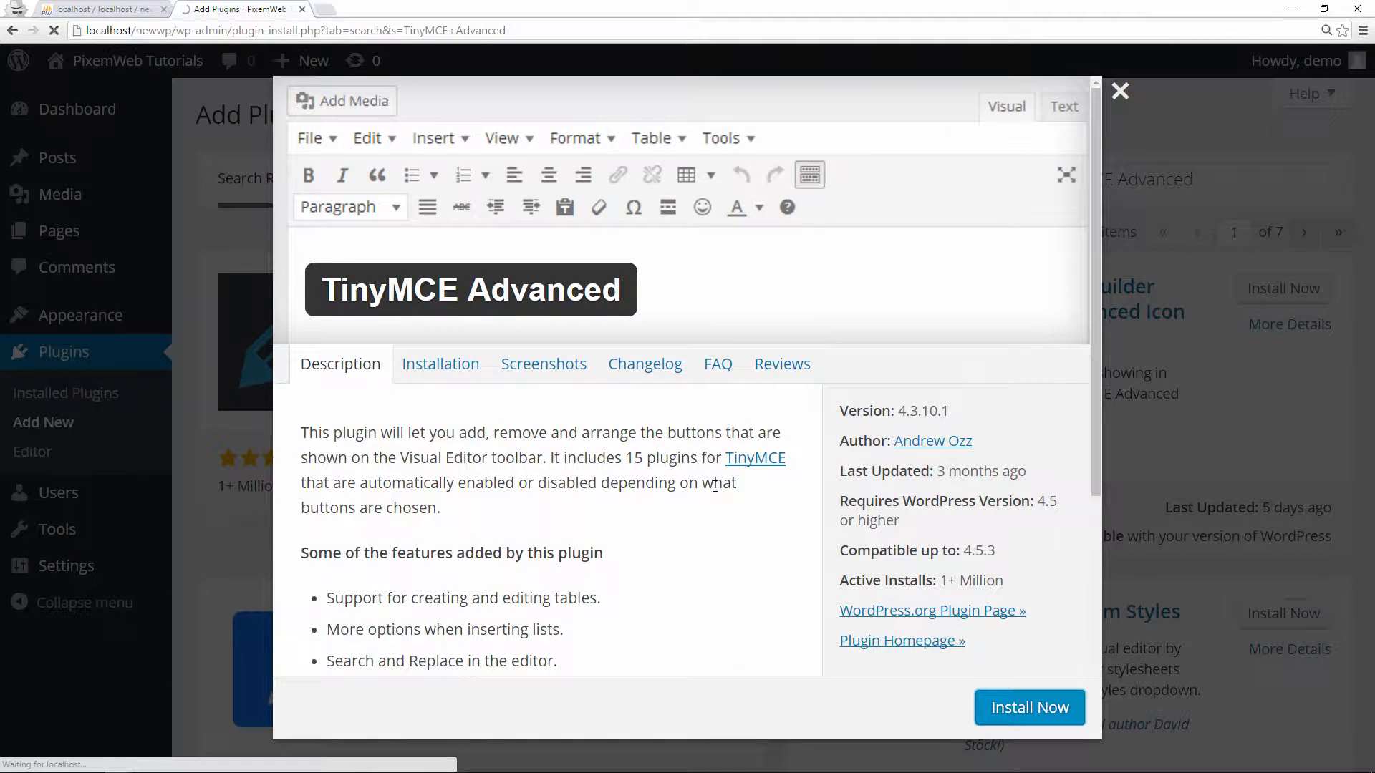
left_click(1029, 708)
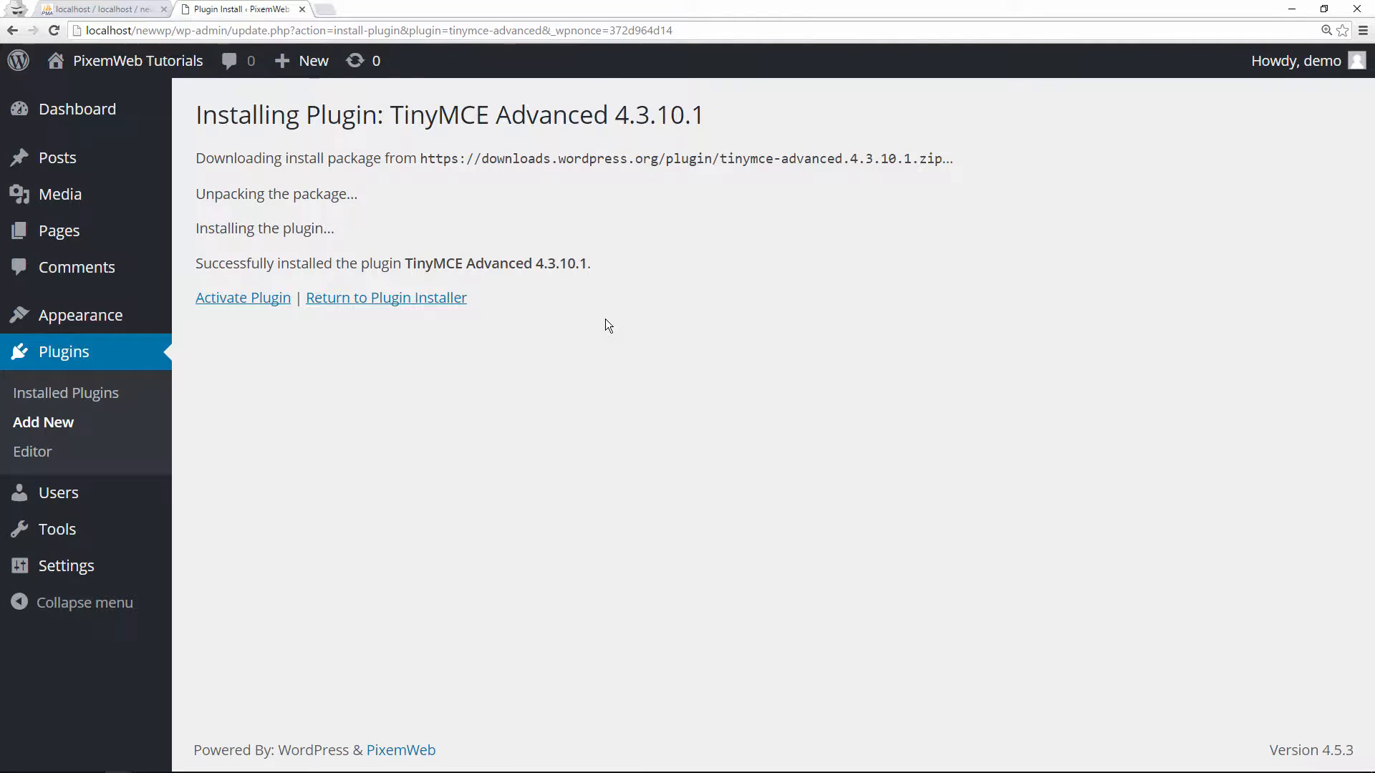
Activate TinyMCE Advanced and go to its Settings from Installed Plugins.
left_click(243, 298)
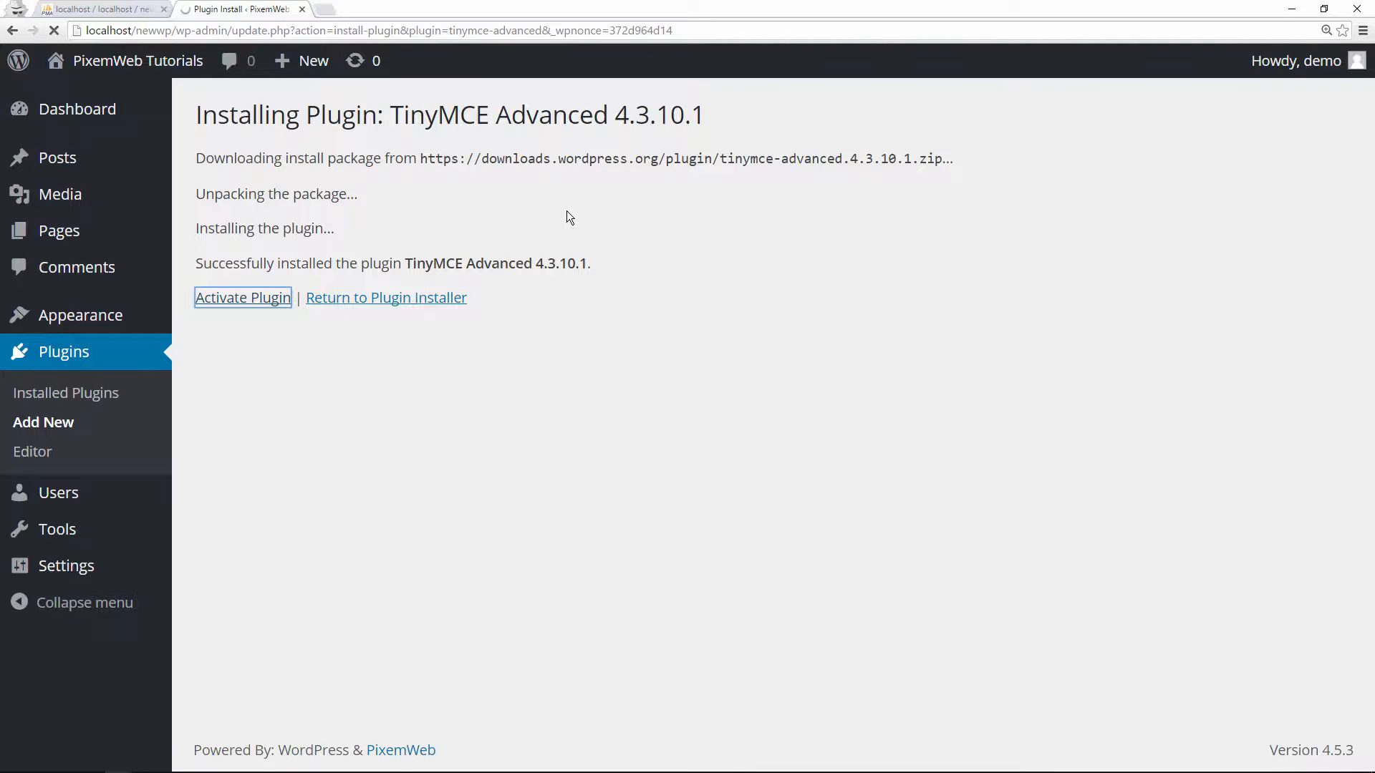
left_click(242, 298)
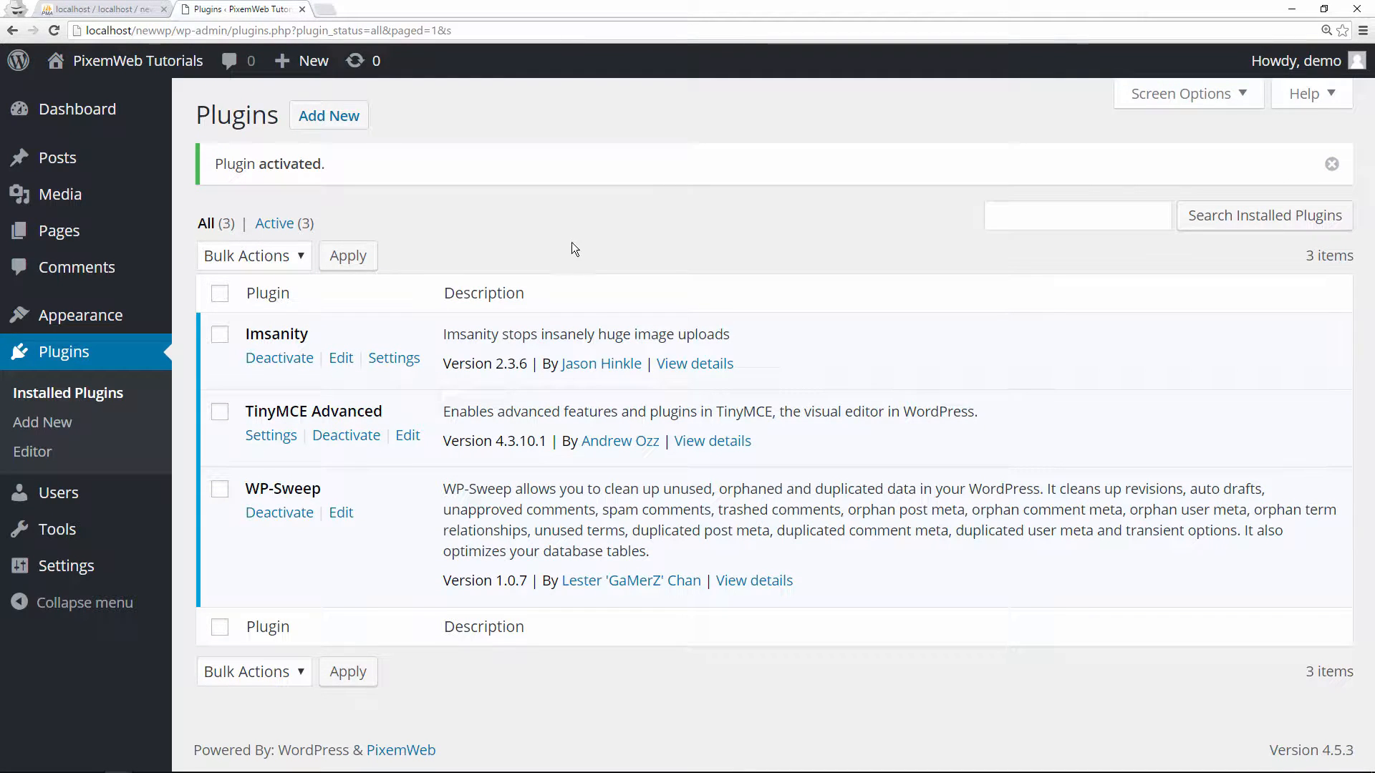
mouse_move(293, 421)
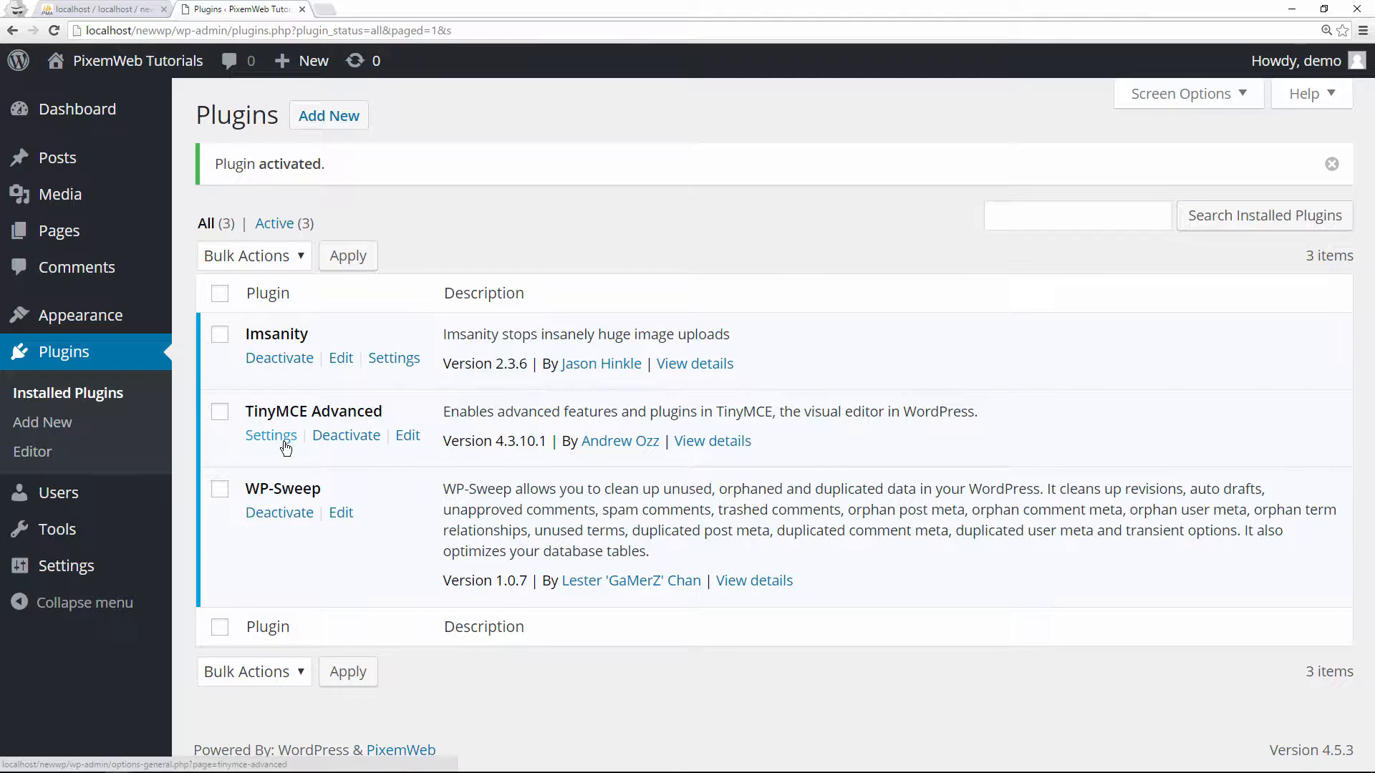
left_click(271, 435)
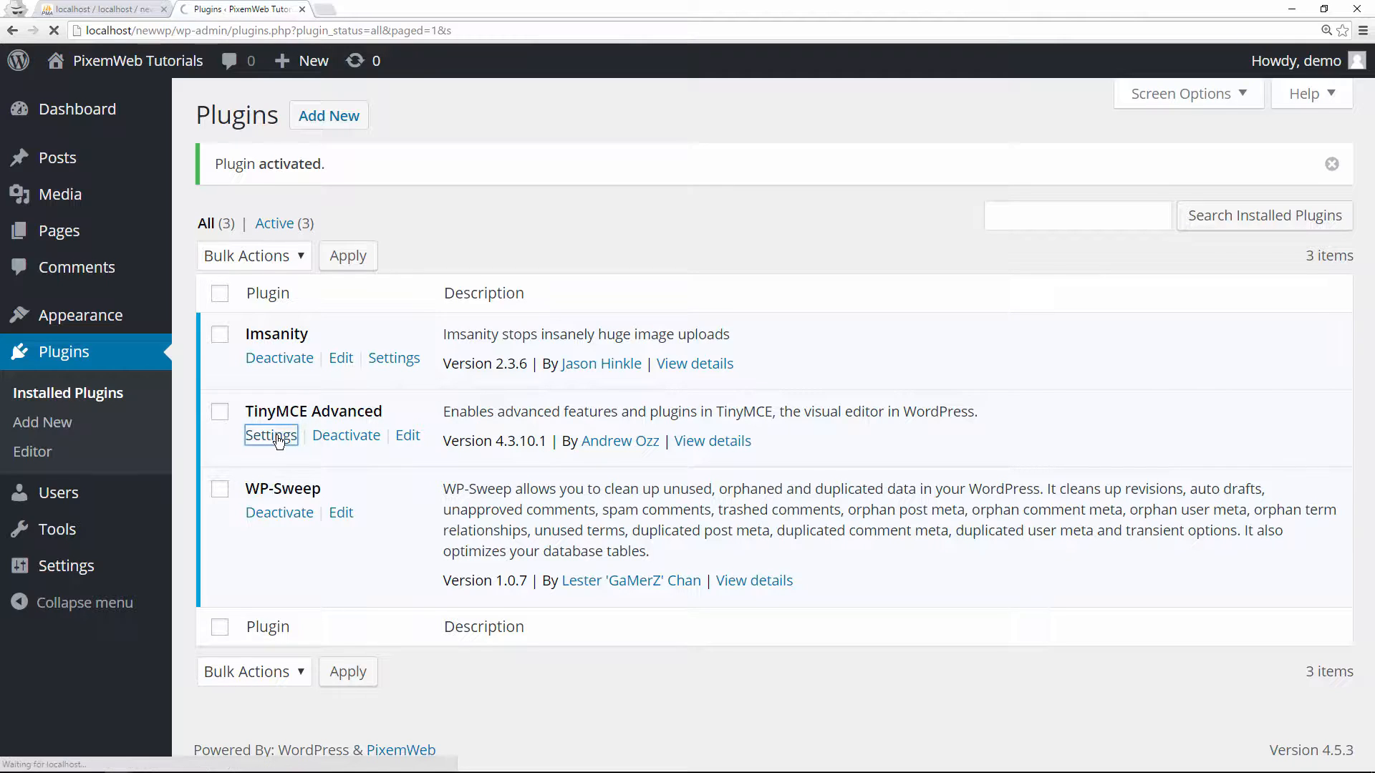
left_click(271, 436)
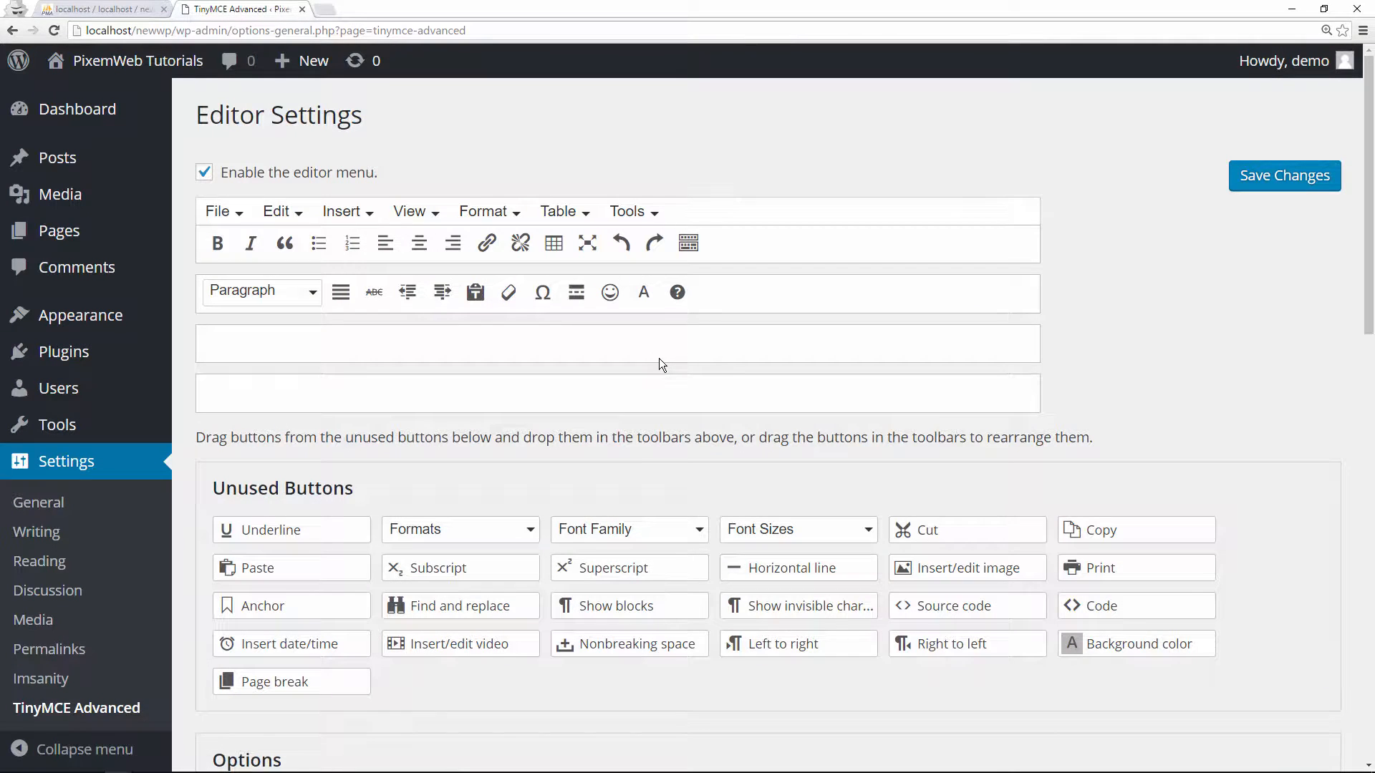
mouse_move(688, 360)
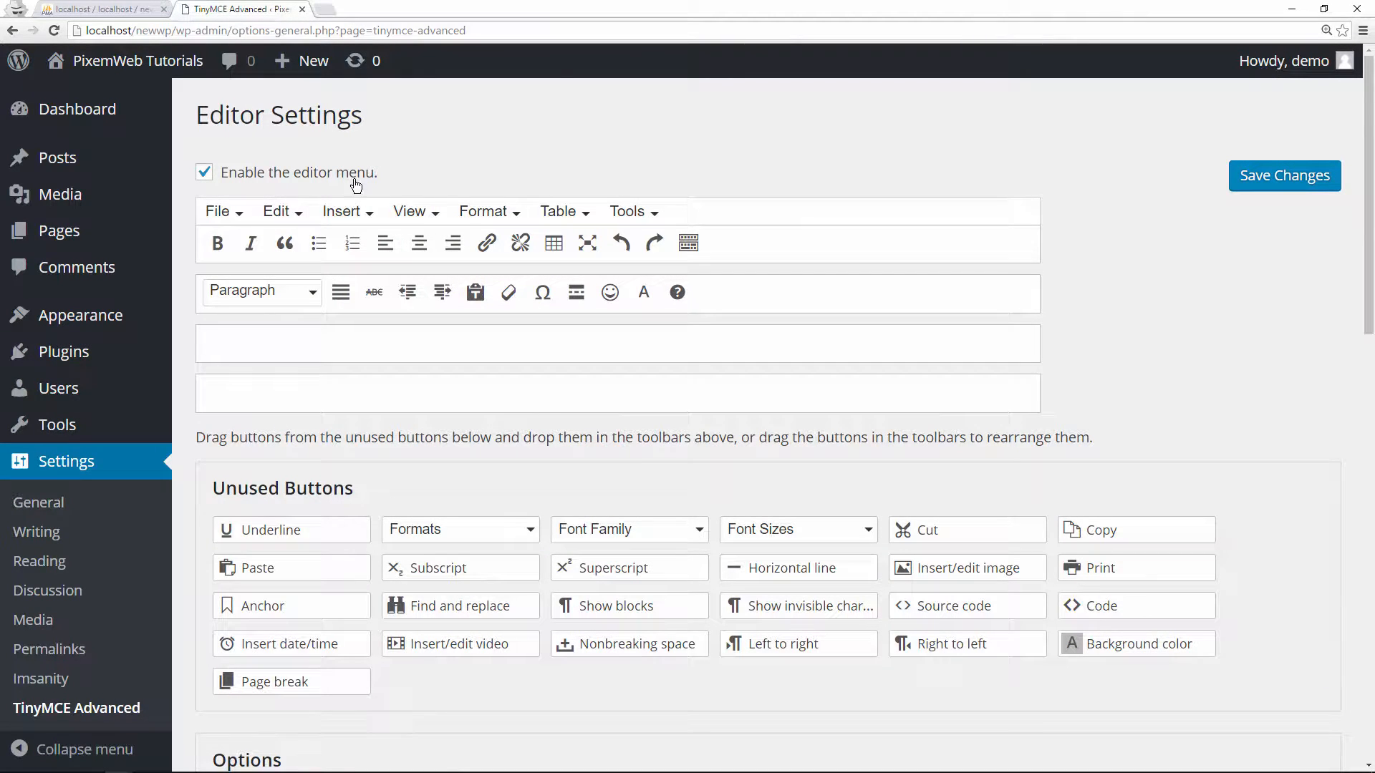
mouse_move(368, 183)
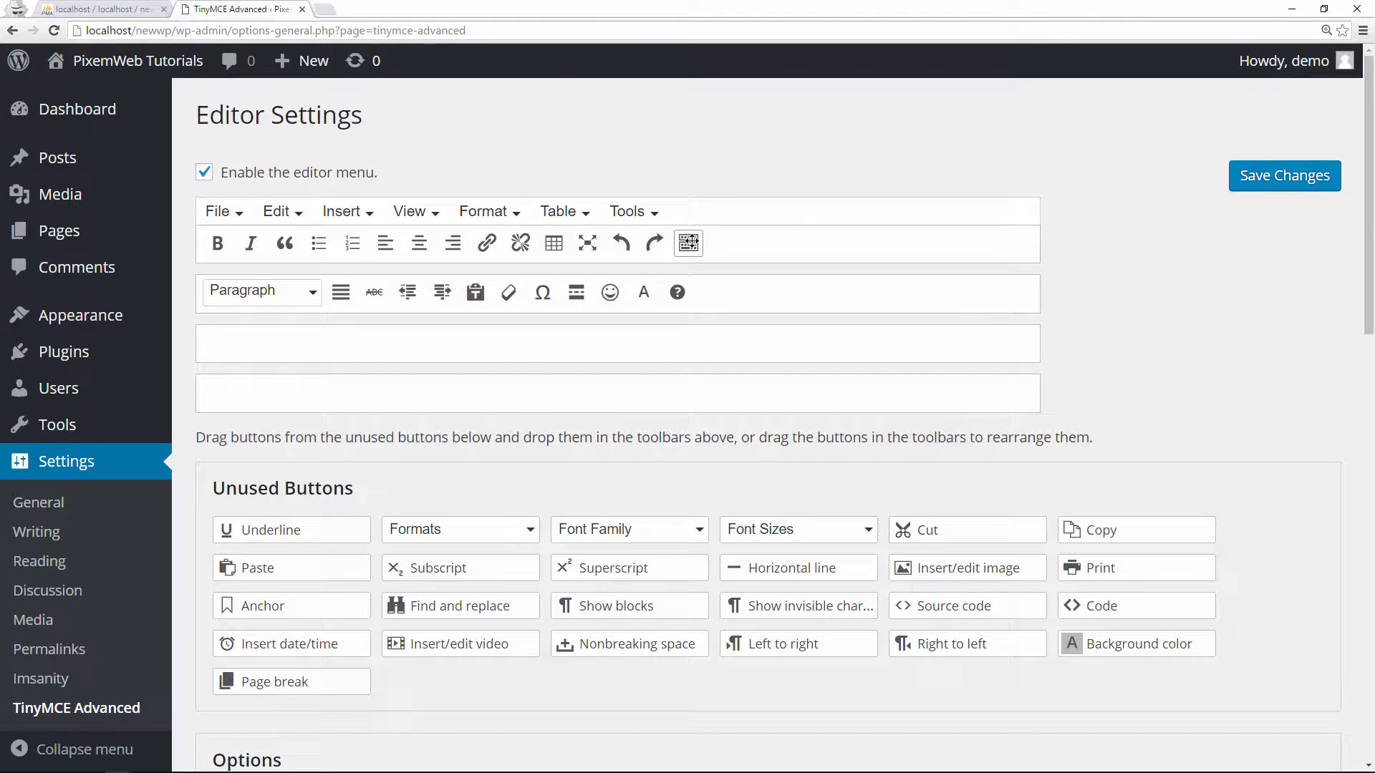
mouse_move(618, 374)
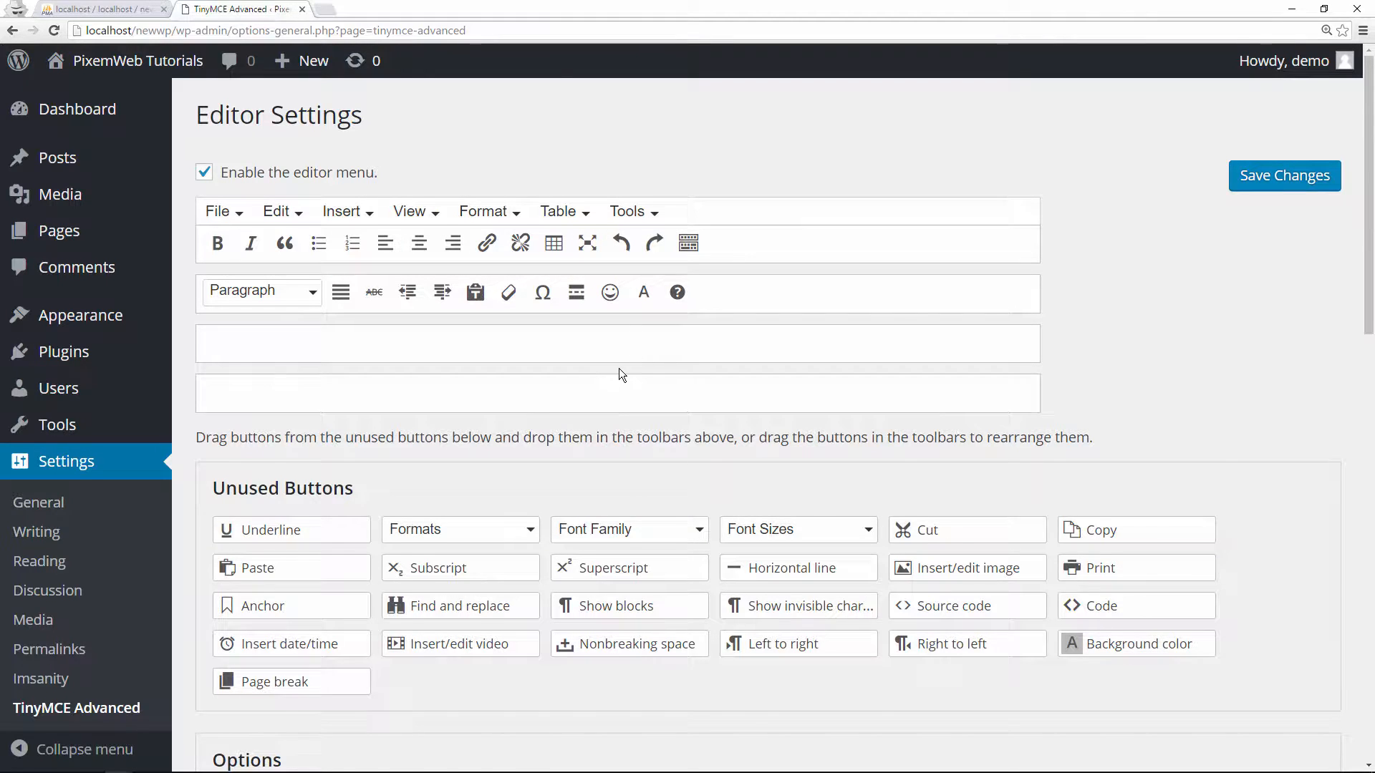
scroll("down", 3)
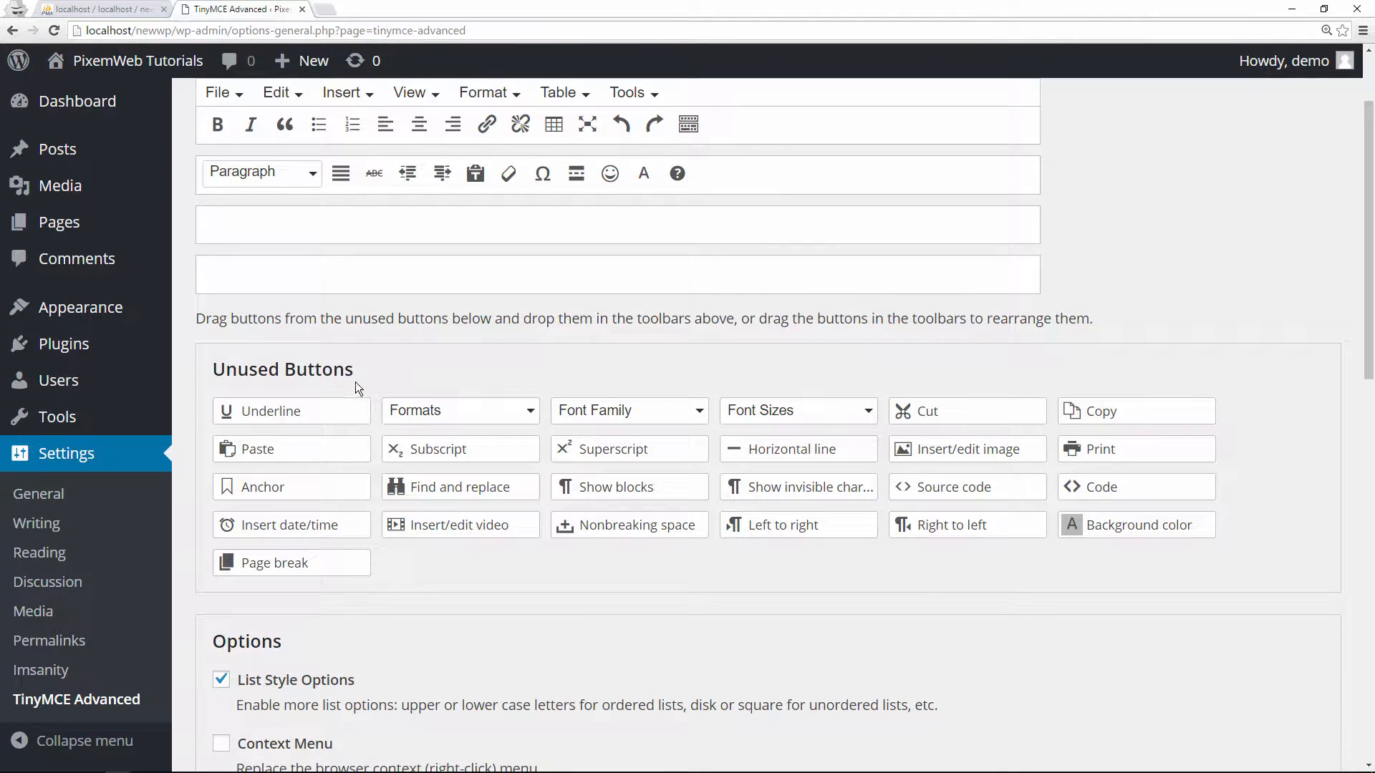
mouse_move(917, 513)
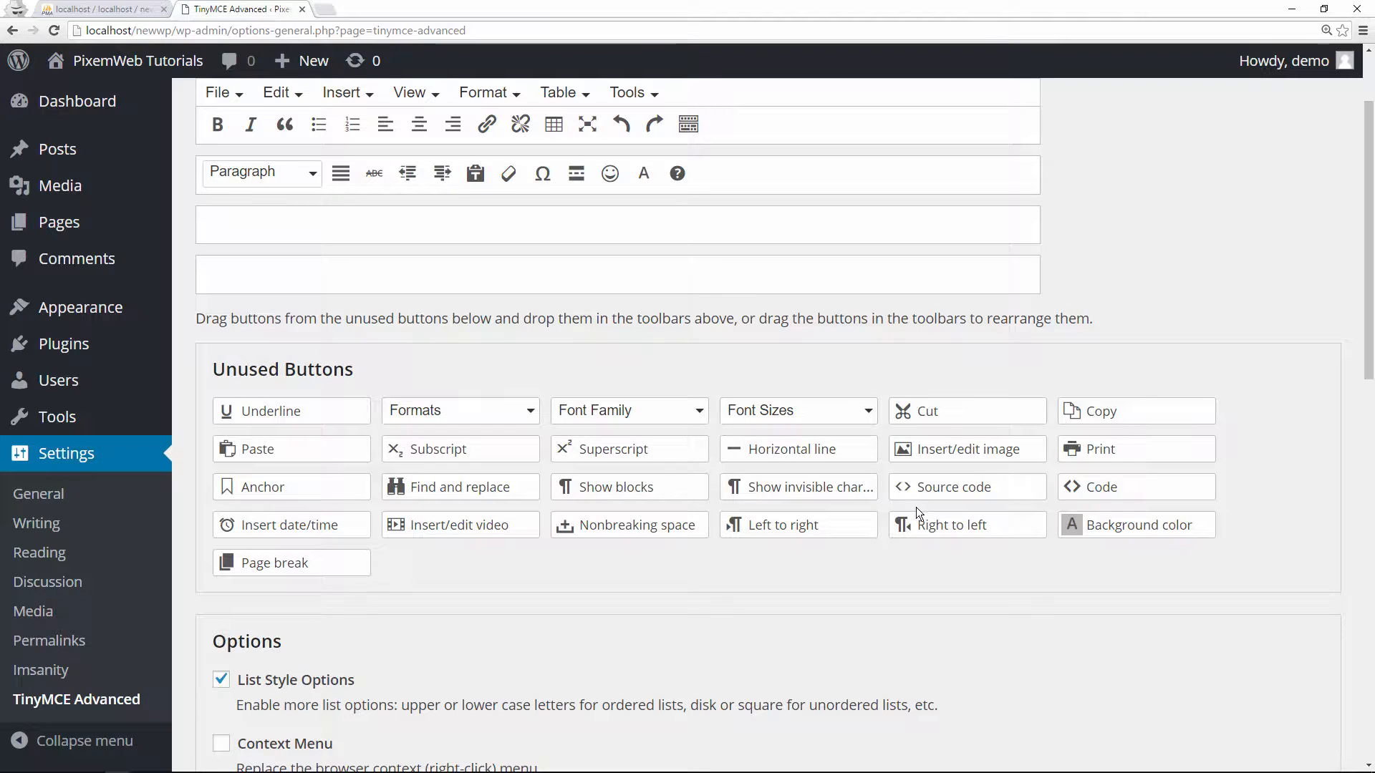
mouse_move(541, 300)
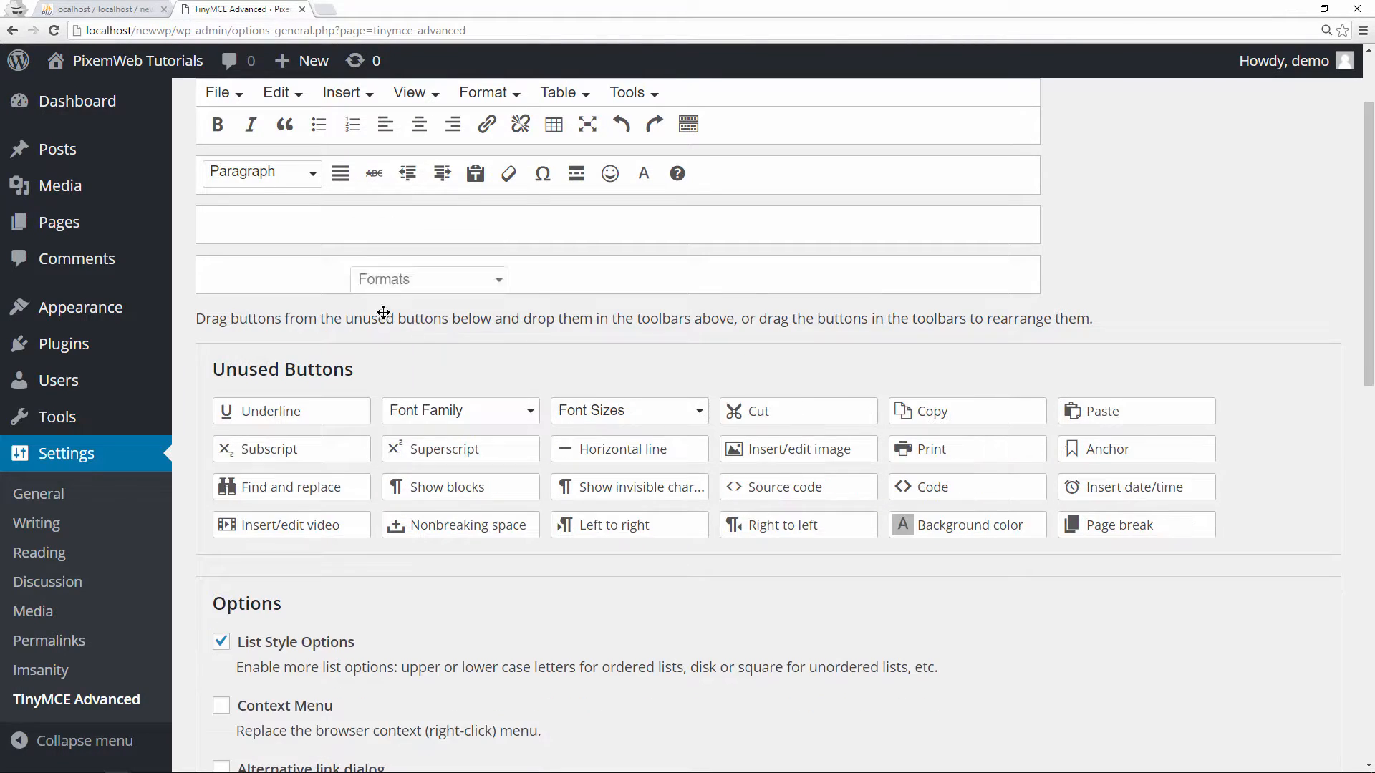
scroll("down", 3)
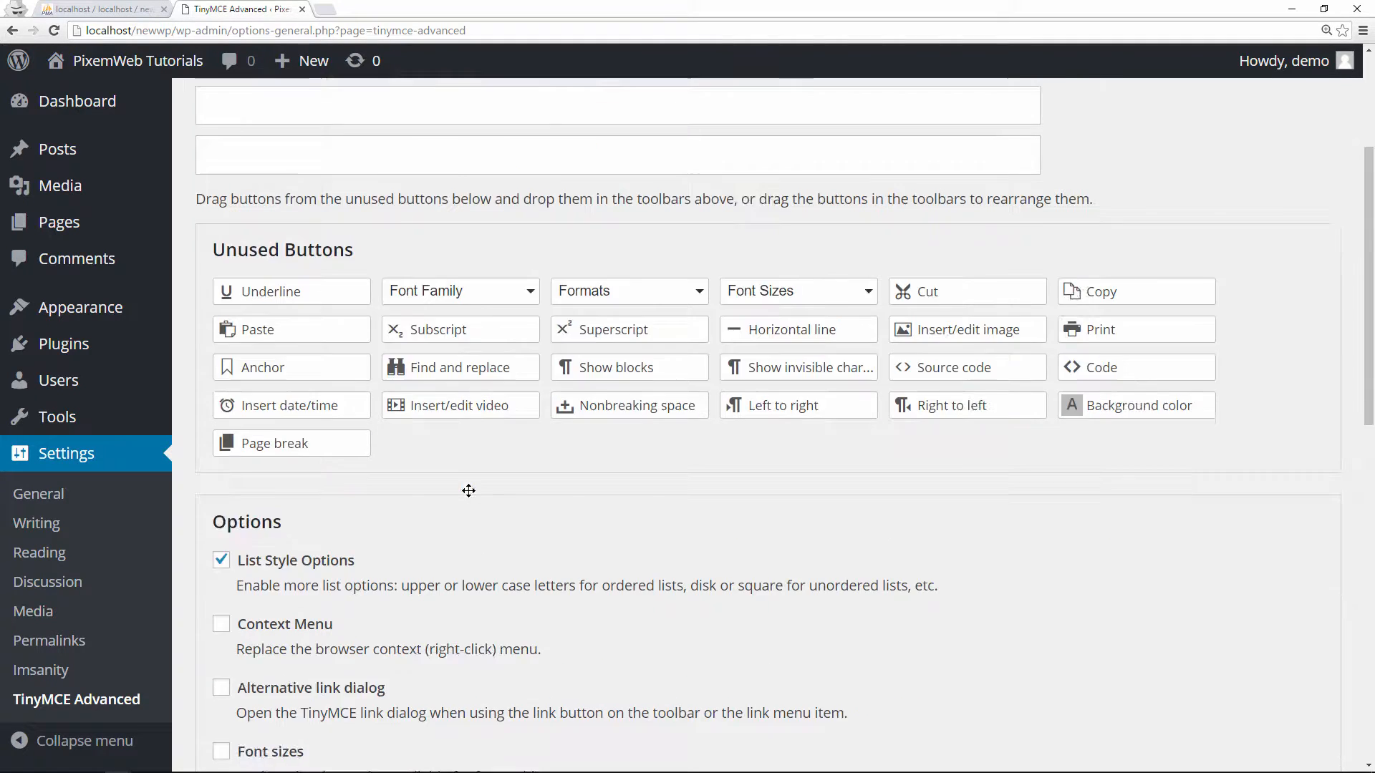
scroll("down", 3)
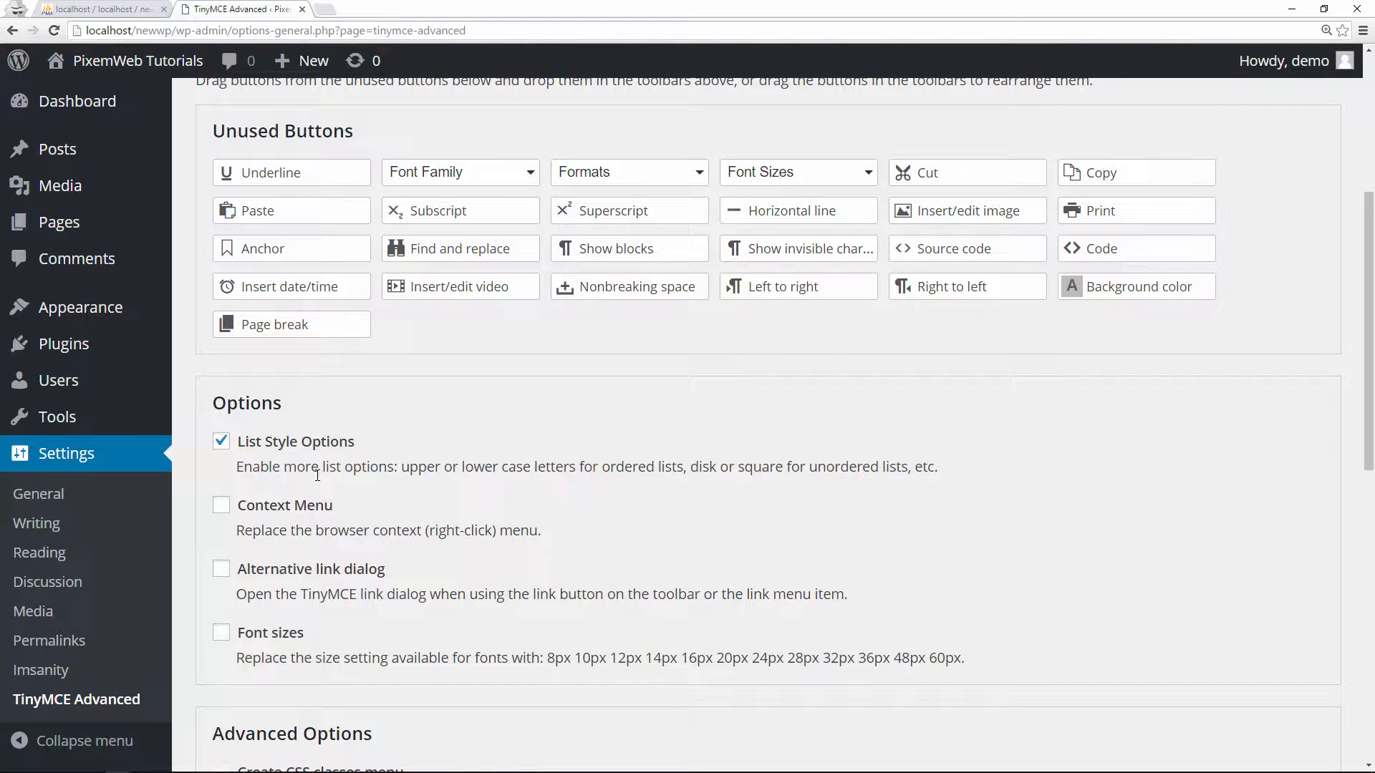
scroll("down", 3)
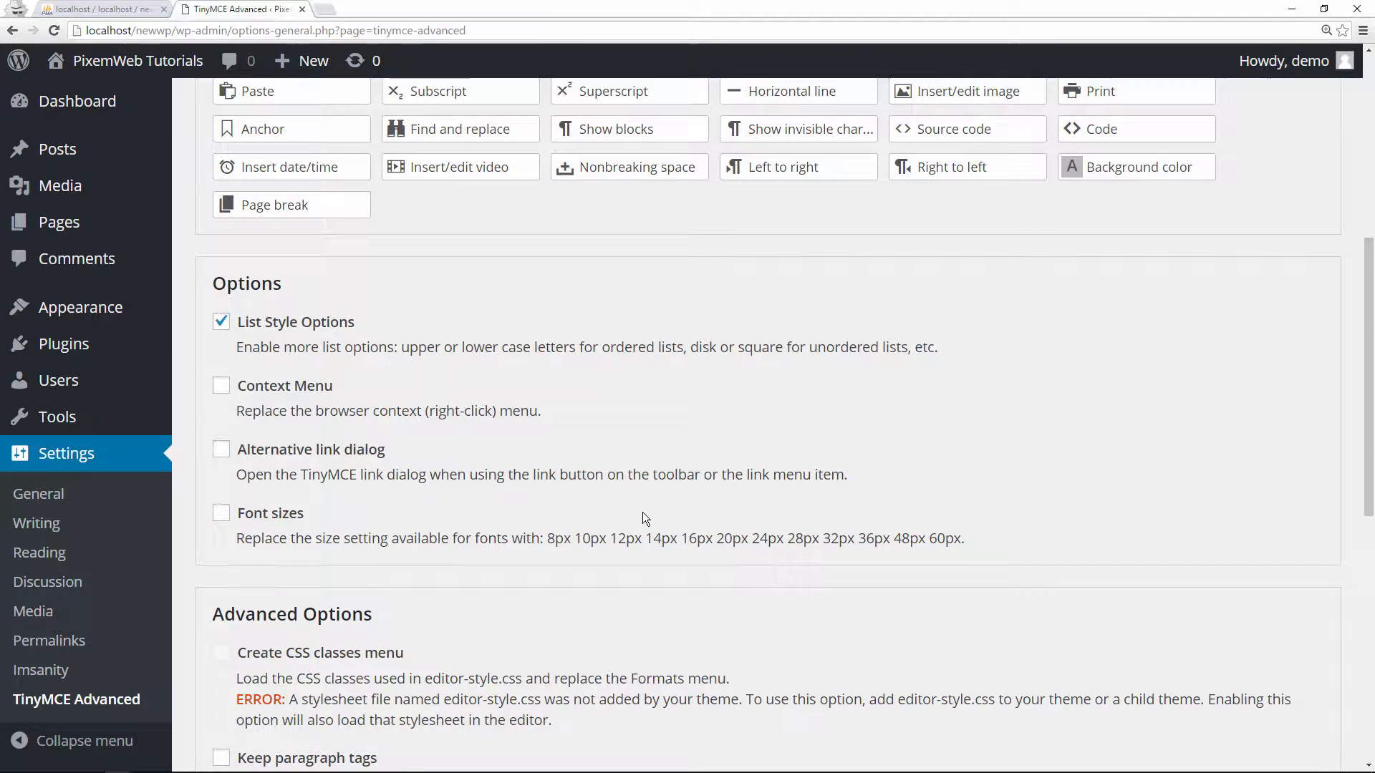
scroll("down", 3)
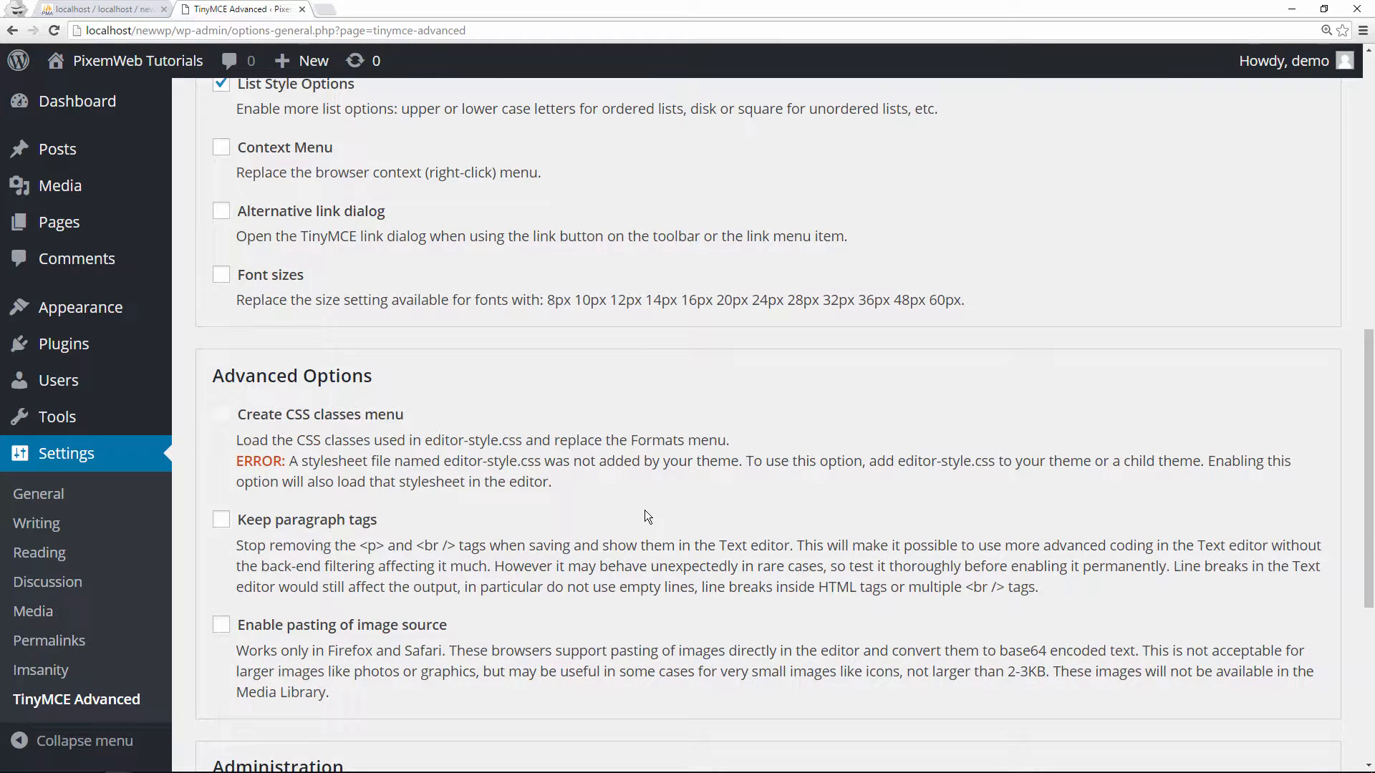
scroll("down", 3)
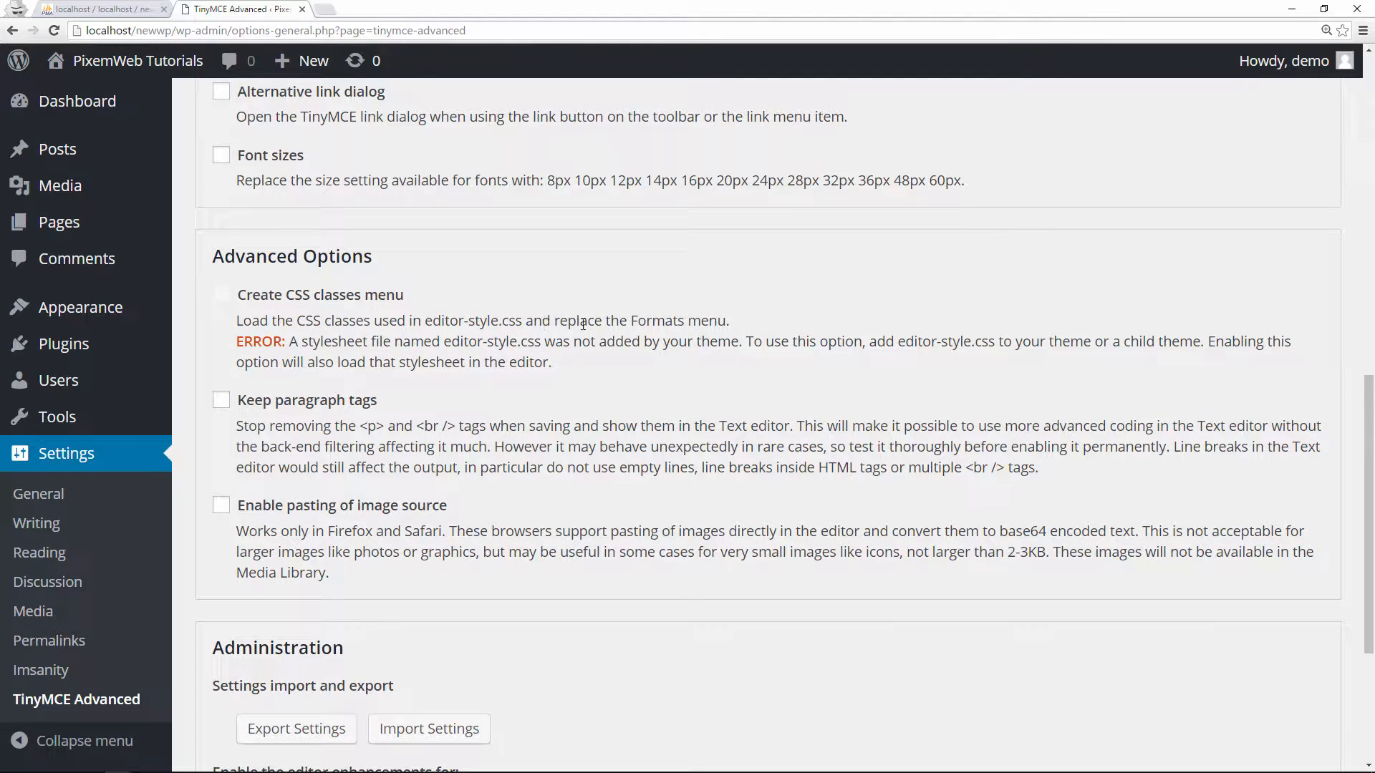
mouse_move(664, 345)
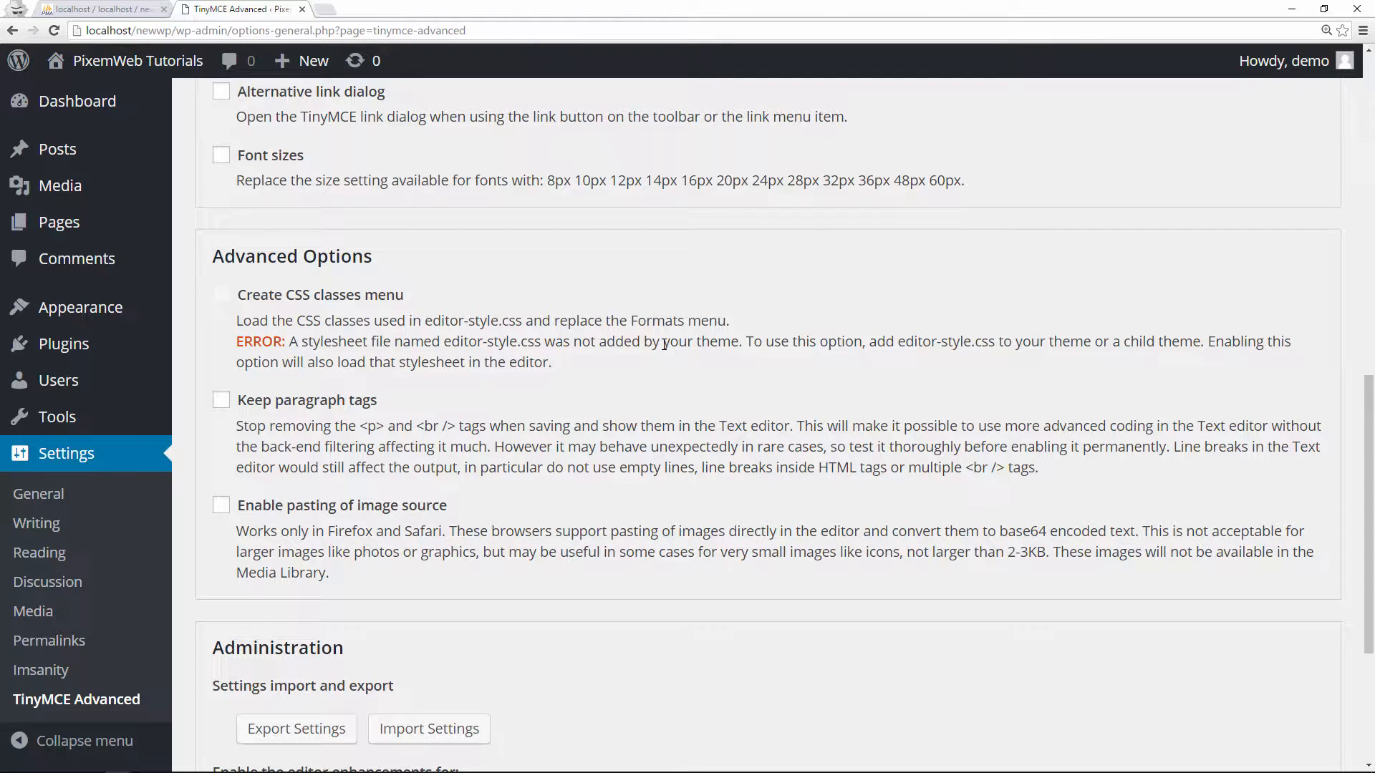
scroll("down", 3)
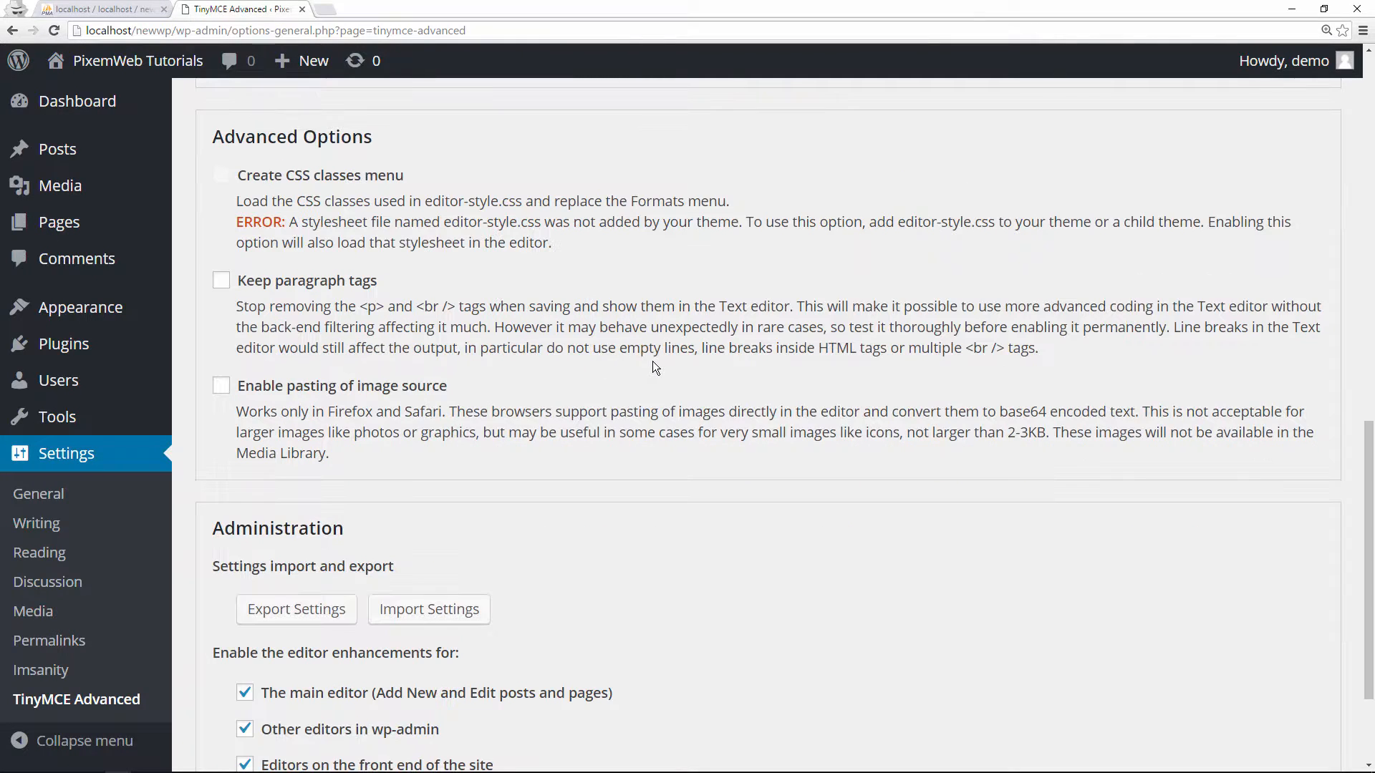
mouse_move(407, 314)
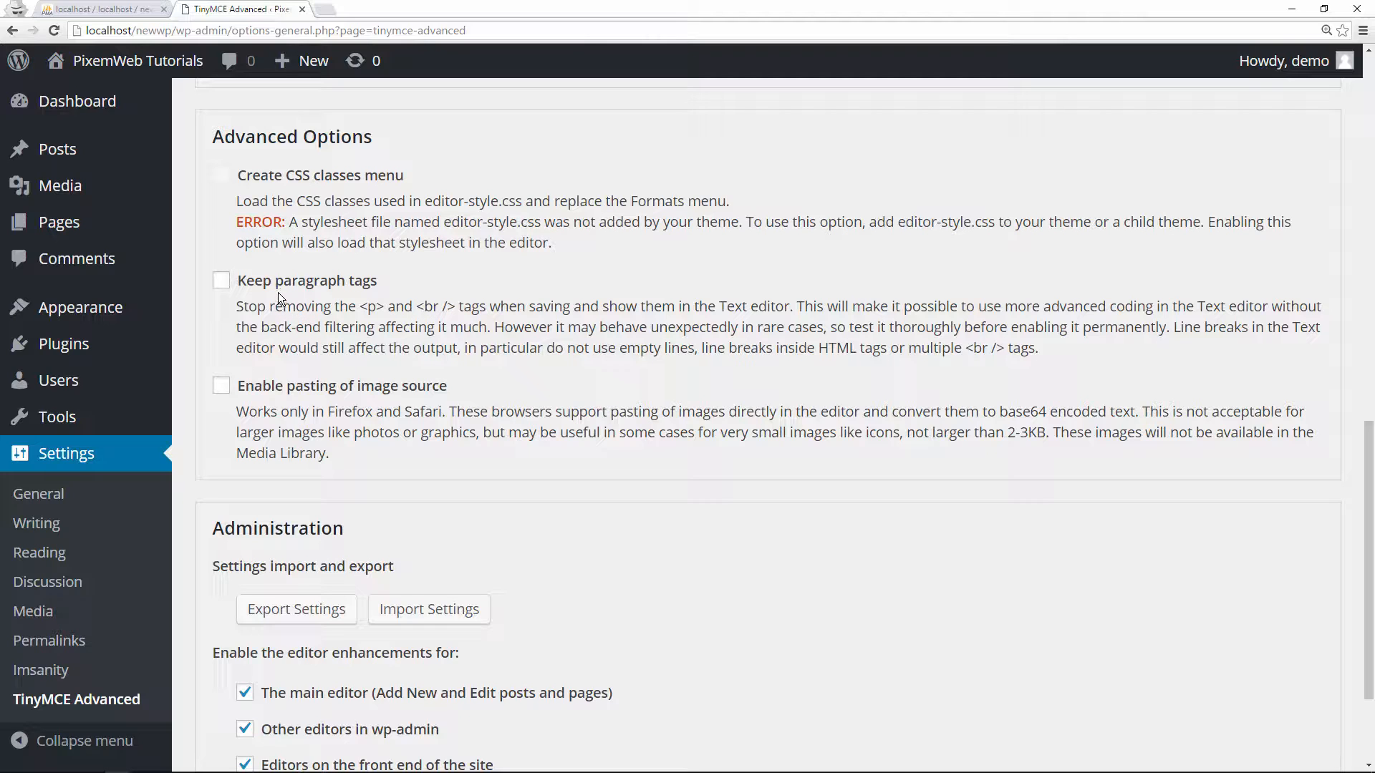
mouse_move(345, 290)
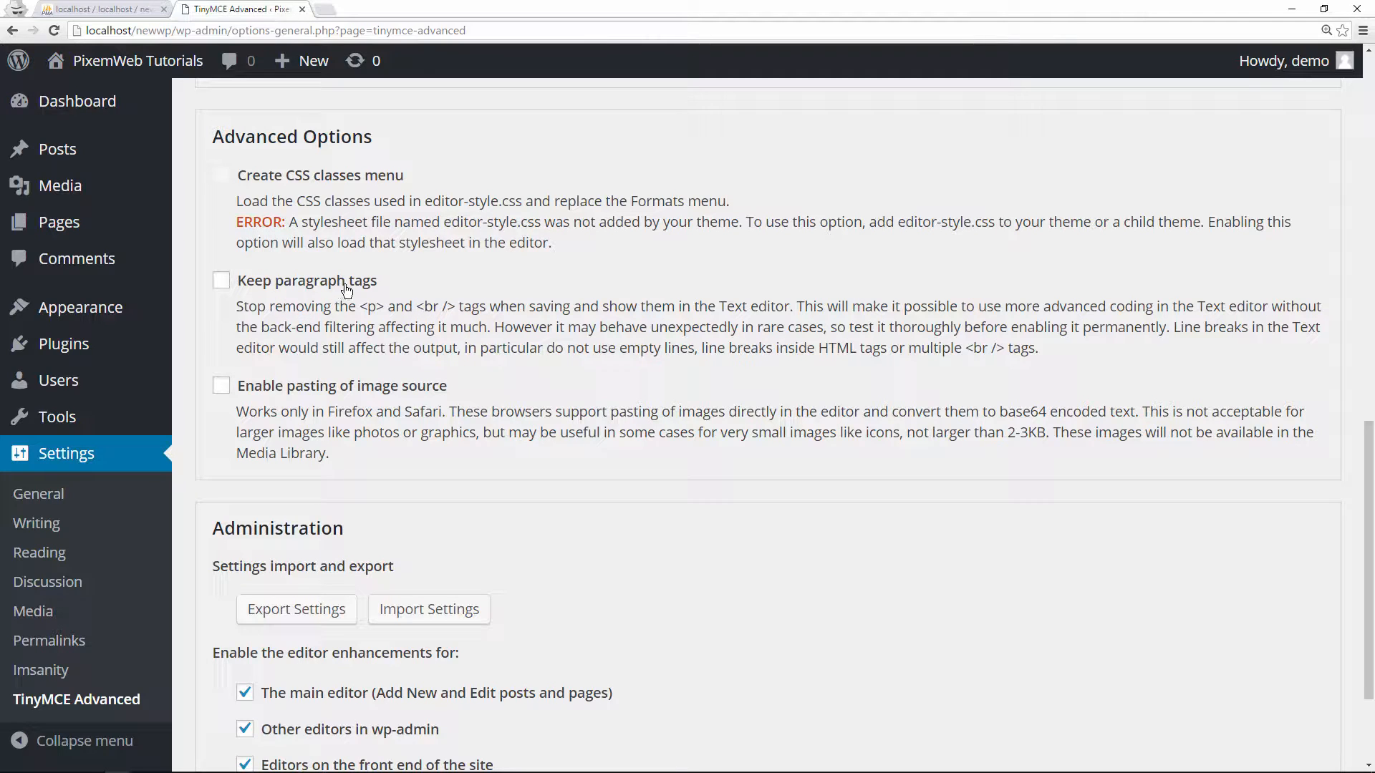
mouse_move(226, 300)
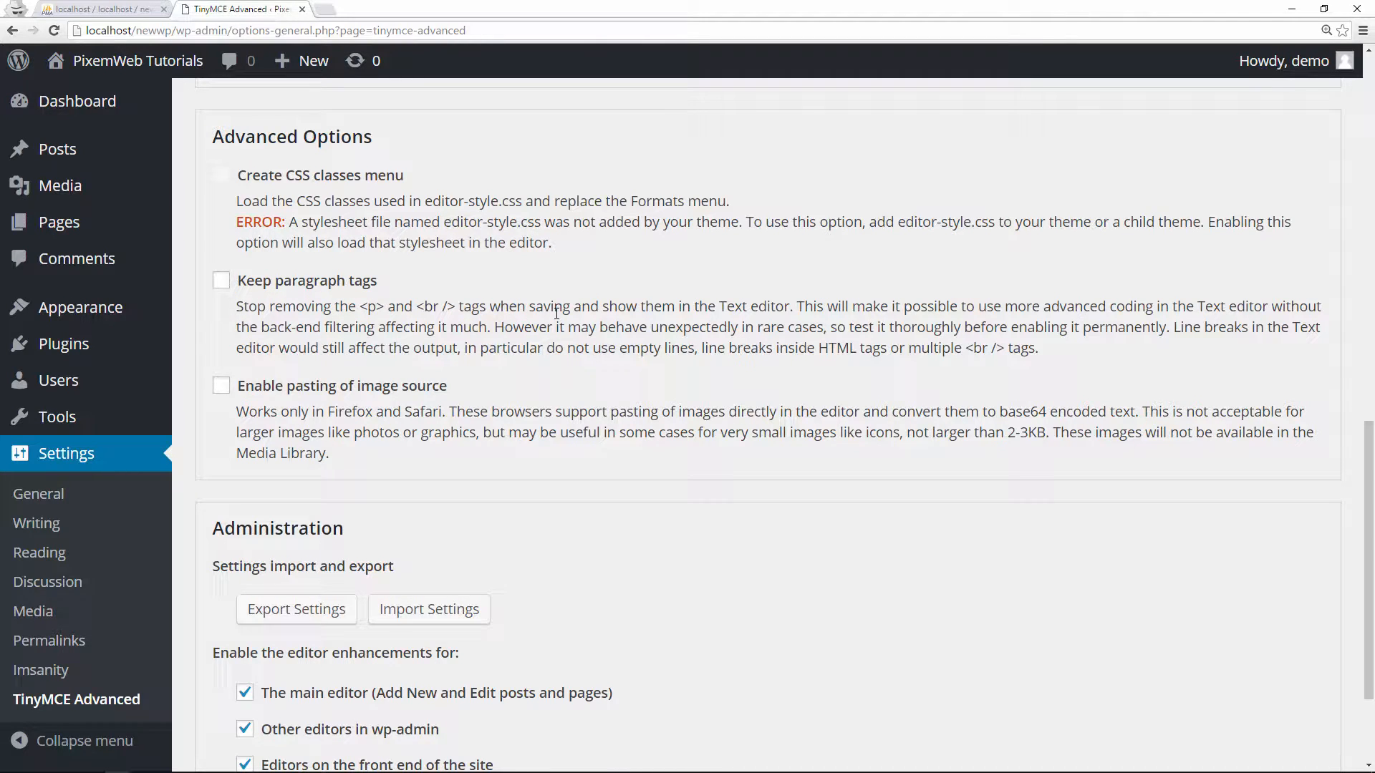
scroll("down", 3)
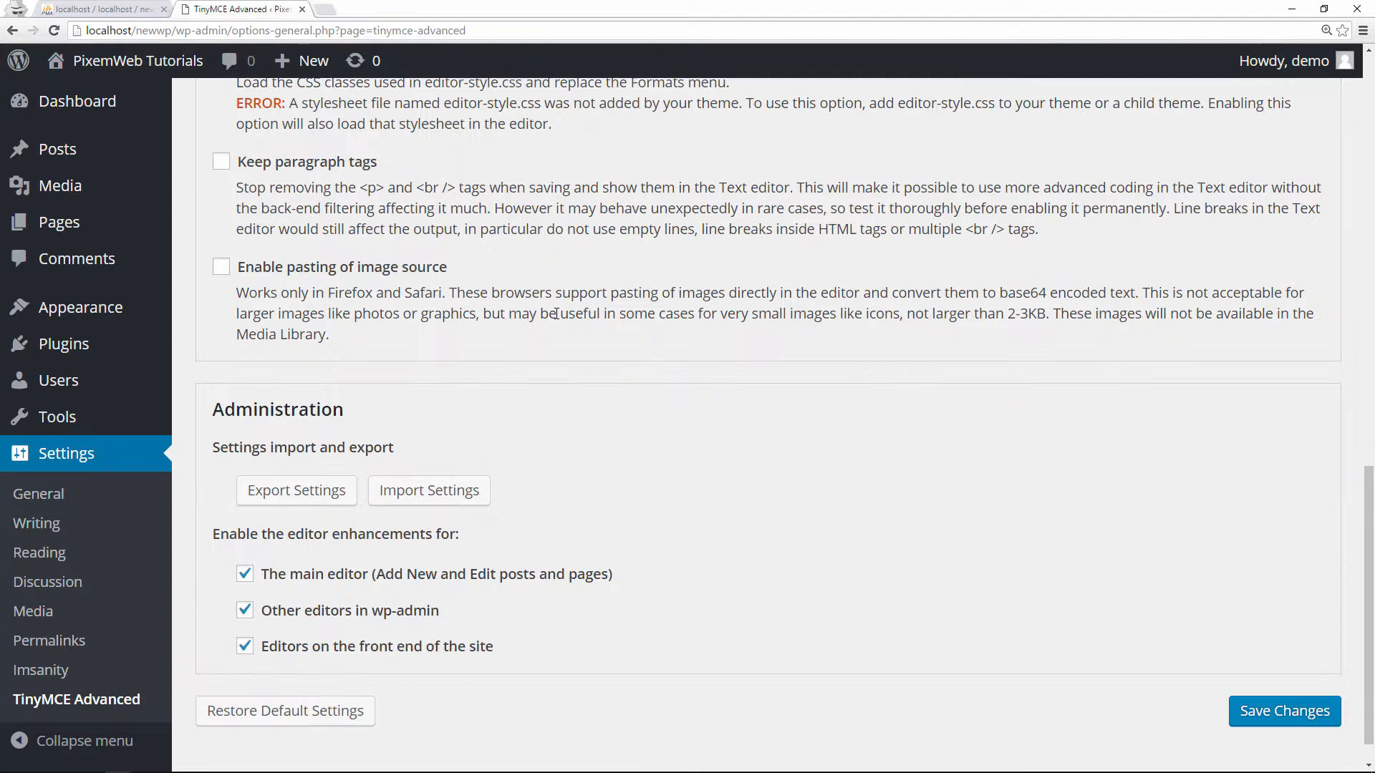
scroll("down", 3)
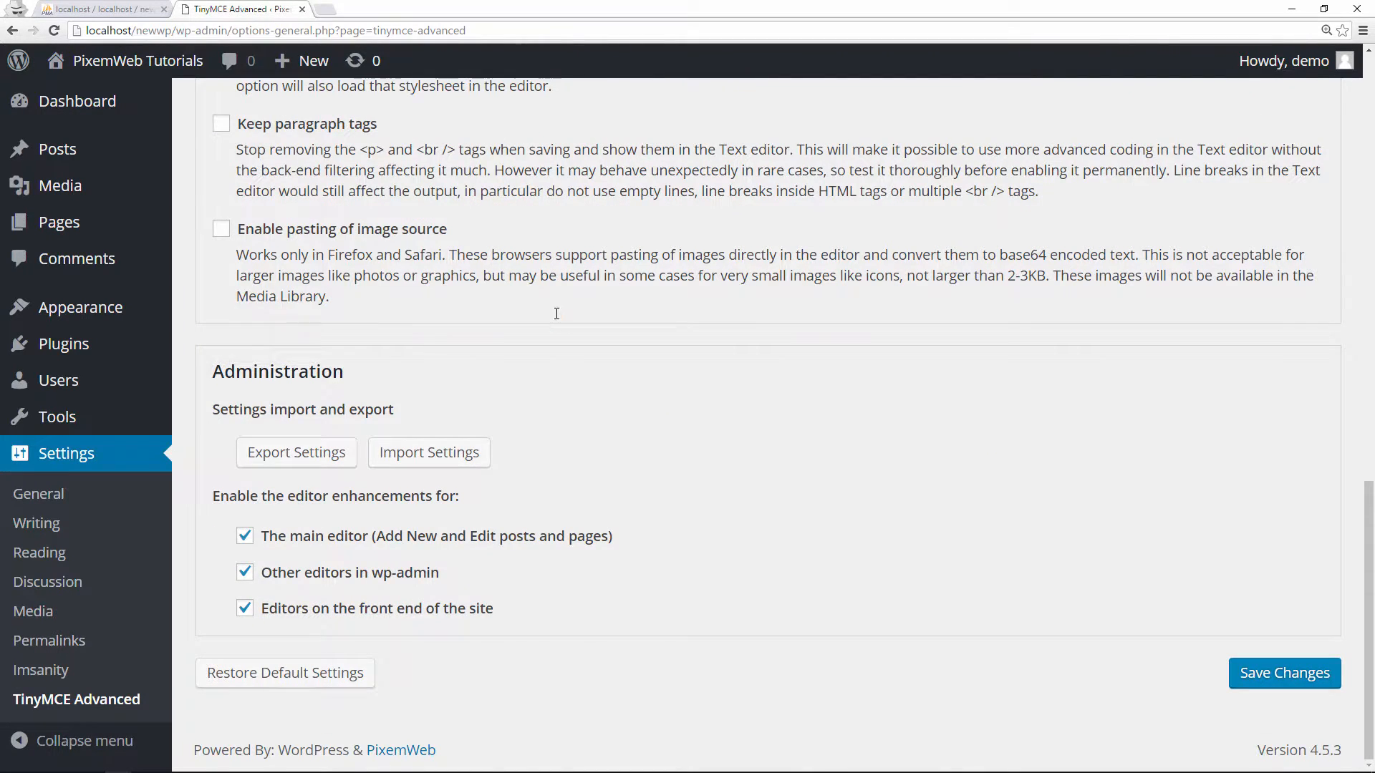
scroll("up", 3)
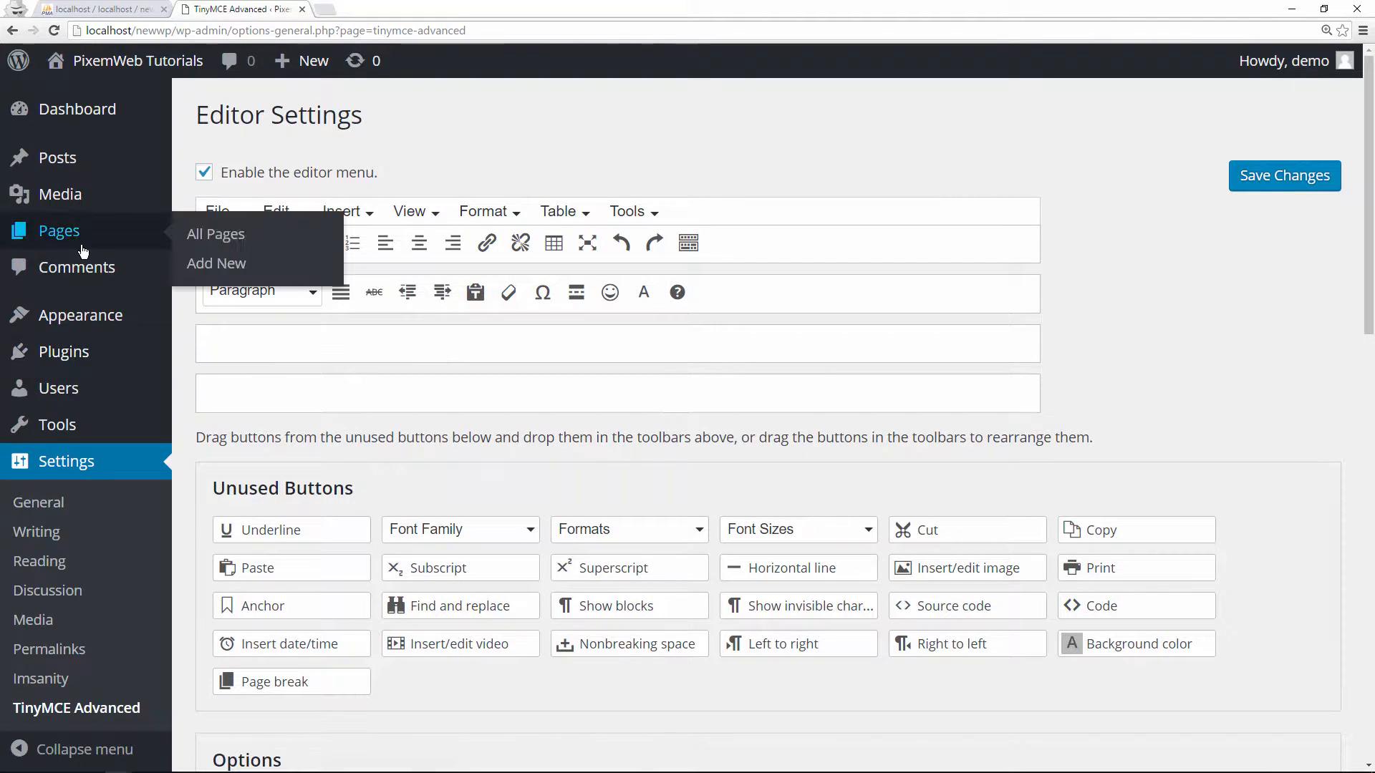
mouse_move(216, 234)
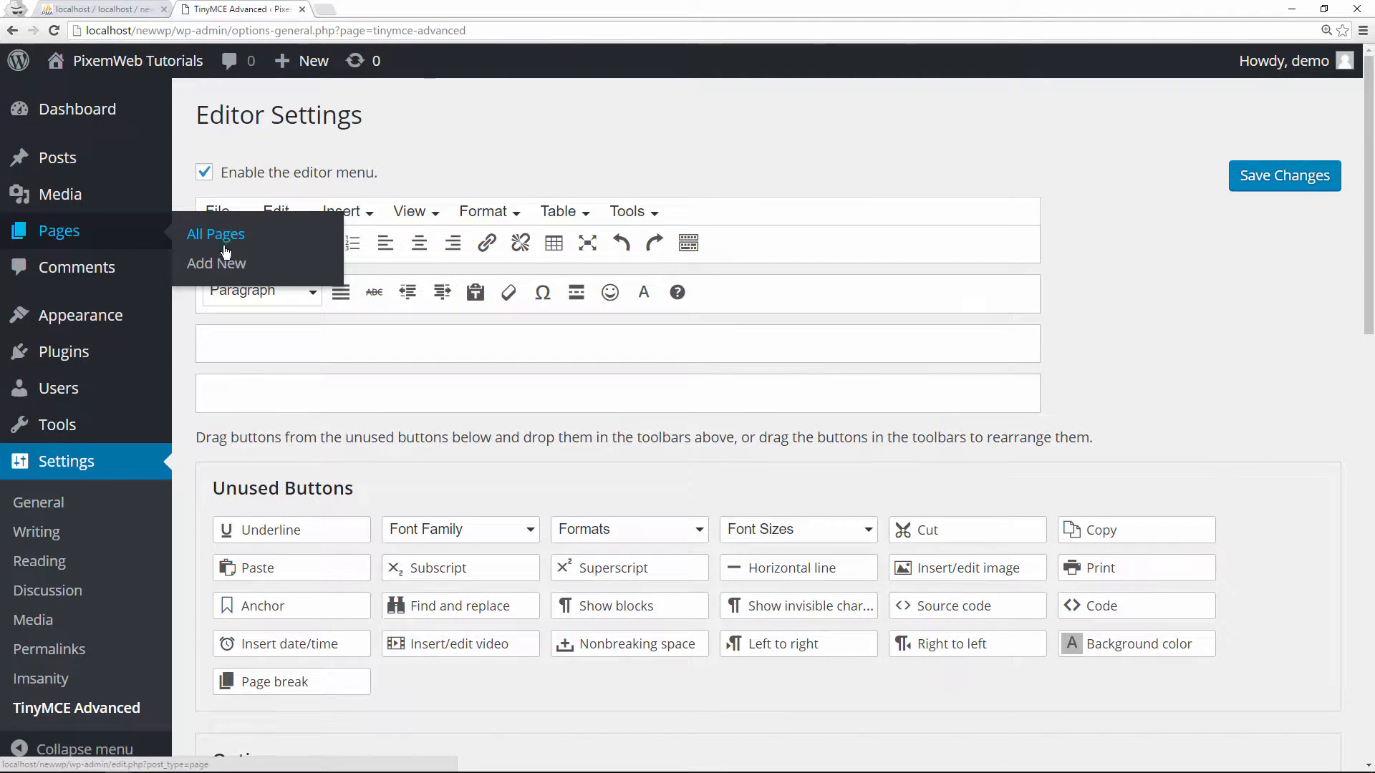
Reopen New Page from All Pages to see the enhanced editor toolbars.
left_click(215, 234)
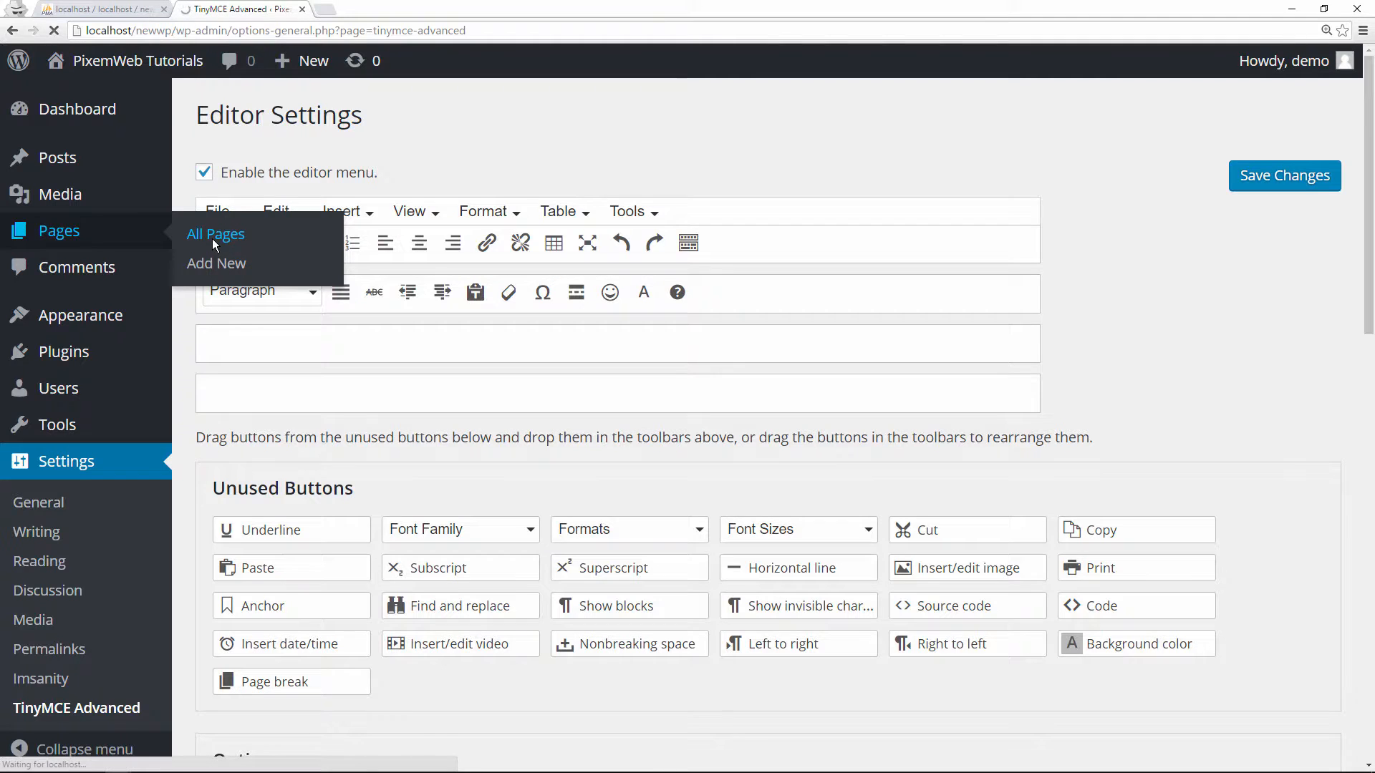
left_click(215, 234)
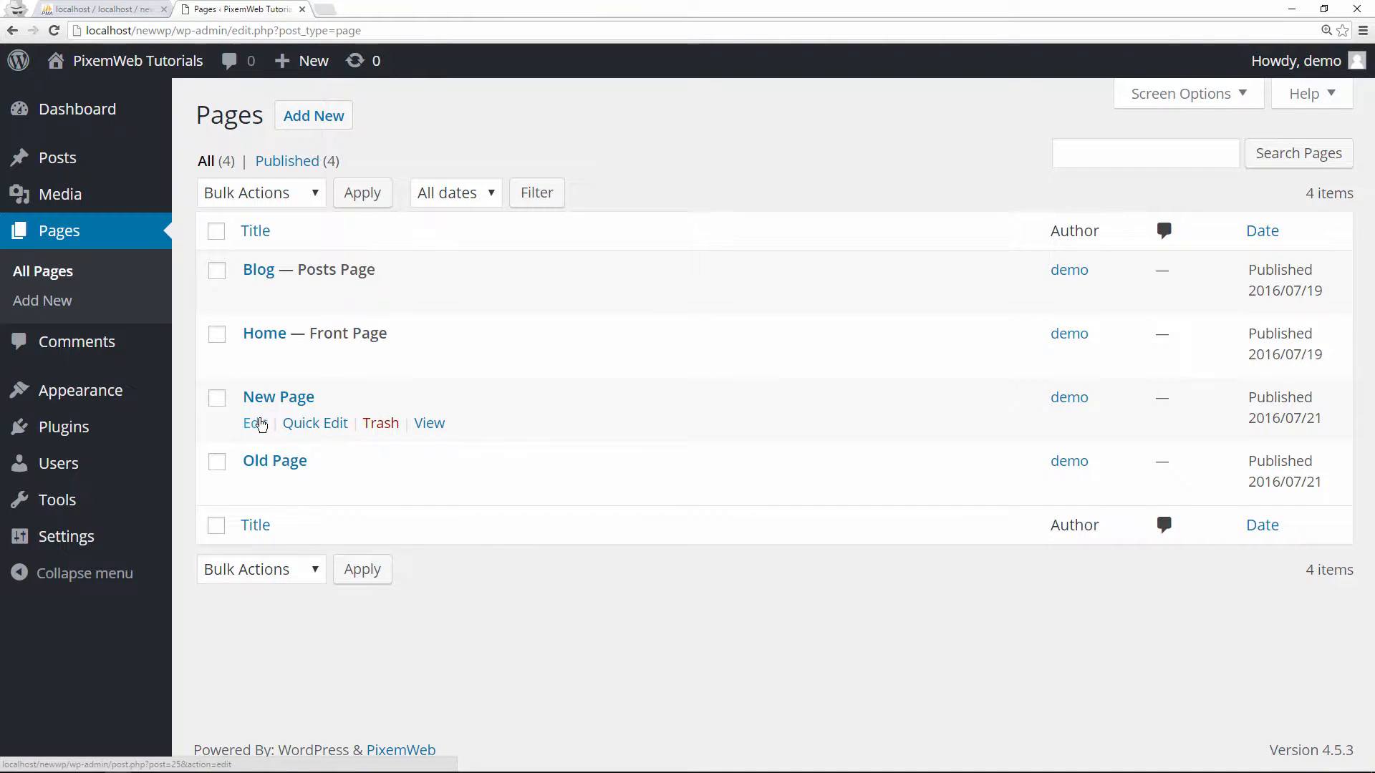
left_click(253, 423)
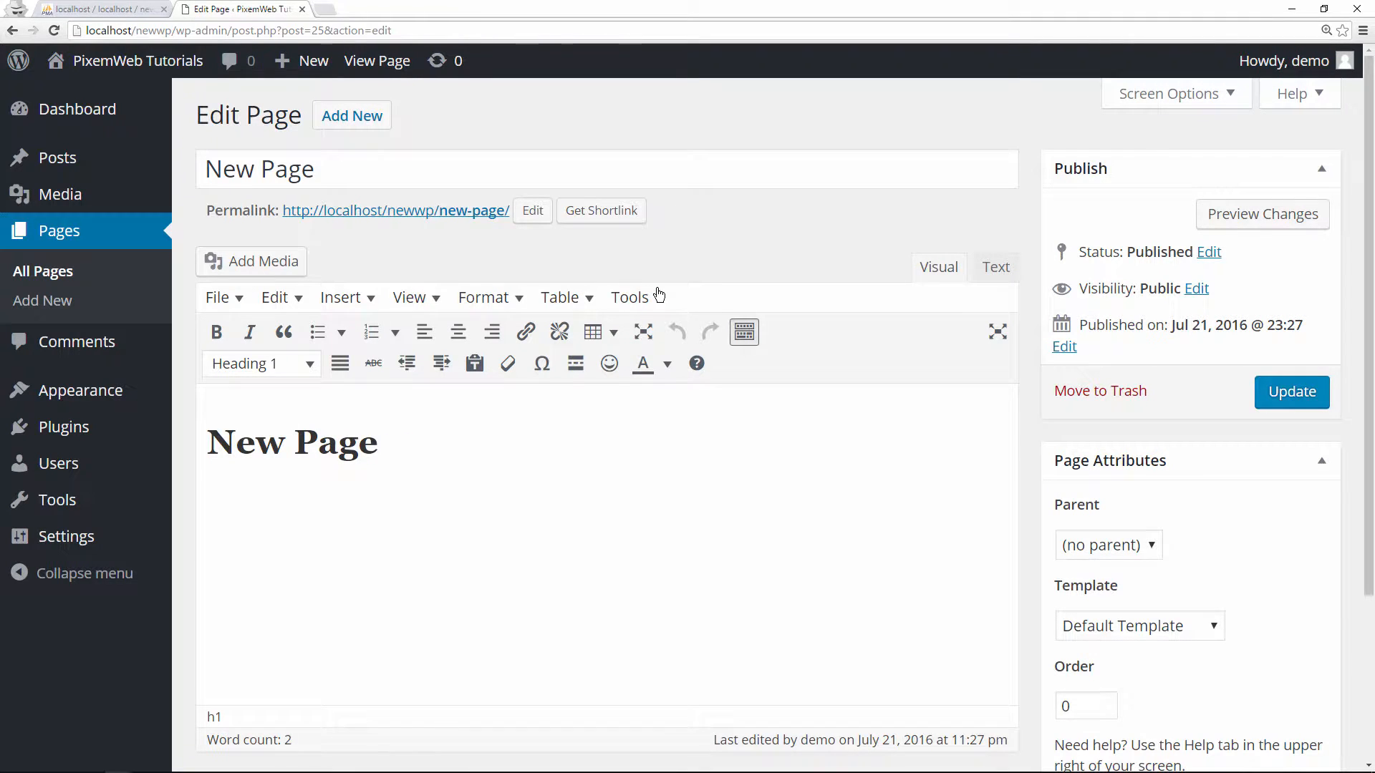
mouse_move(304, 298)
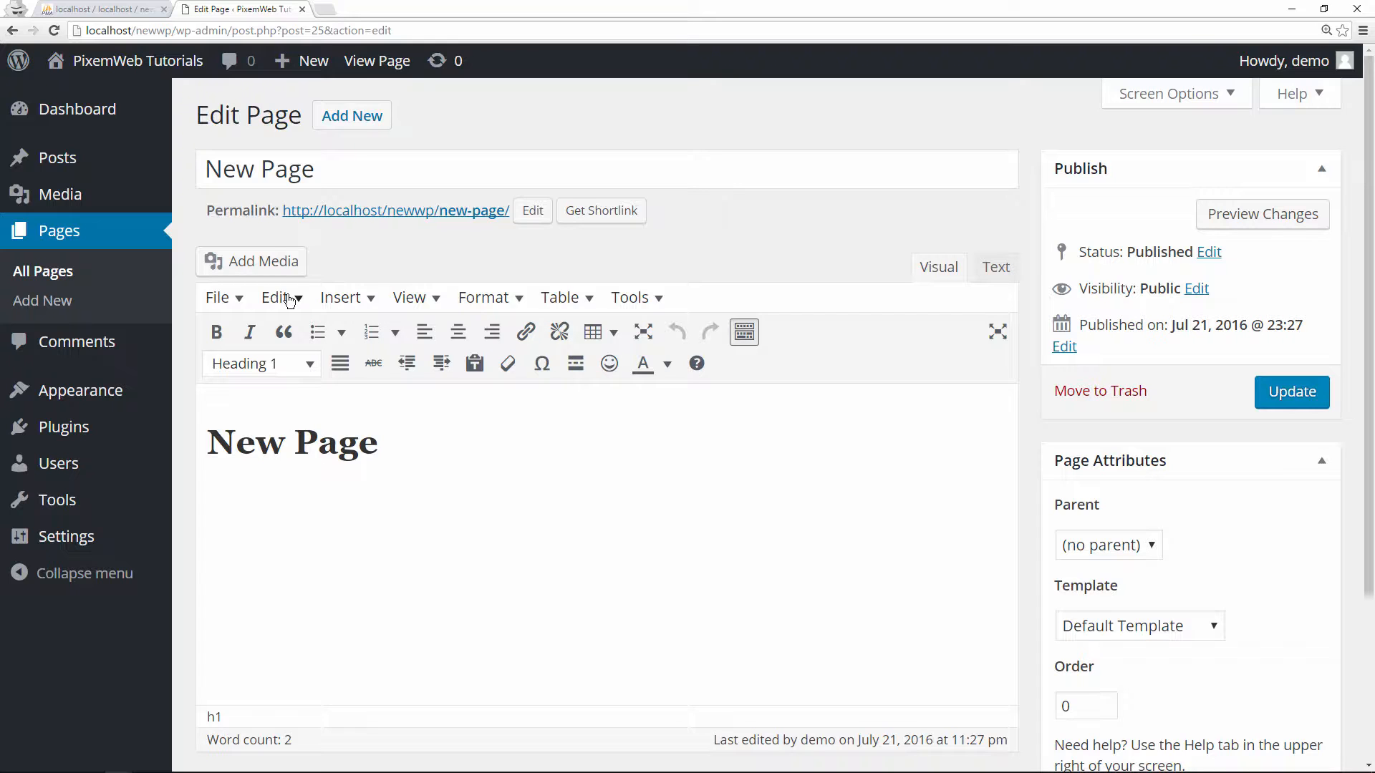
mouse_move(579, 300)
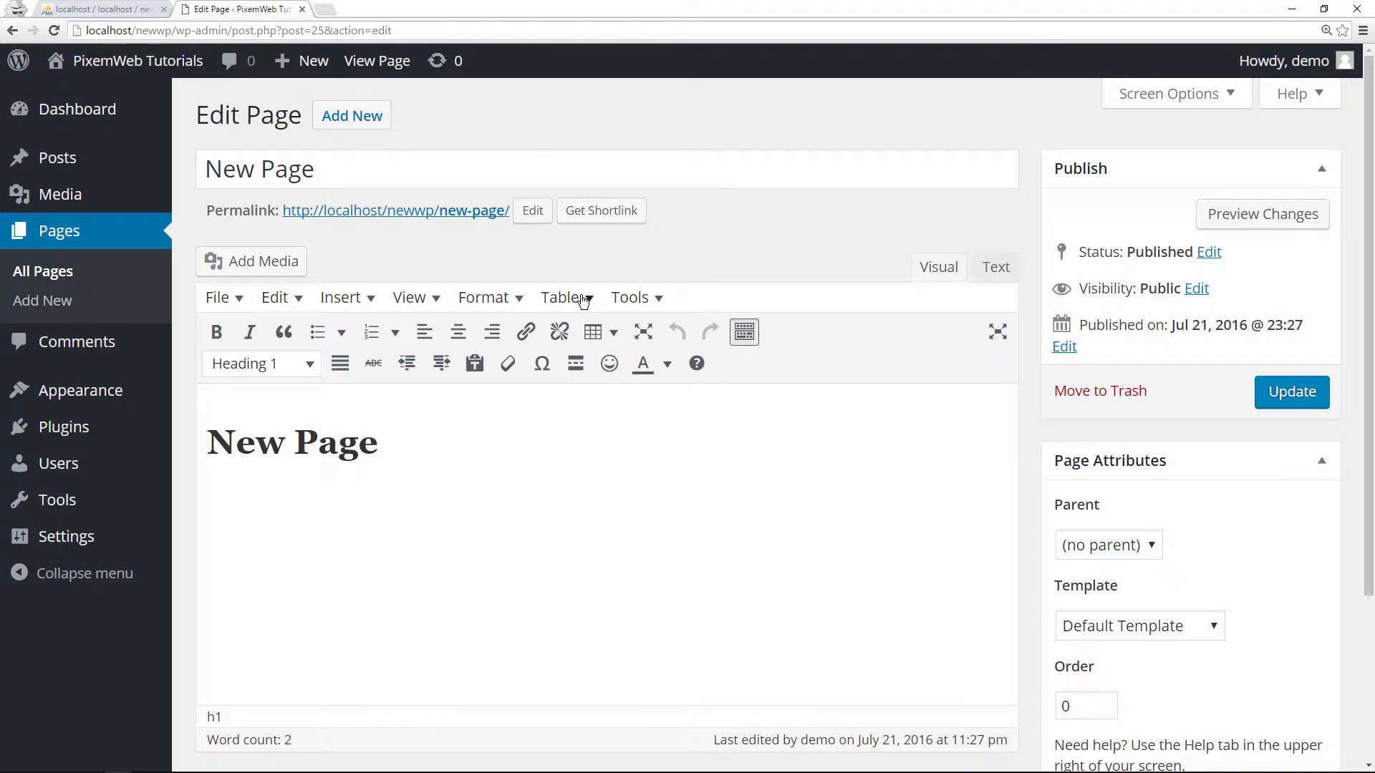
left_click(561, 297)
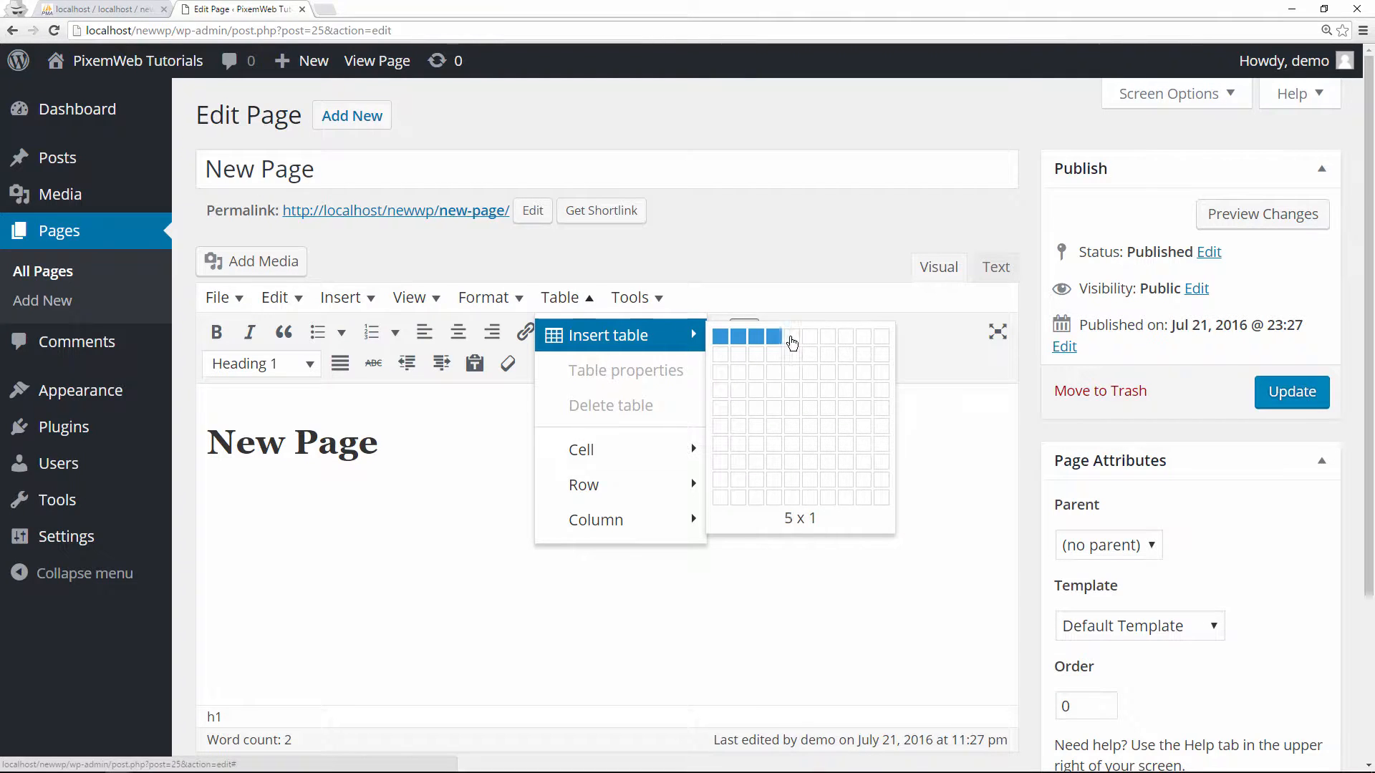
mouse_move(800, 358)
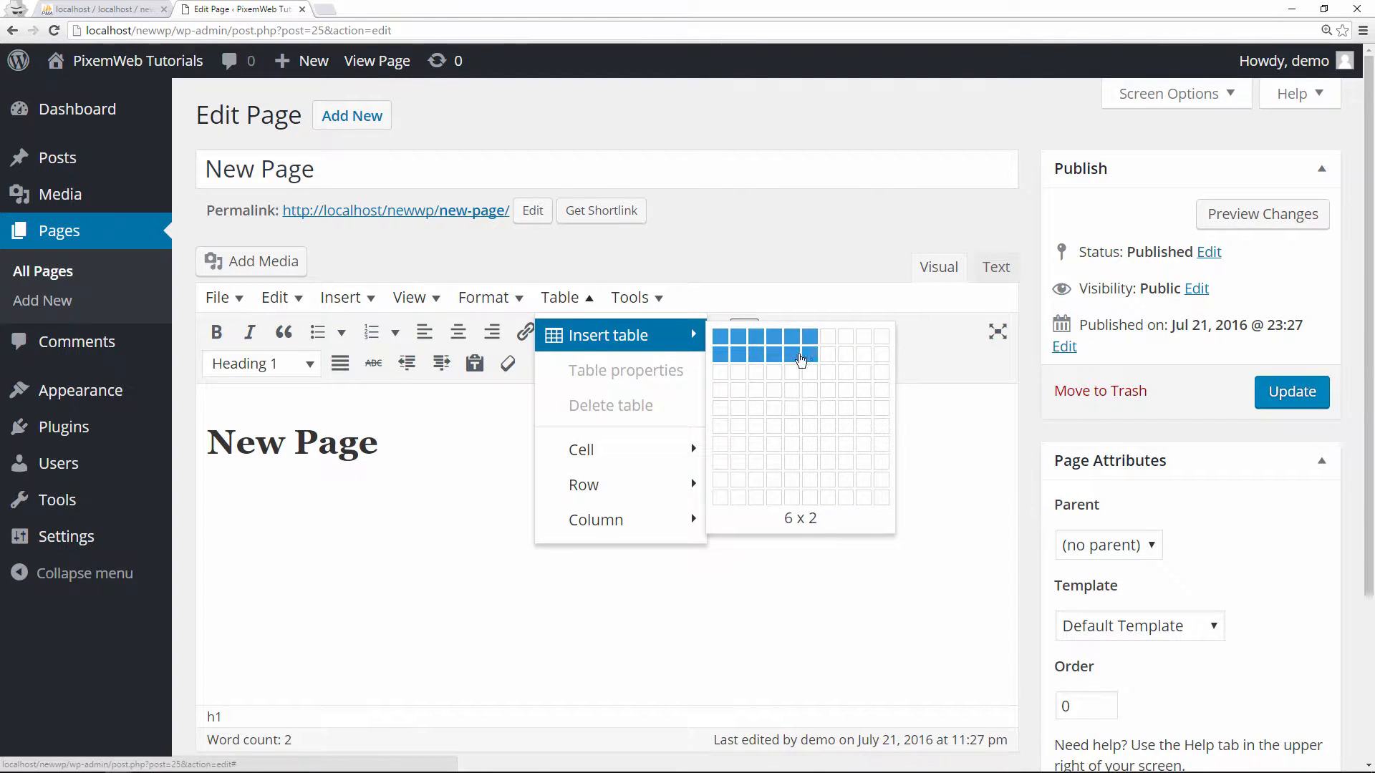
mouse_move(747, 409)
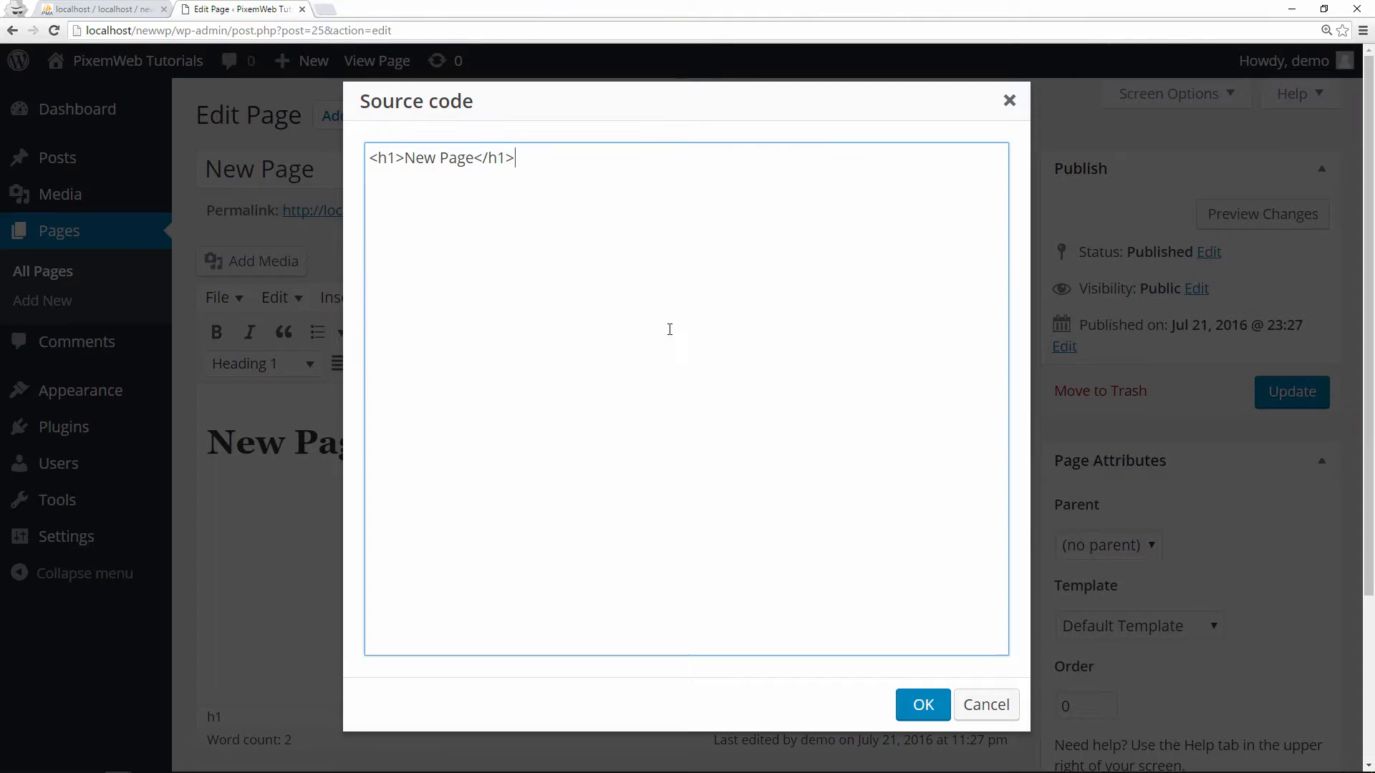
mouse_move(985, 704)
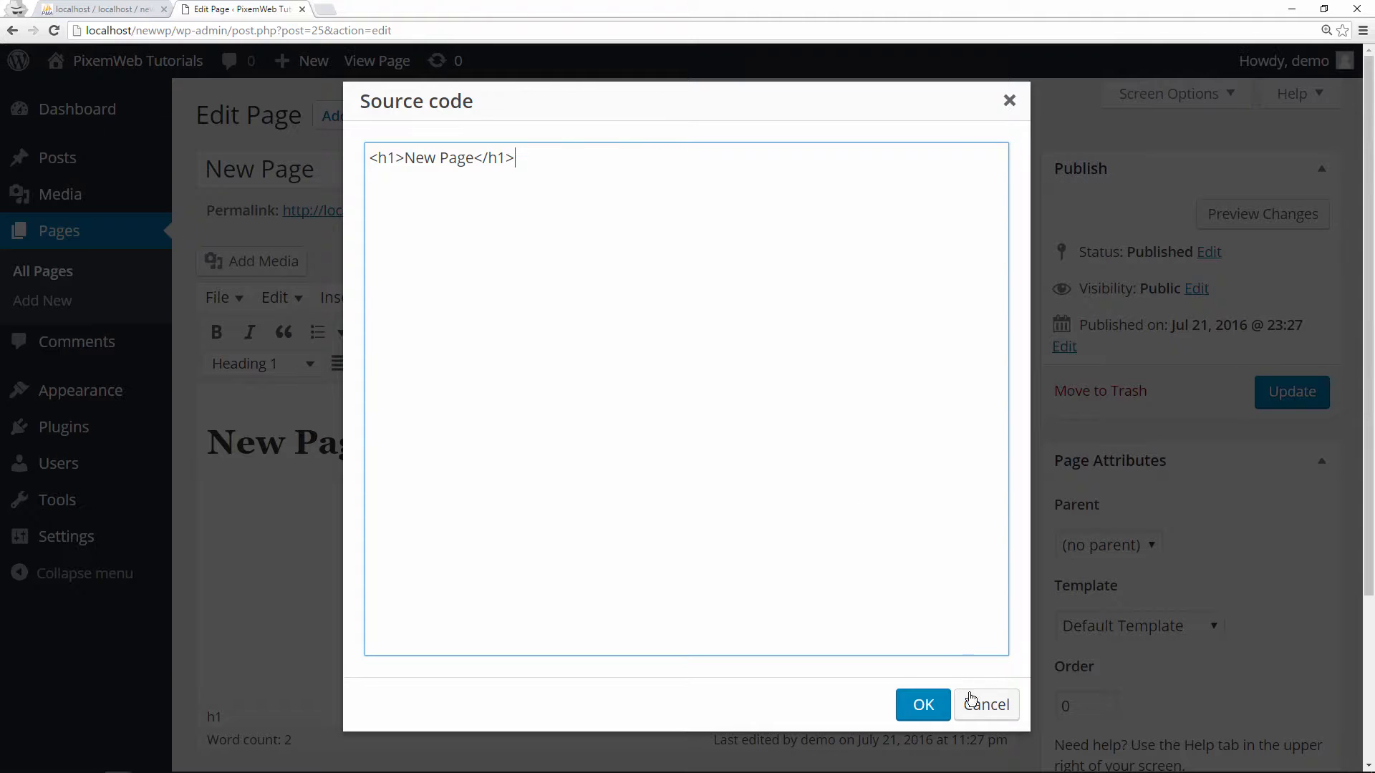
left_click(921, 704)
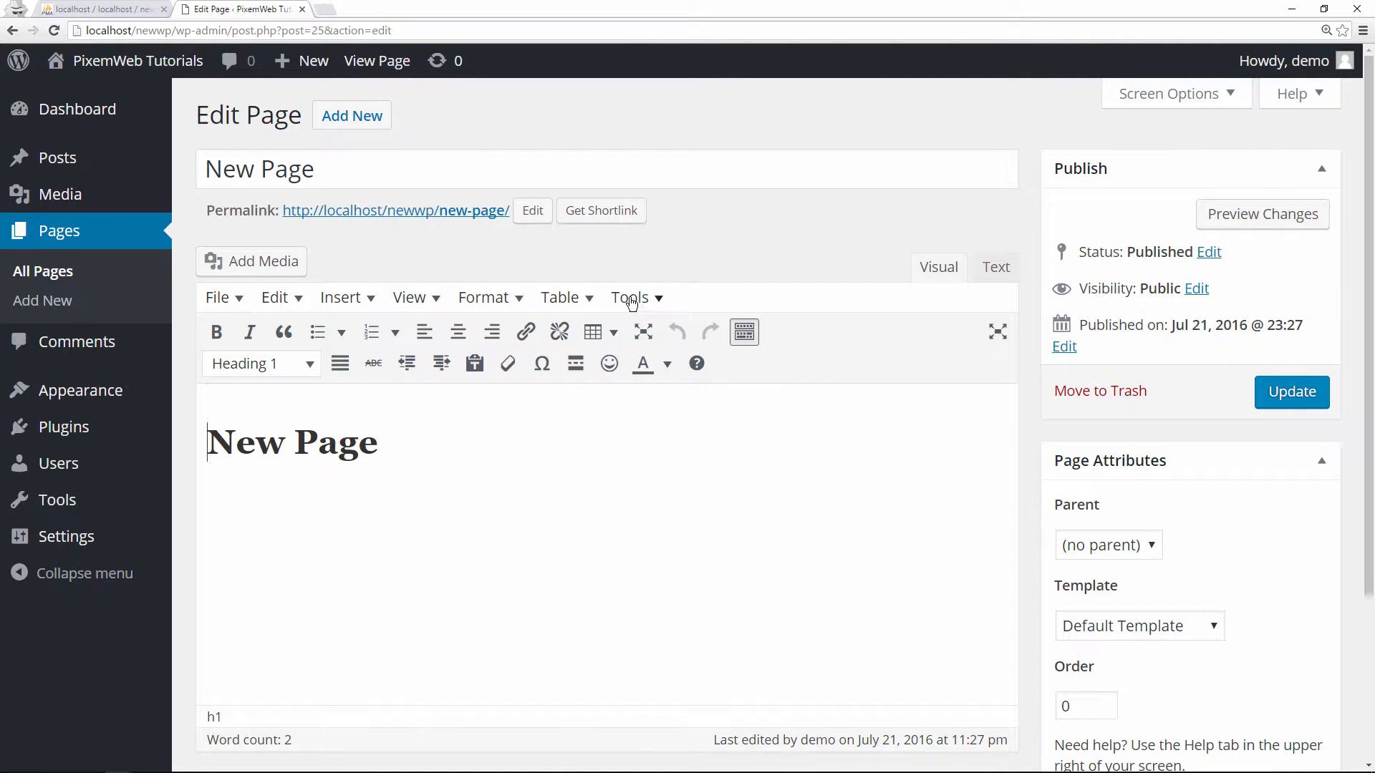
left_click(482, 297)
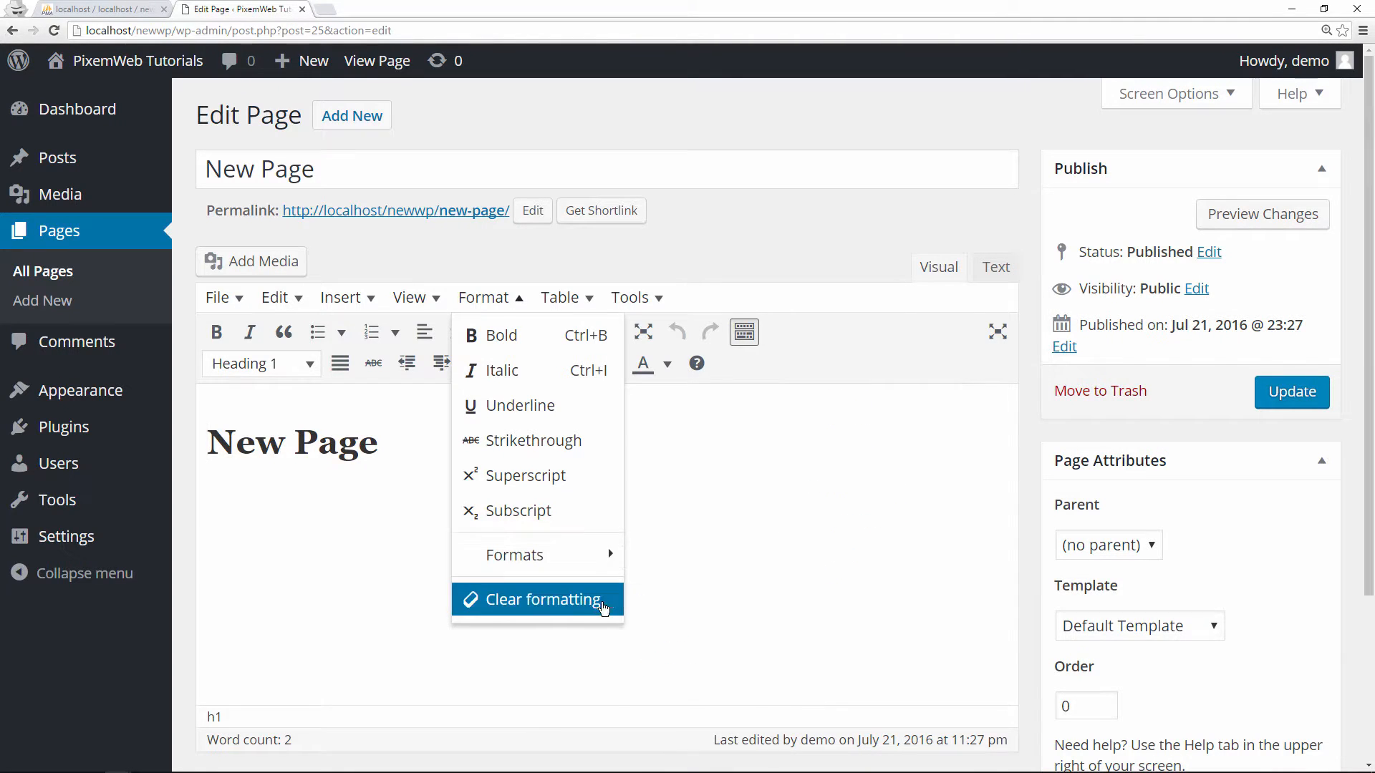
left_click(409, 298)
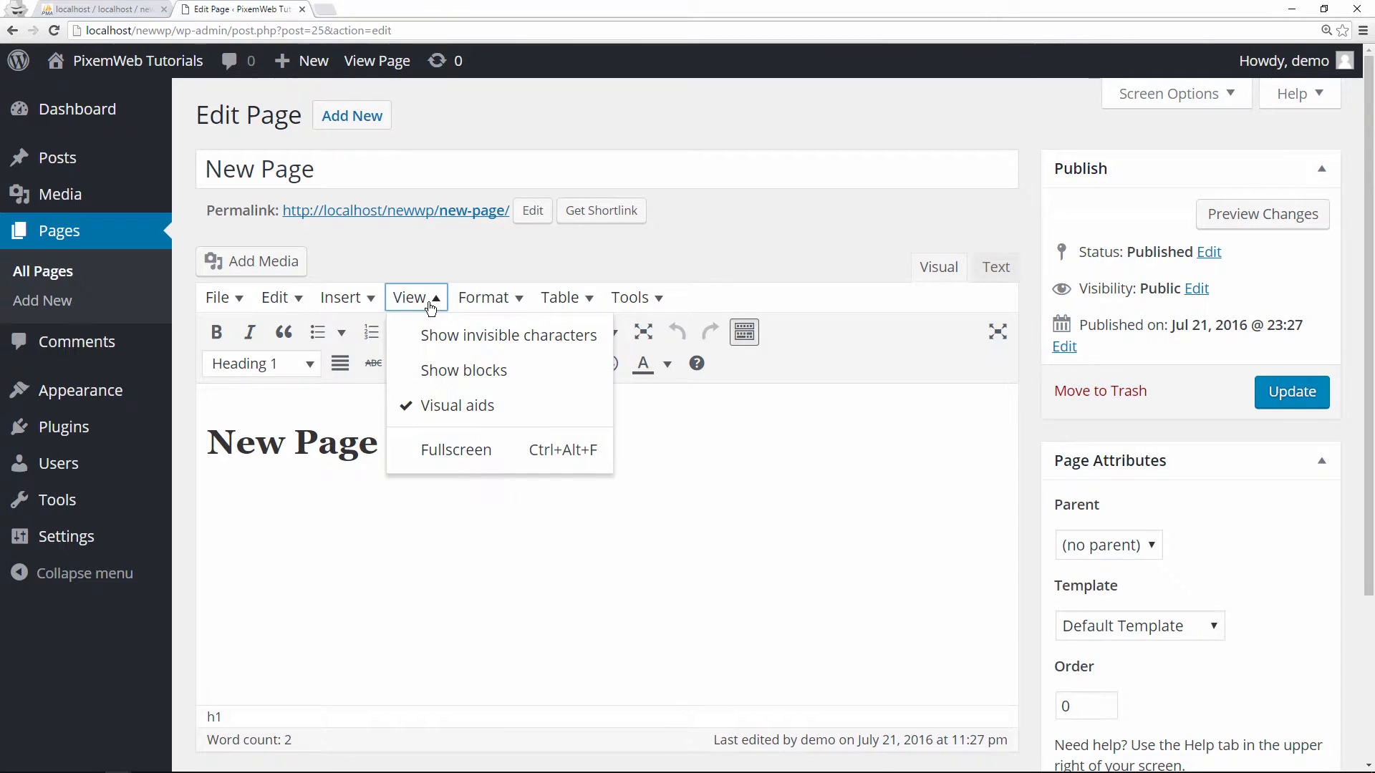
mouse_move(457, 450)
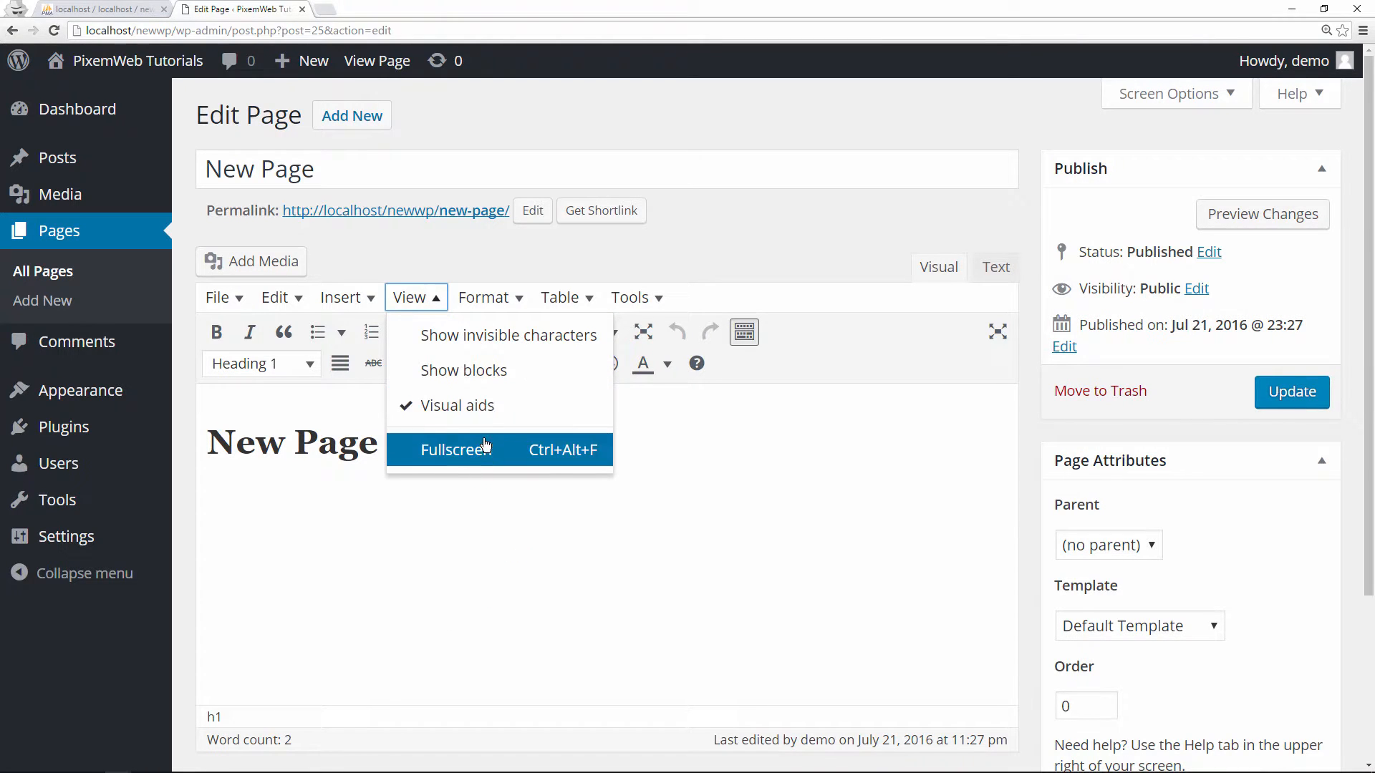
left_click(340, 298)
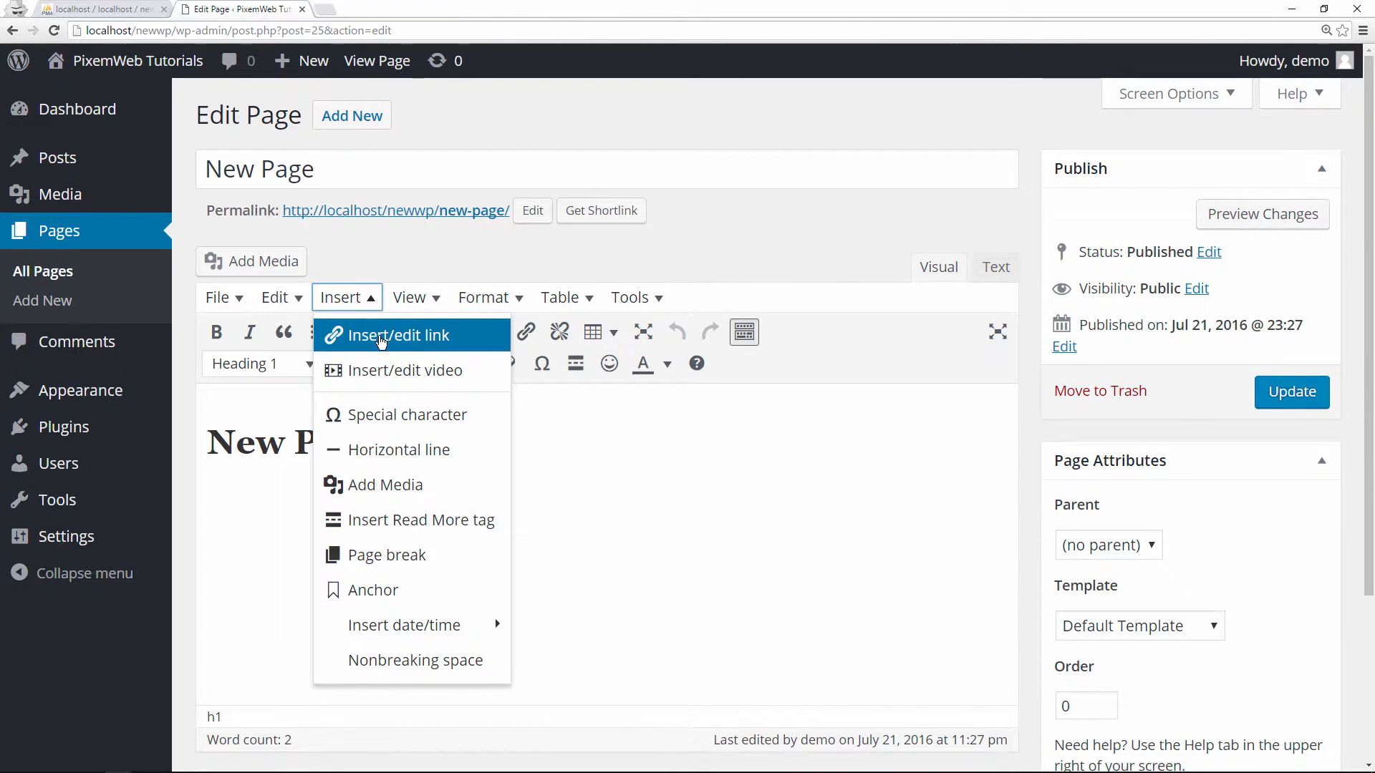
mouse_move(412, 415)
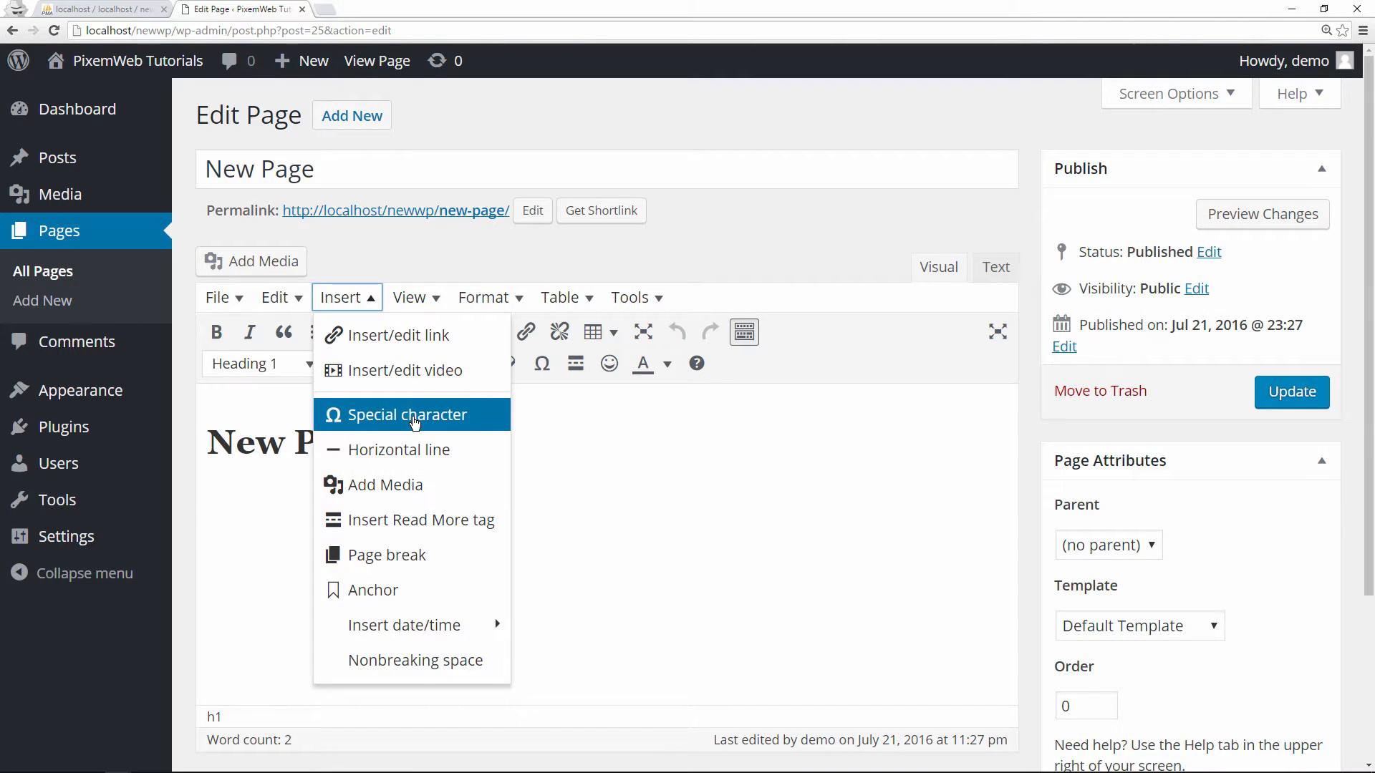
left_click(407, 414)
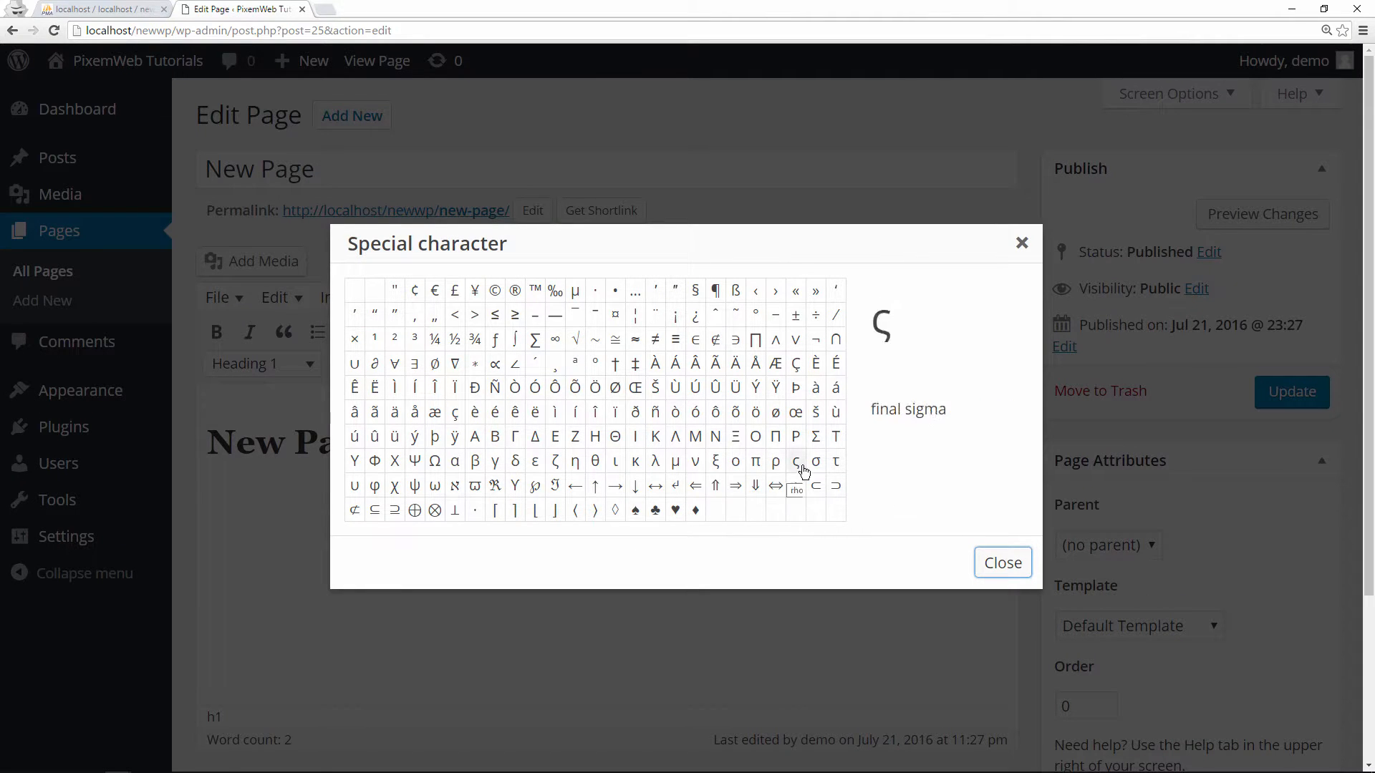
left_click(1001, 562)
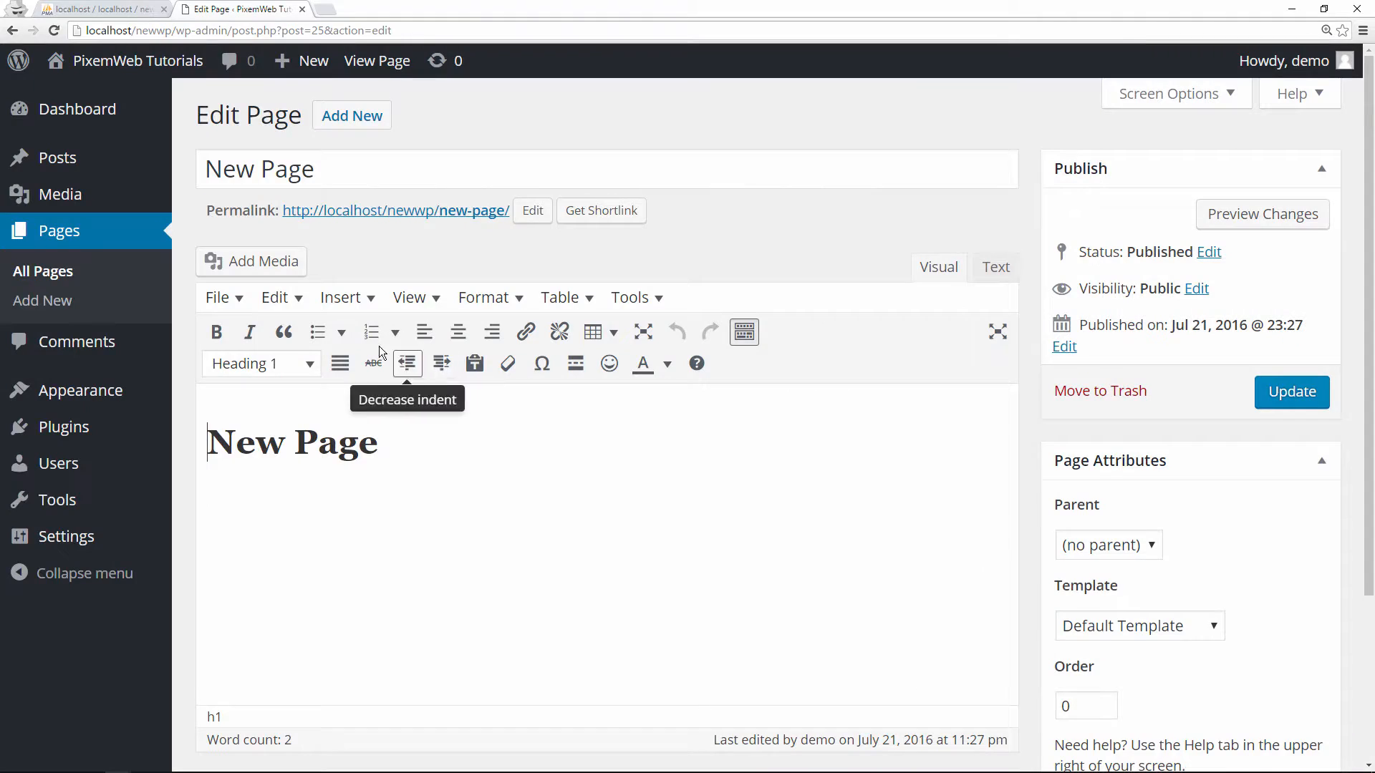
left_click(274, 297)
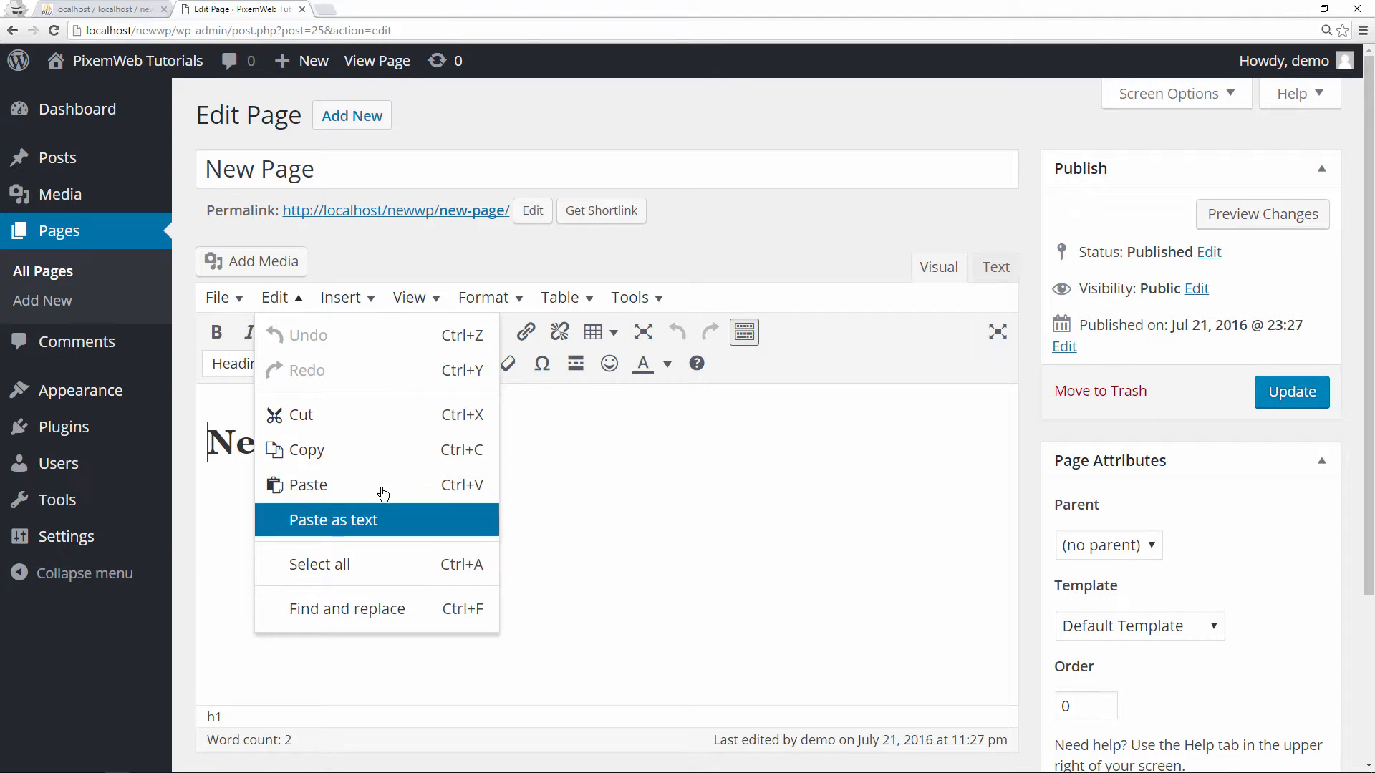
left_click(218, 297)
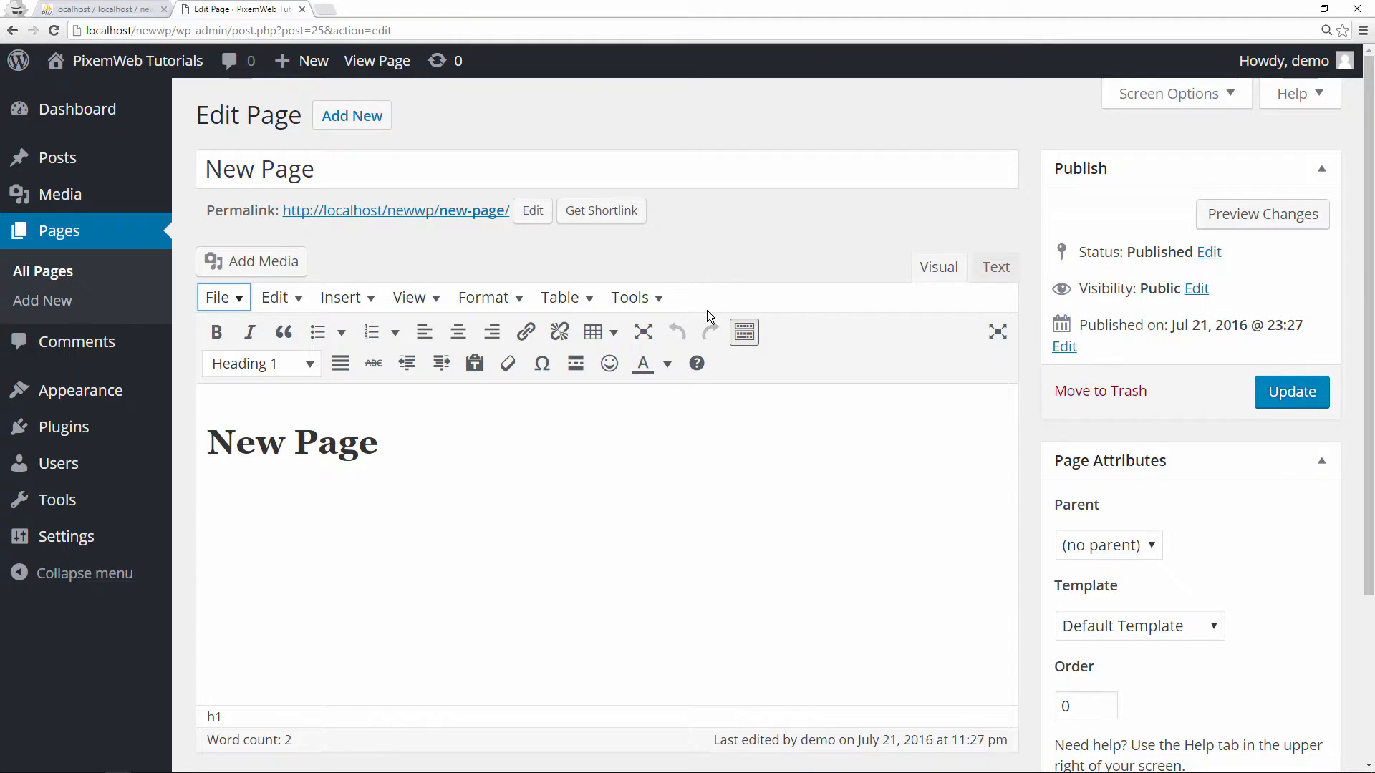
mouse_move(743, 332)
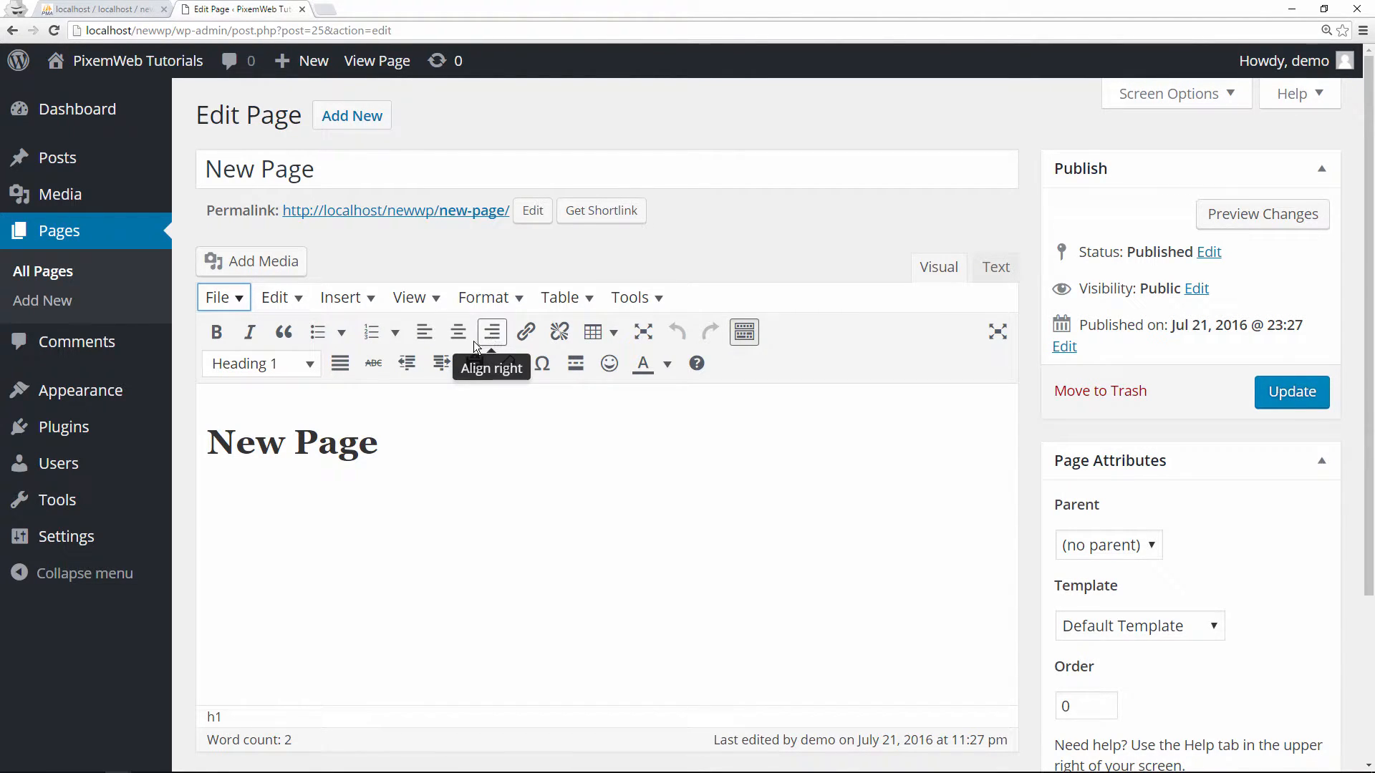
mouse_move(933, 290)
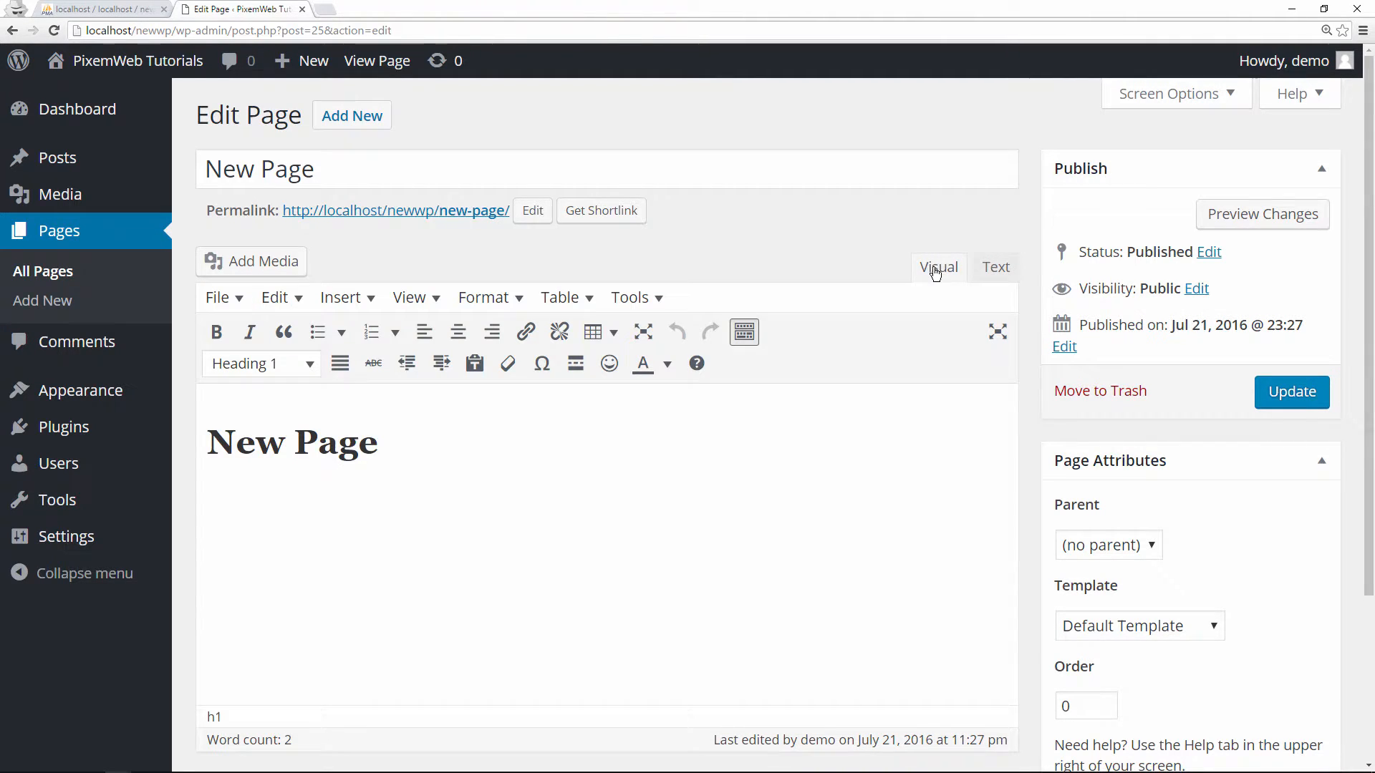
mouse_move(782, 245)
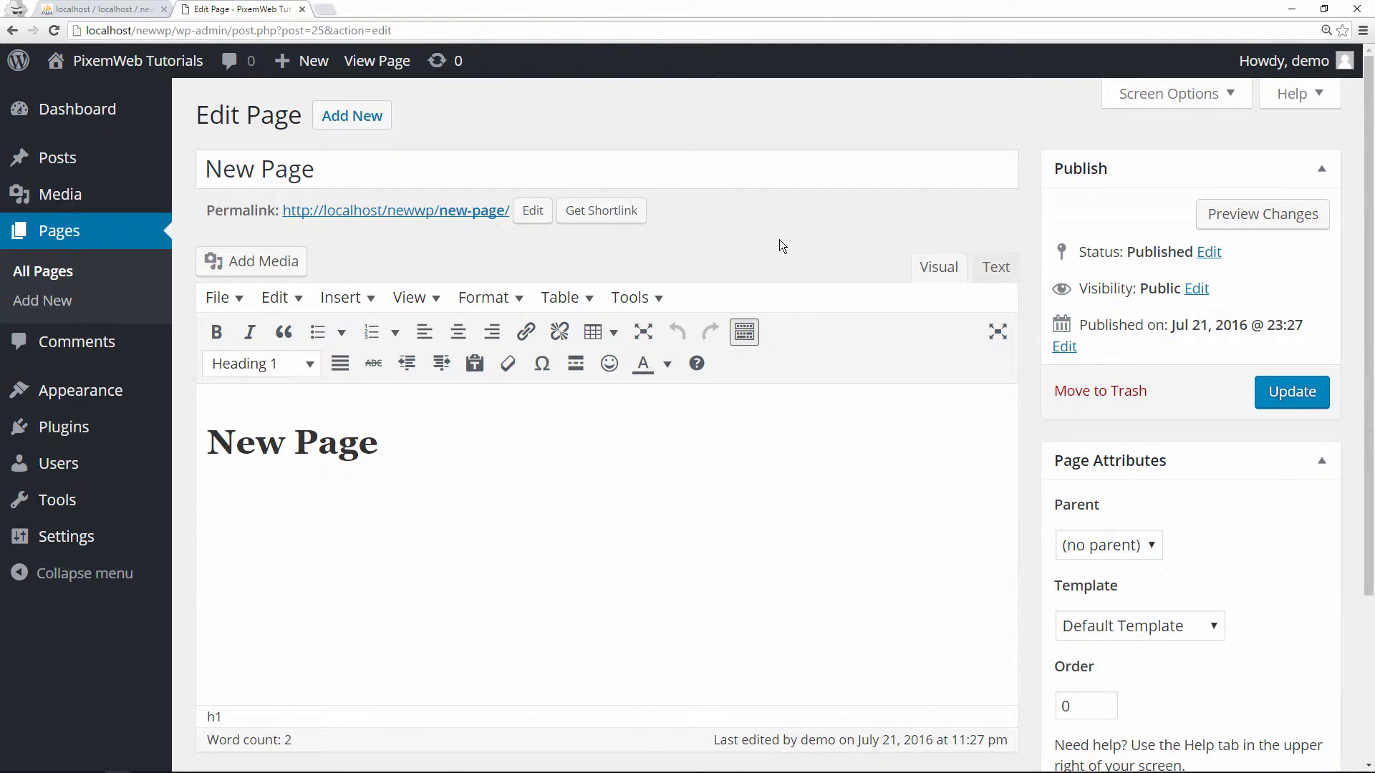
mouse_move(765, 265)
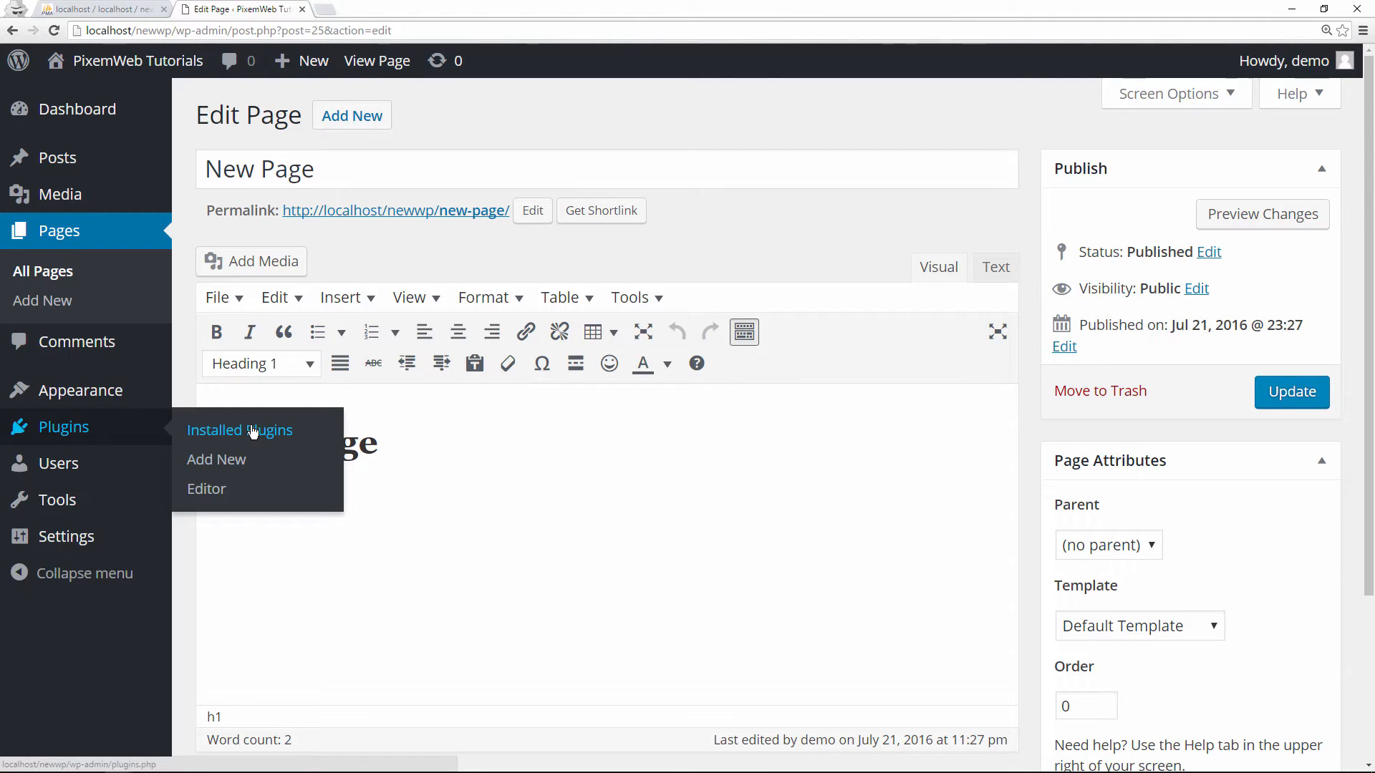
View Installed Plugins, showing Imsanity, TinyMCE Advanced and WP-Sweep active.
left_click(238, 430)
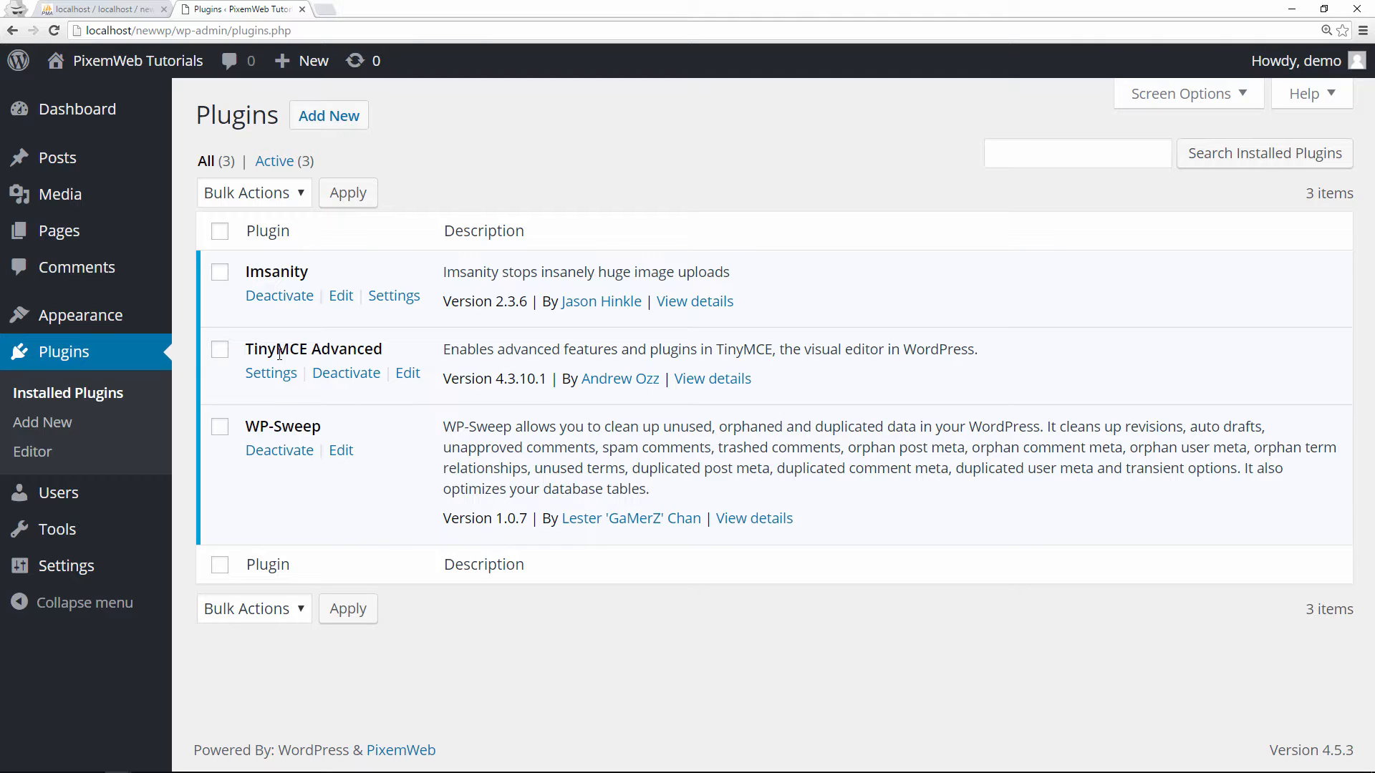
mouse_move(271, 340)
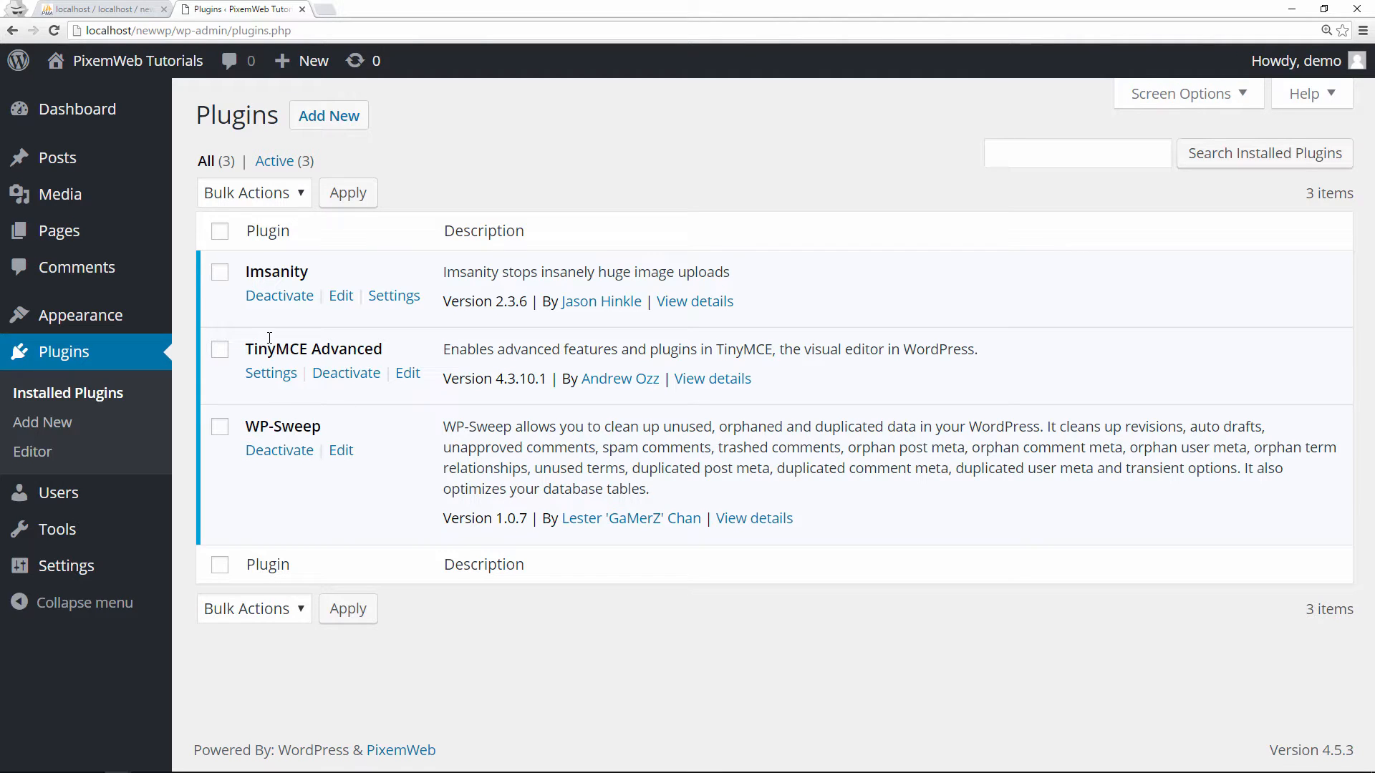
mouse_move(264, 332)
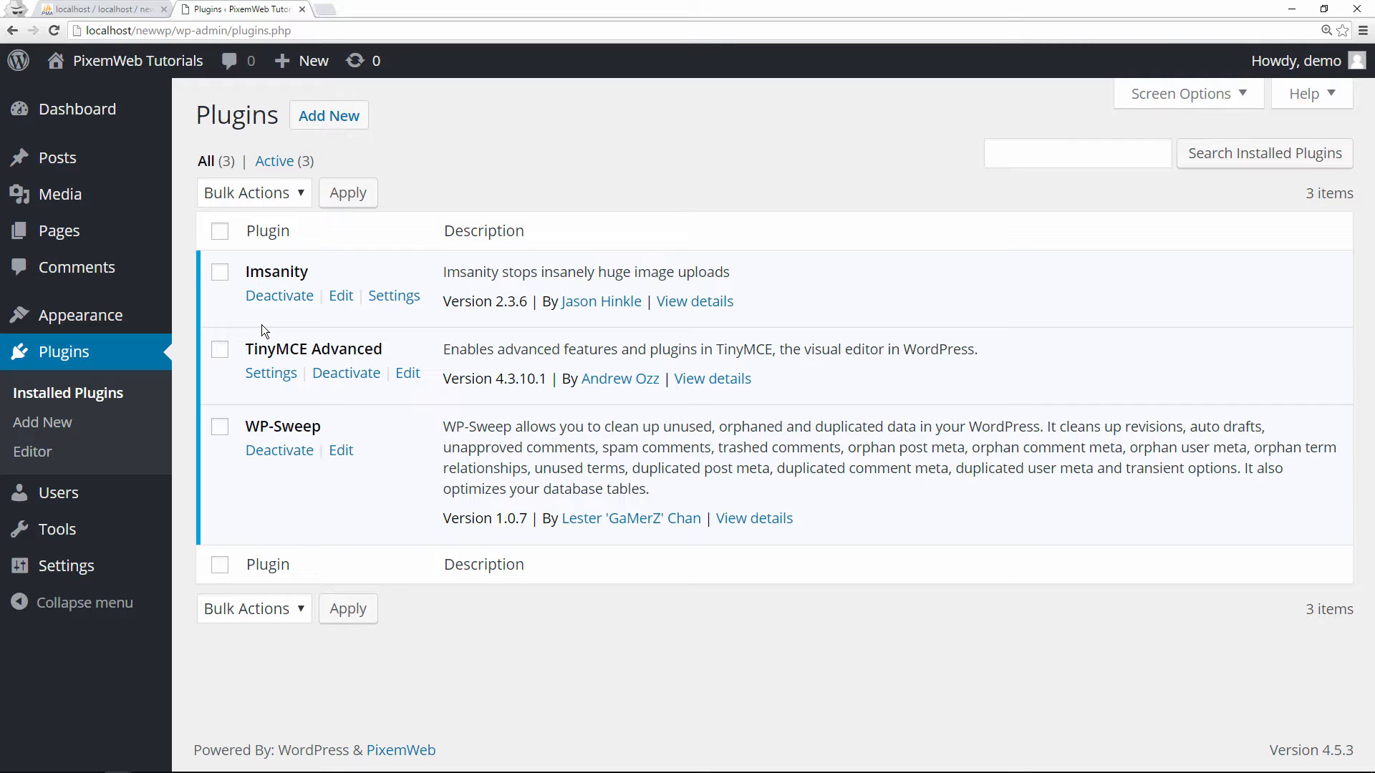